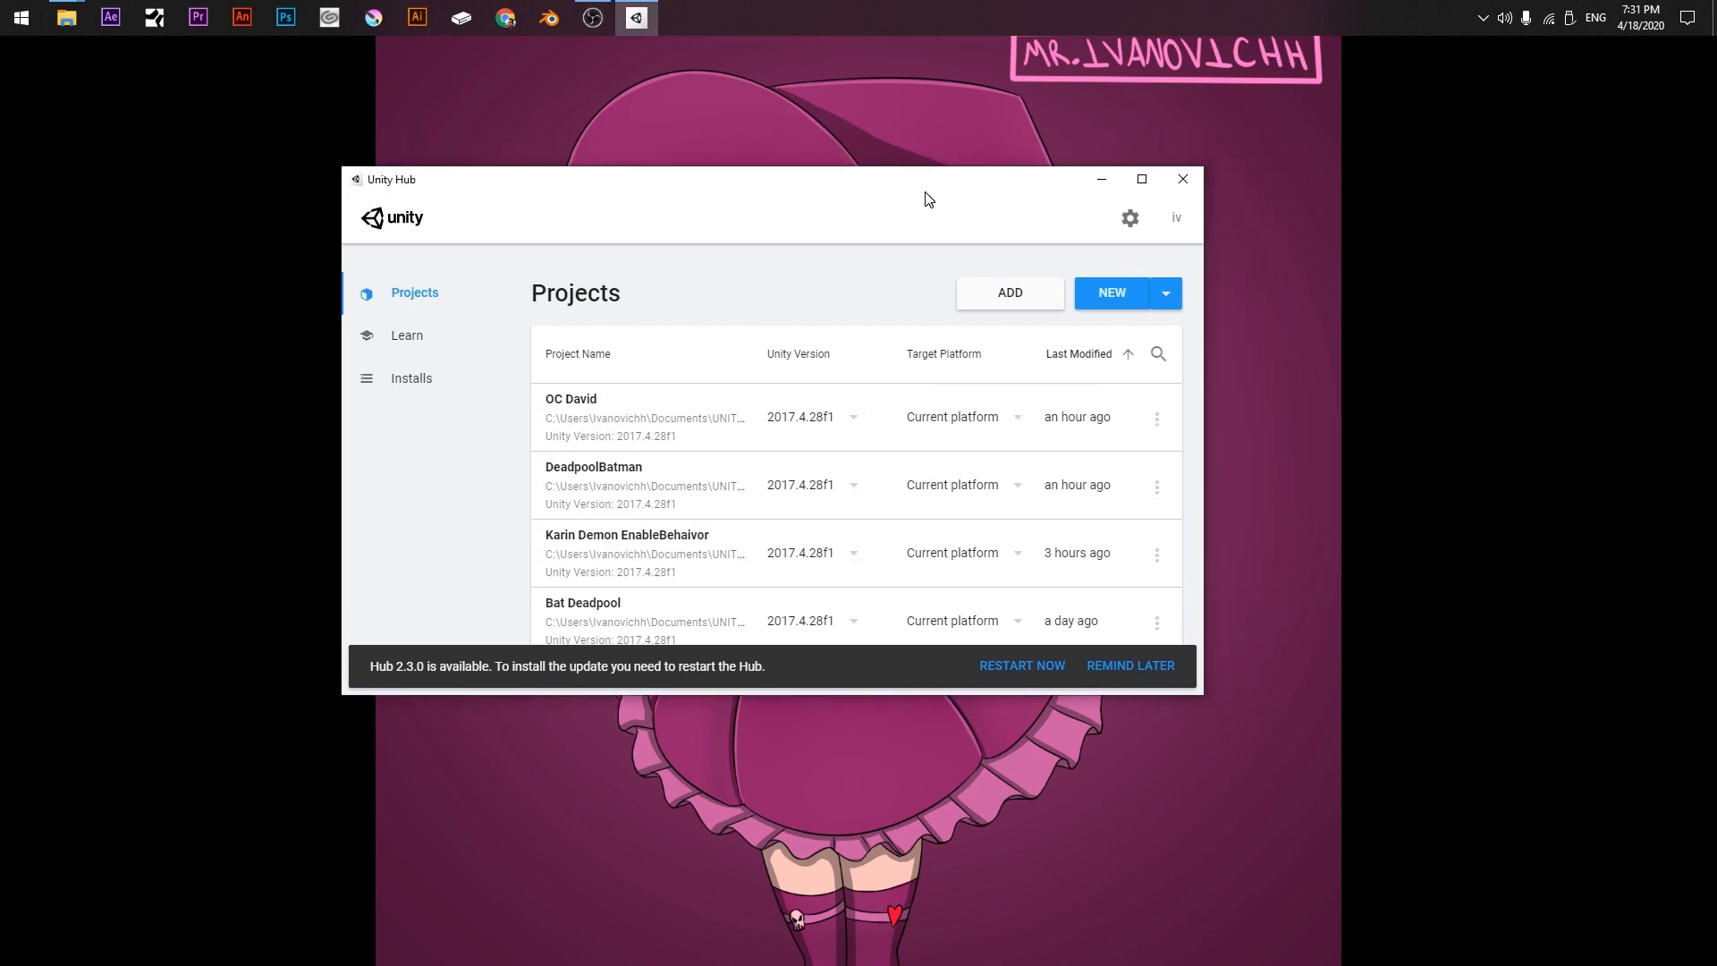
Step: Show Unity Hub's installed editor versions (2019.2.19f1, 2019.2.17f1, 2017.4.28f1) for a new project
click(1165, 292)
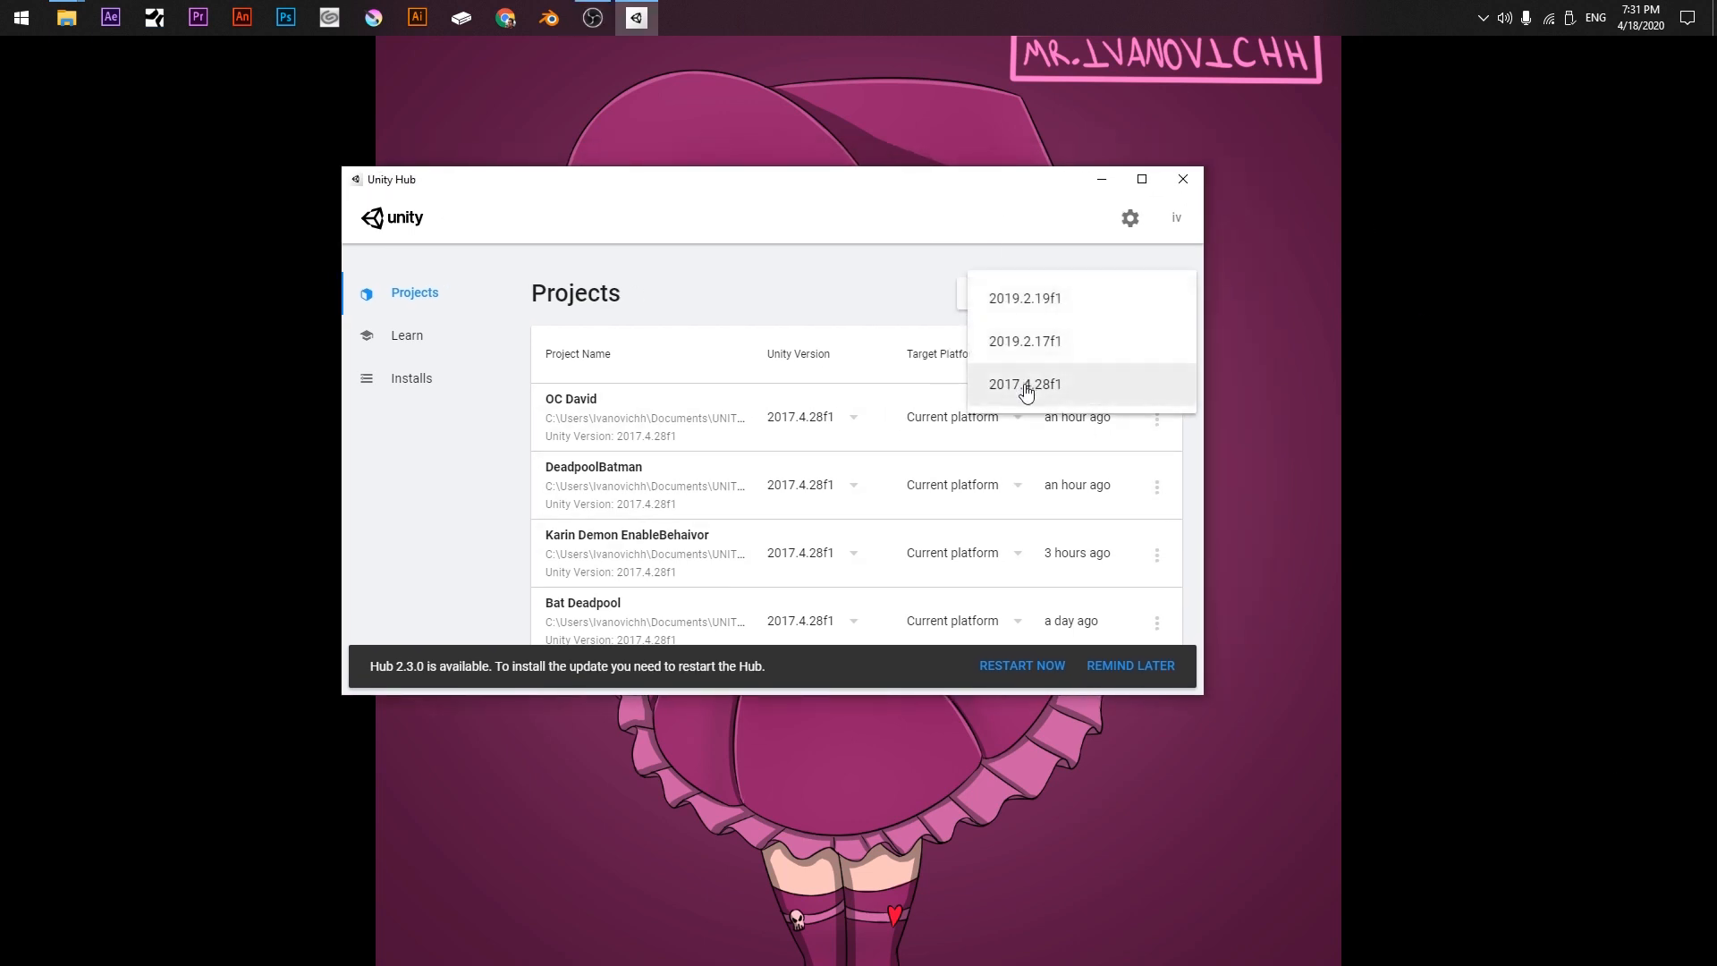
mouse_move(1039, 397)
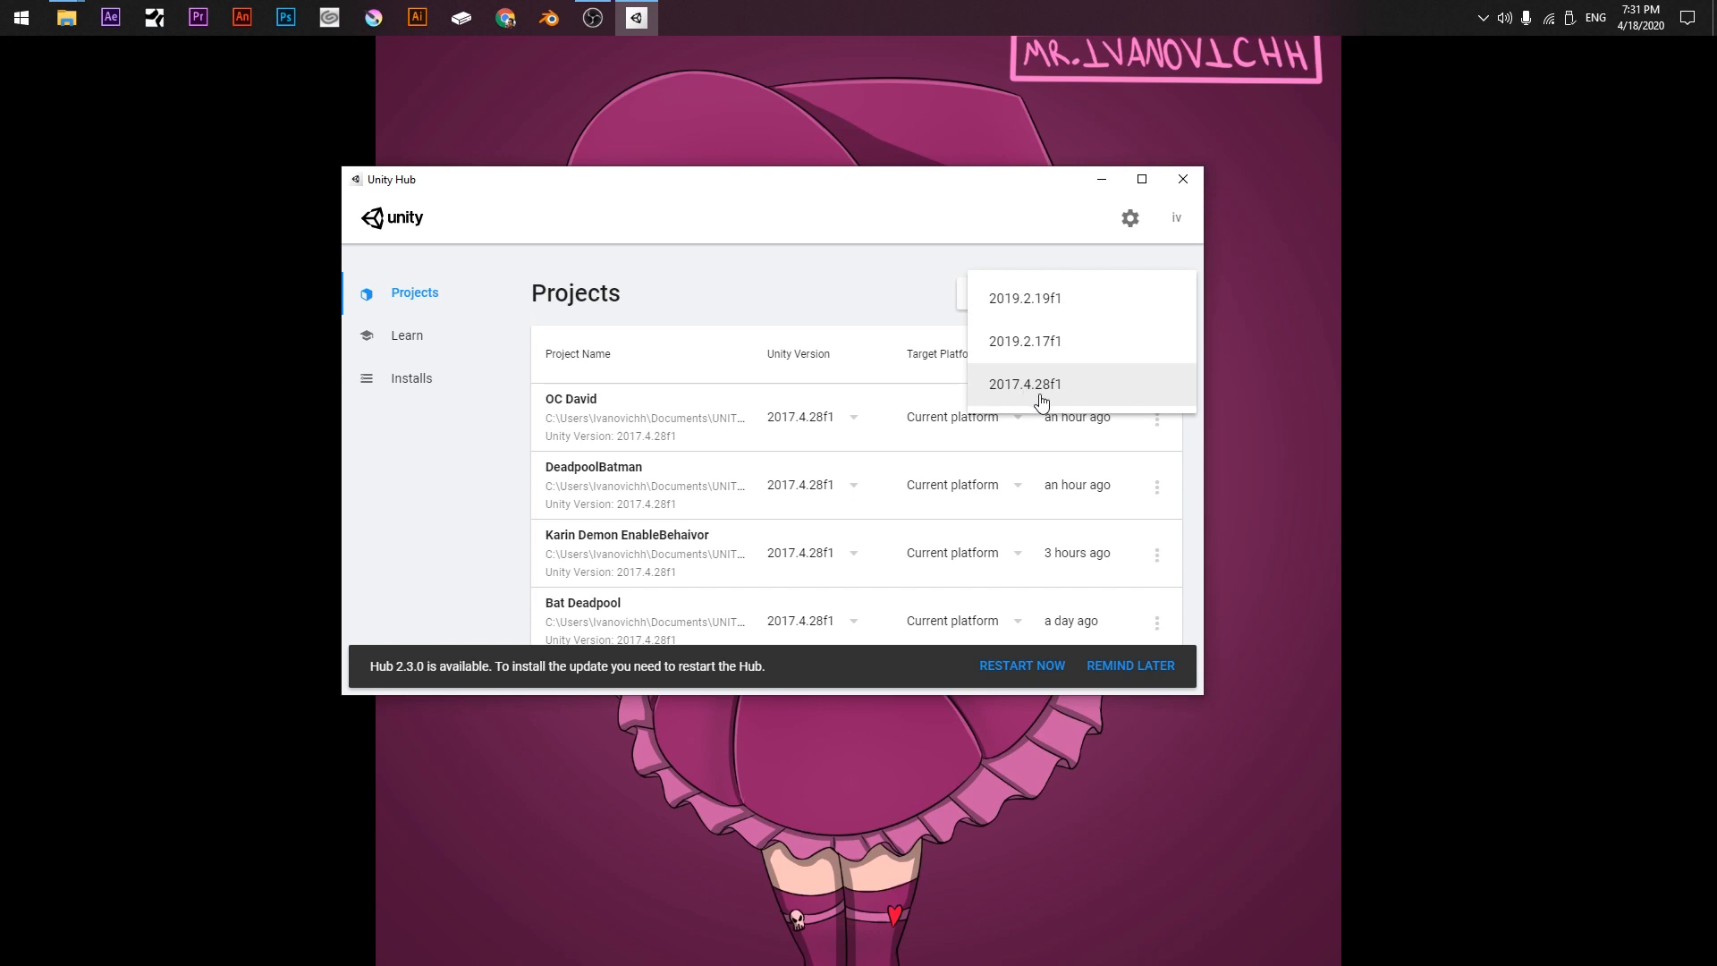
mouse_move(1048, 400)
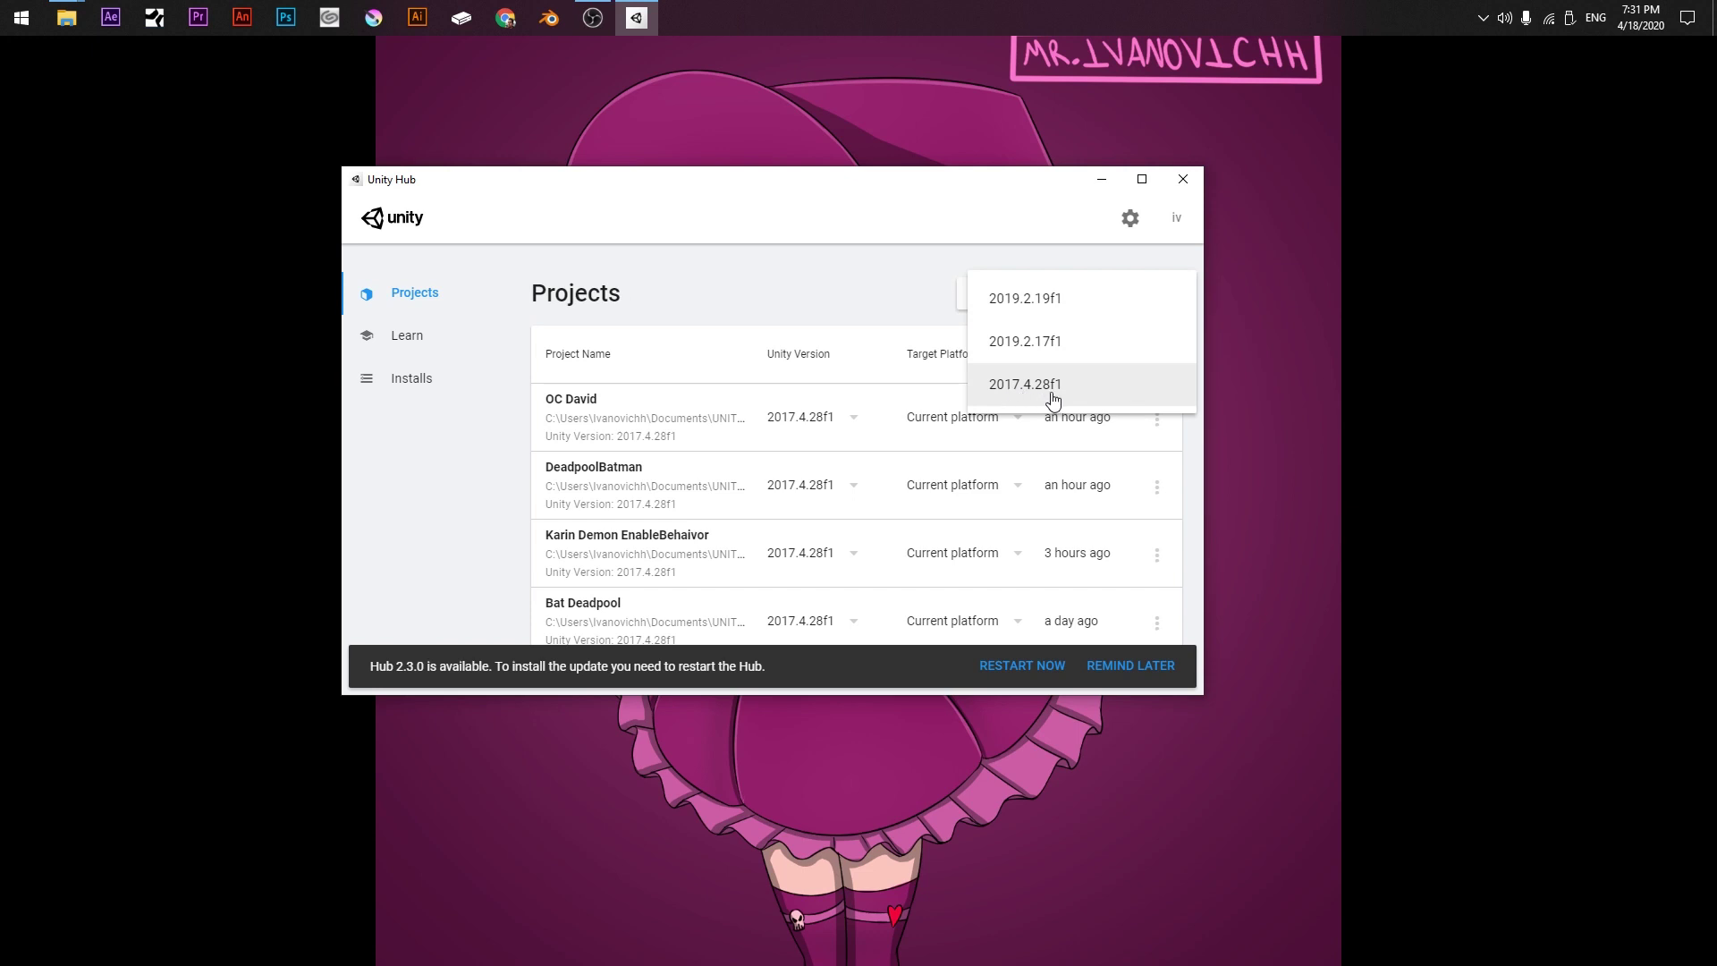
Step: Create a new 3D-template project with Unity 2017.4.28f1 and open it
click(1023, 383)
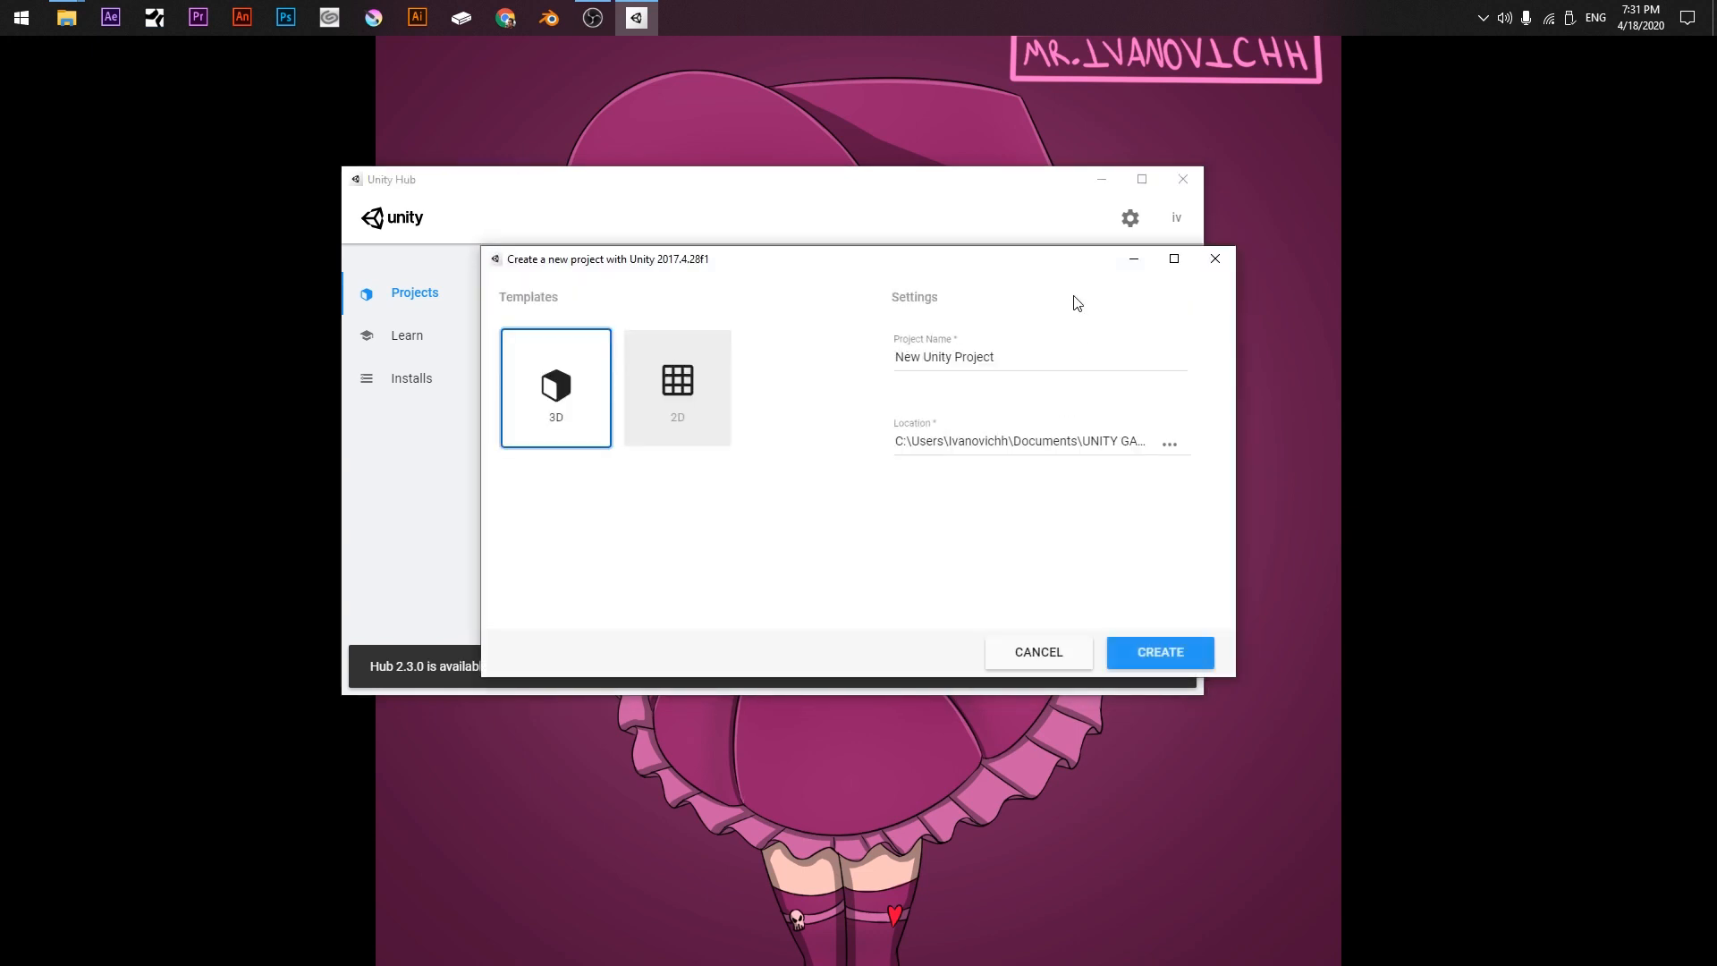
mouse_move(709, 259)
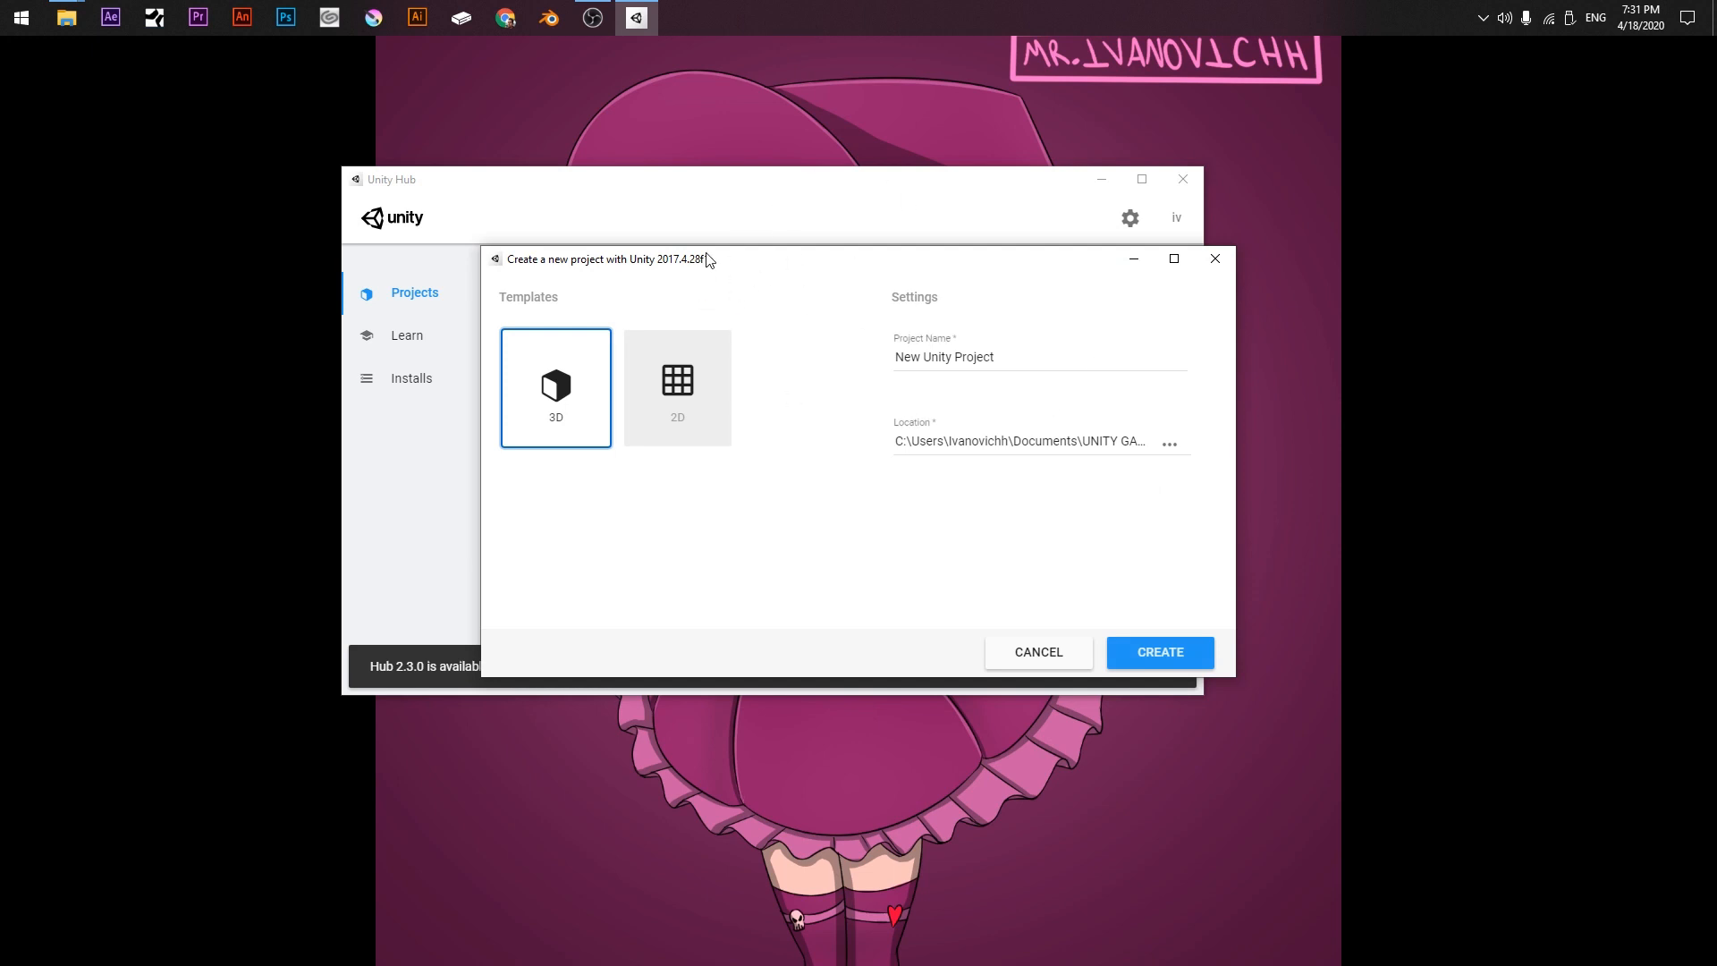
mouse_move(764, 260)
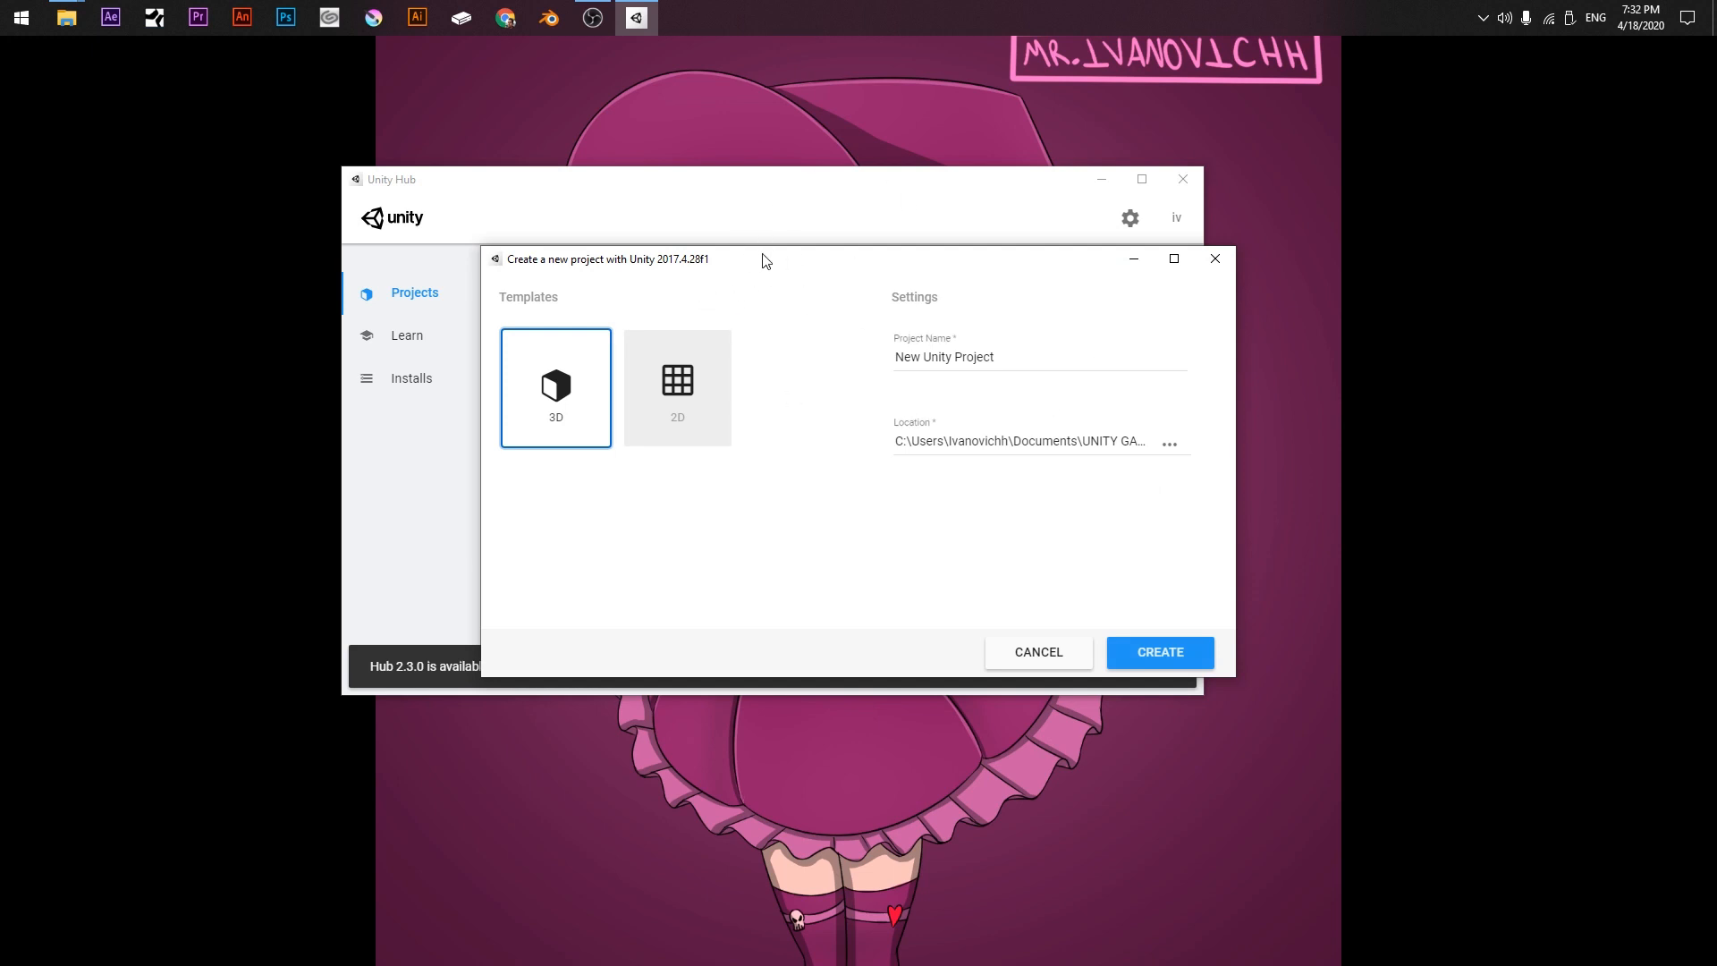
click(676, 386)
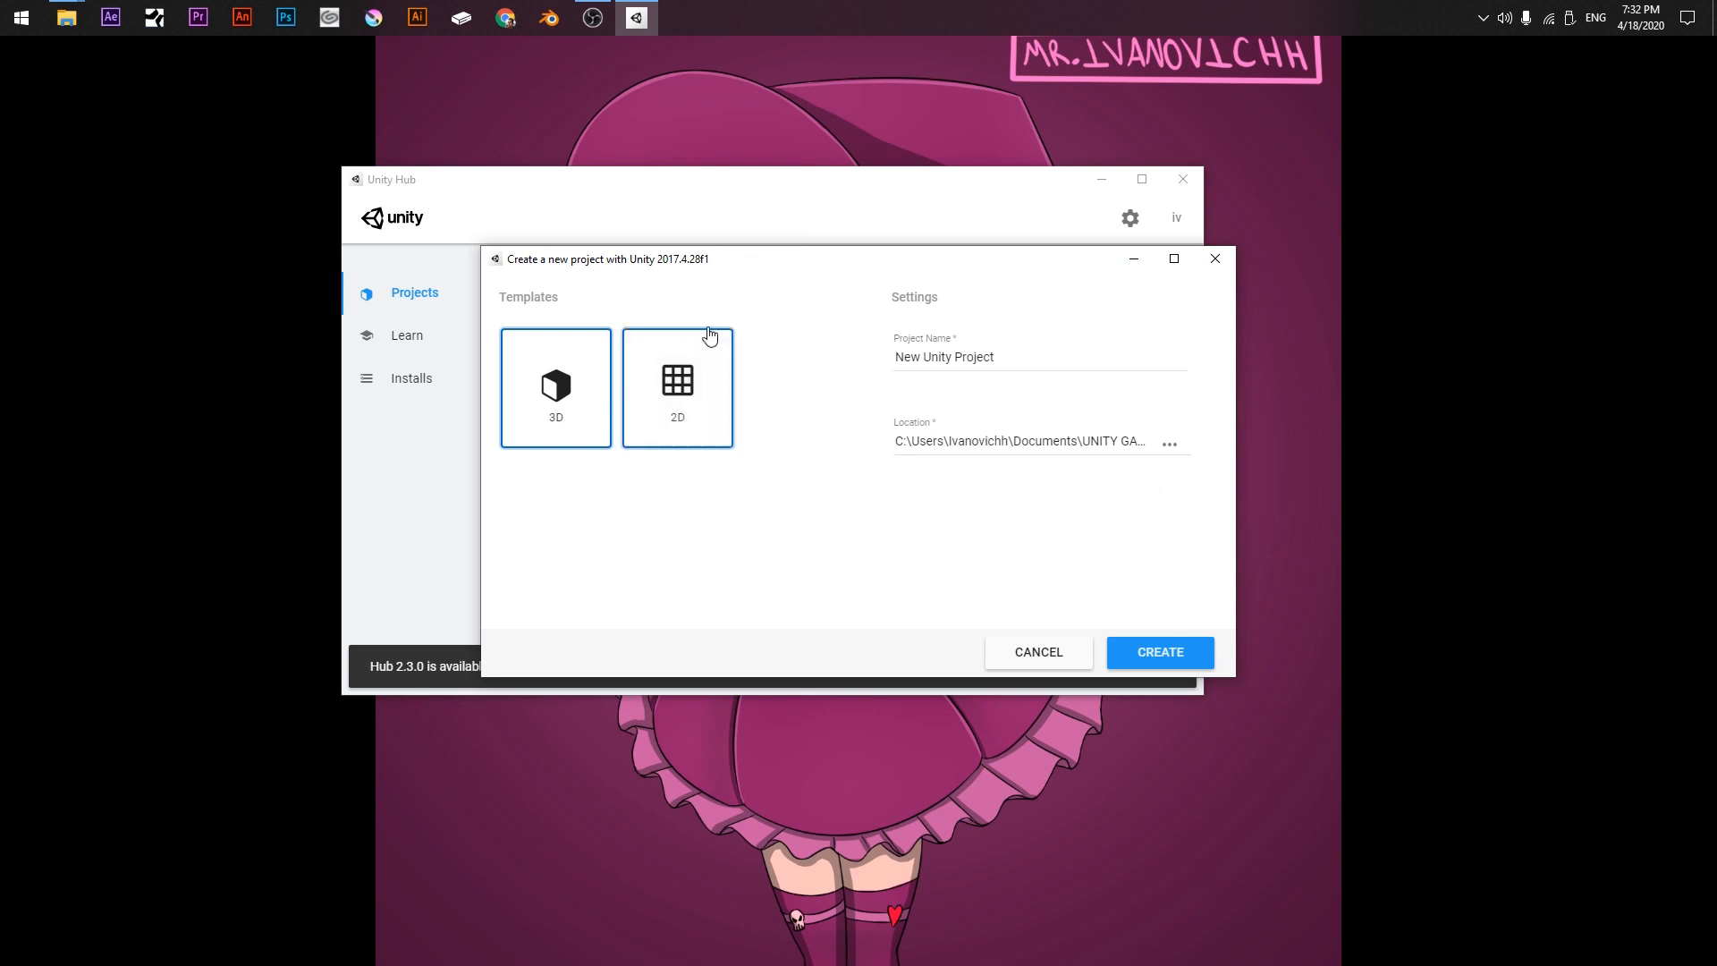
click(555, 387)
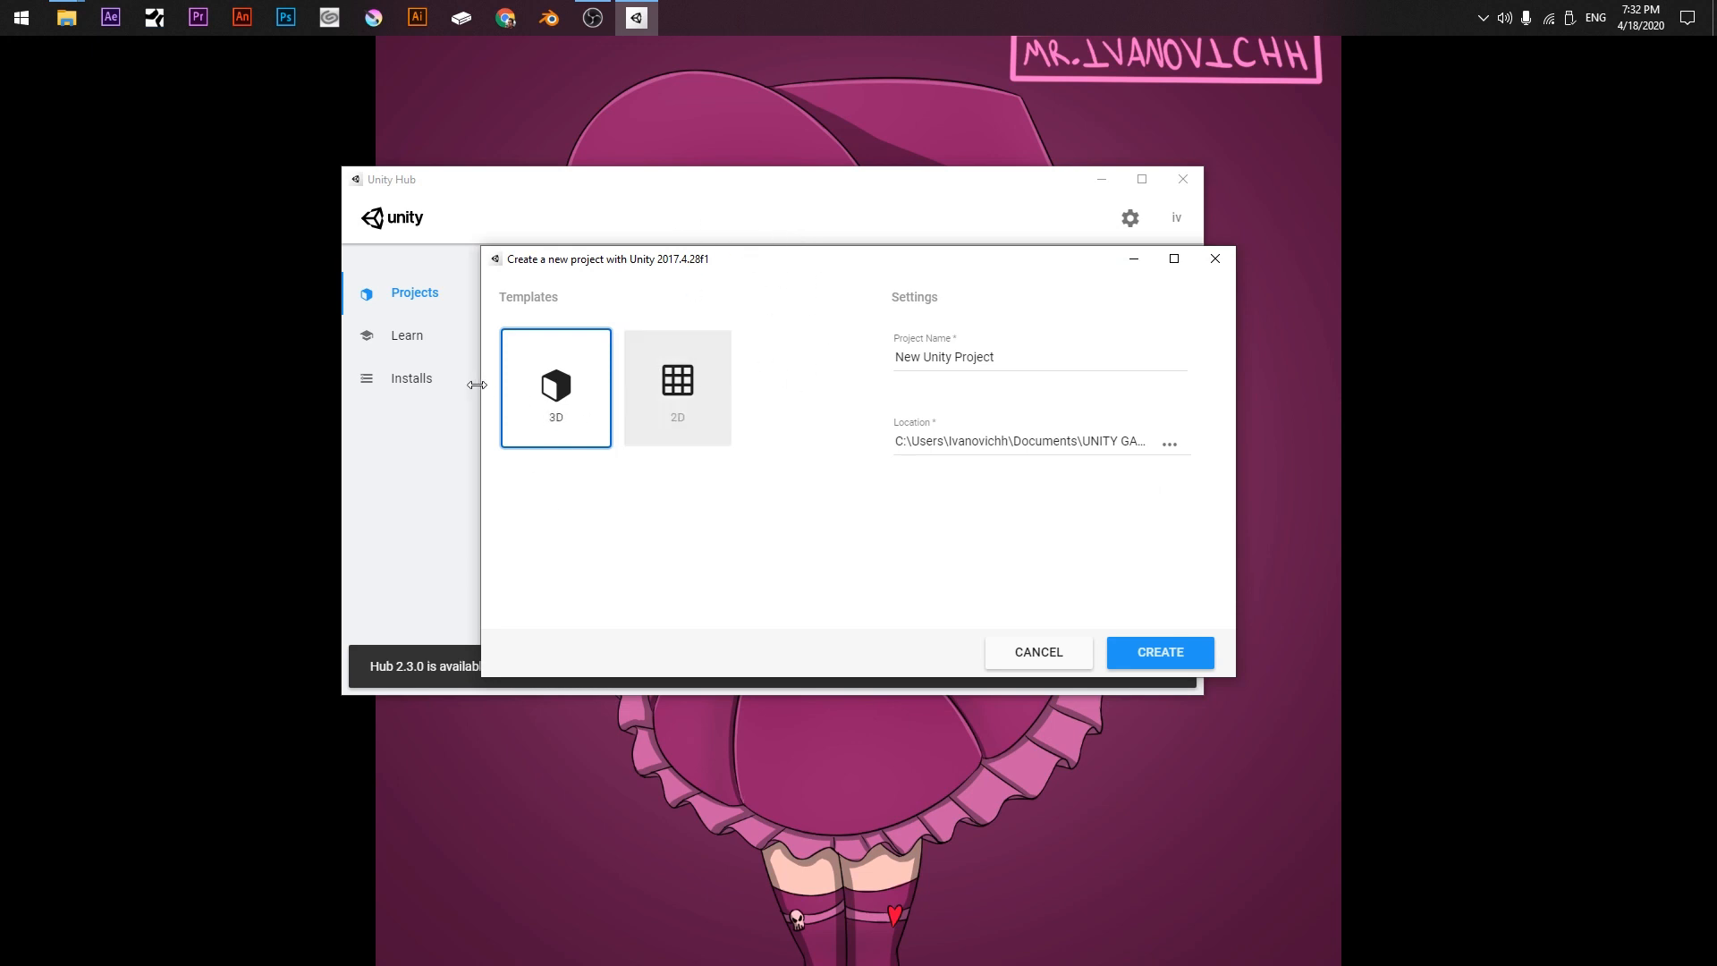
click(953, 356)
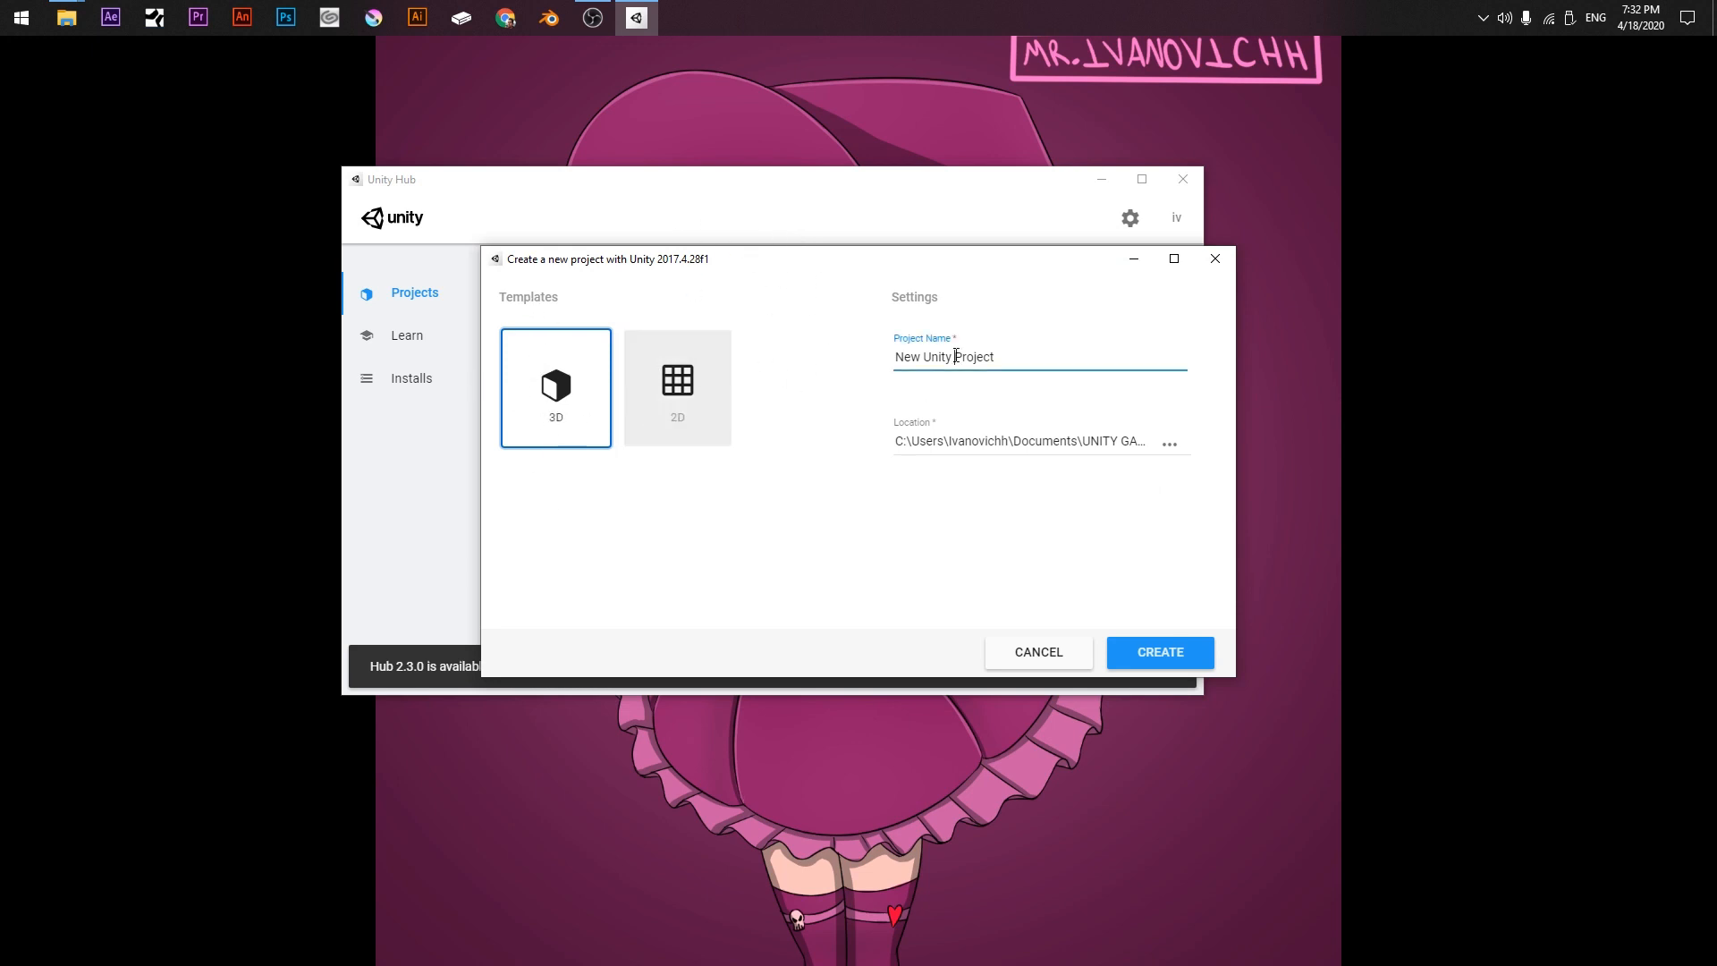
click(1159, 652)
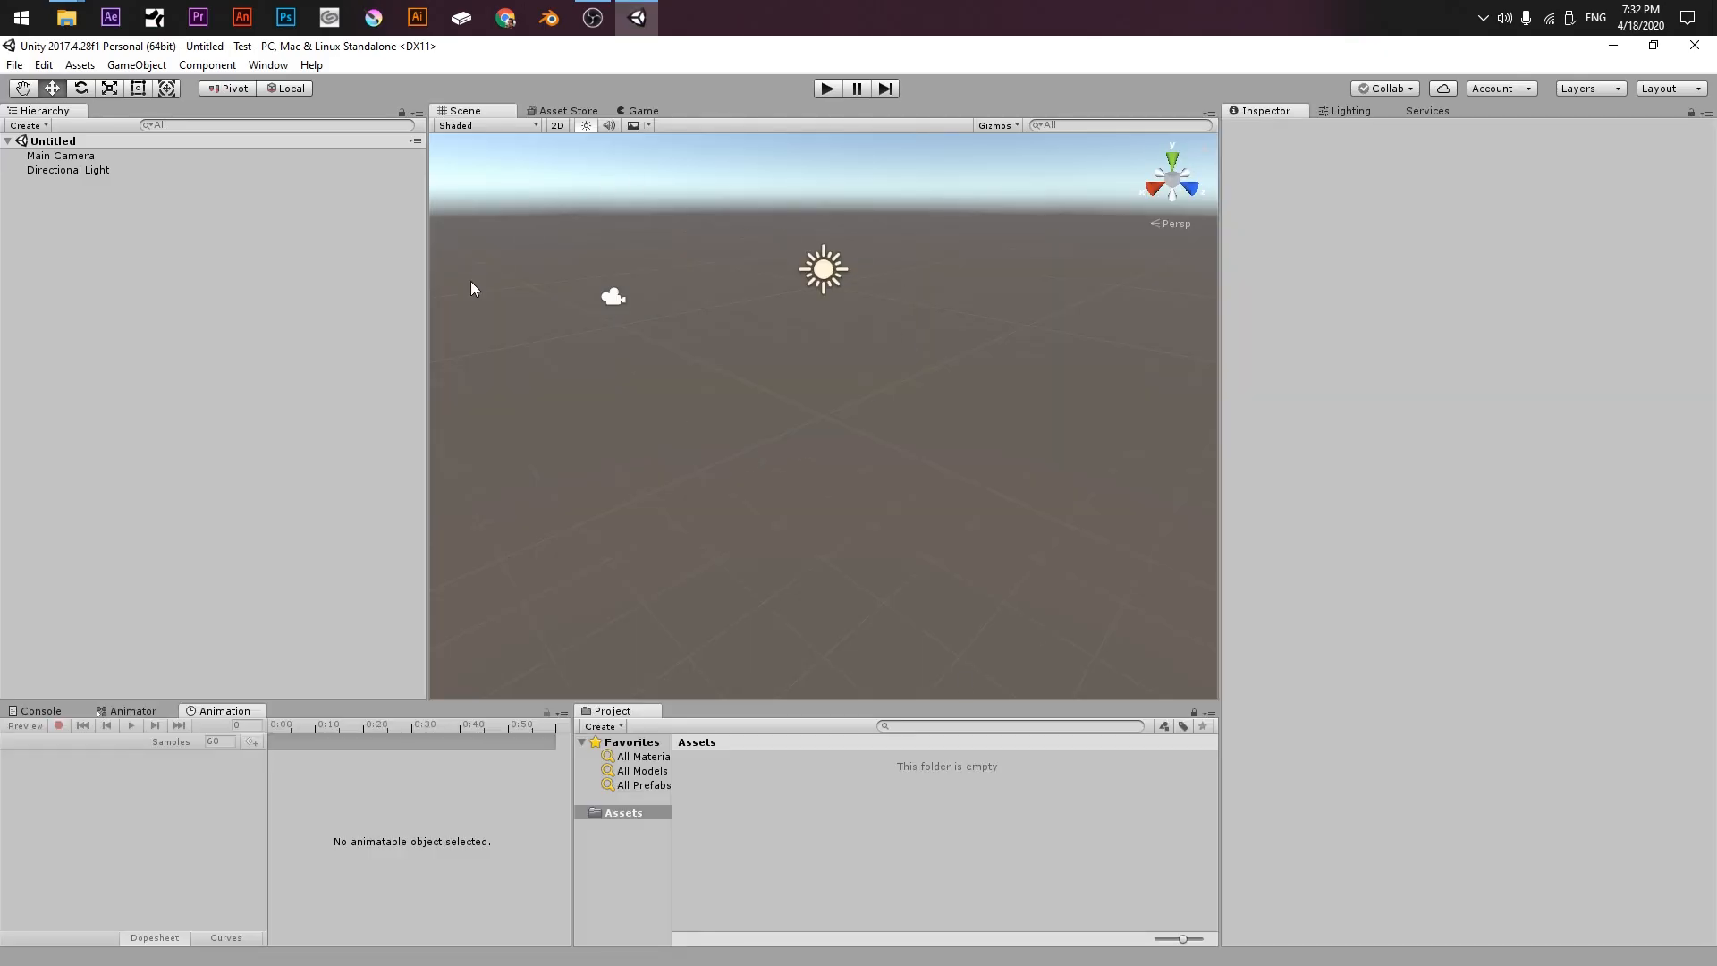
mouse_move(424, 425)
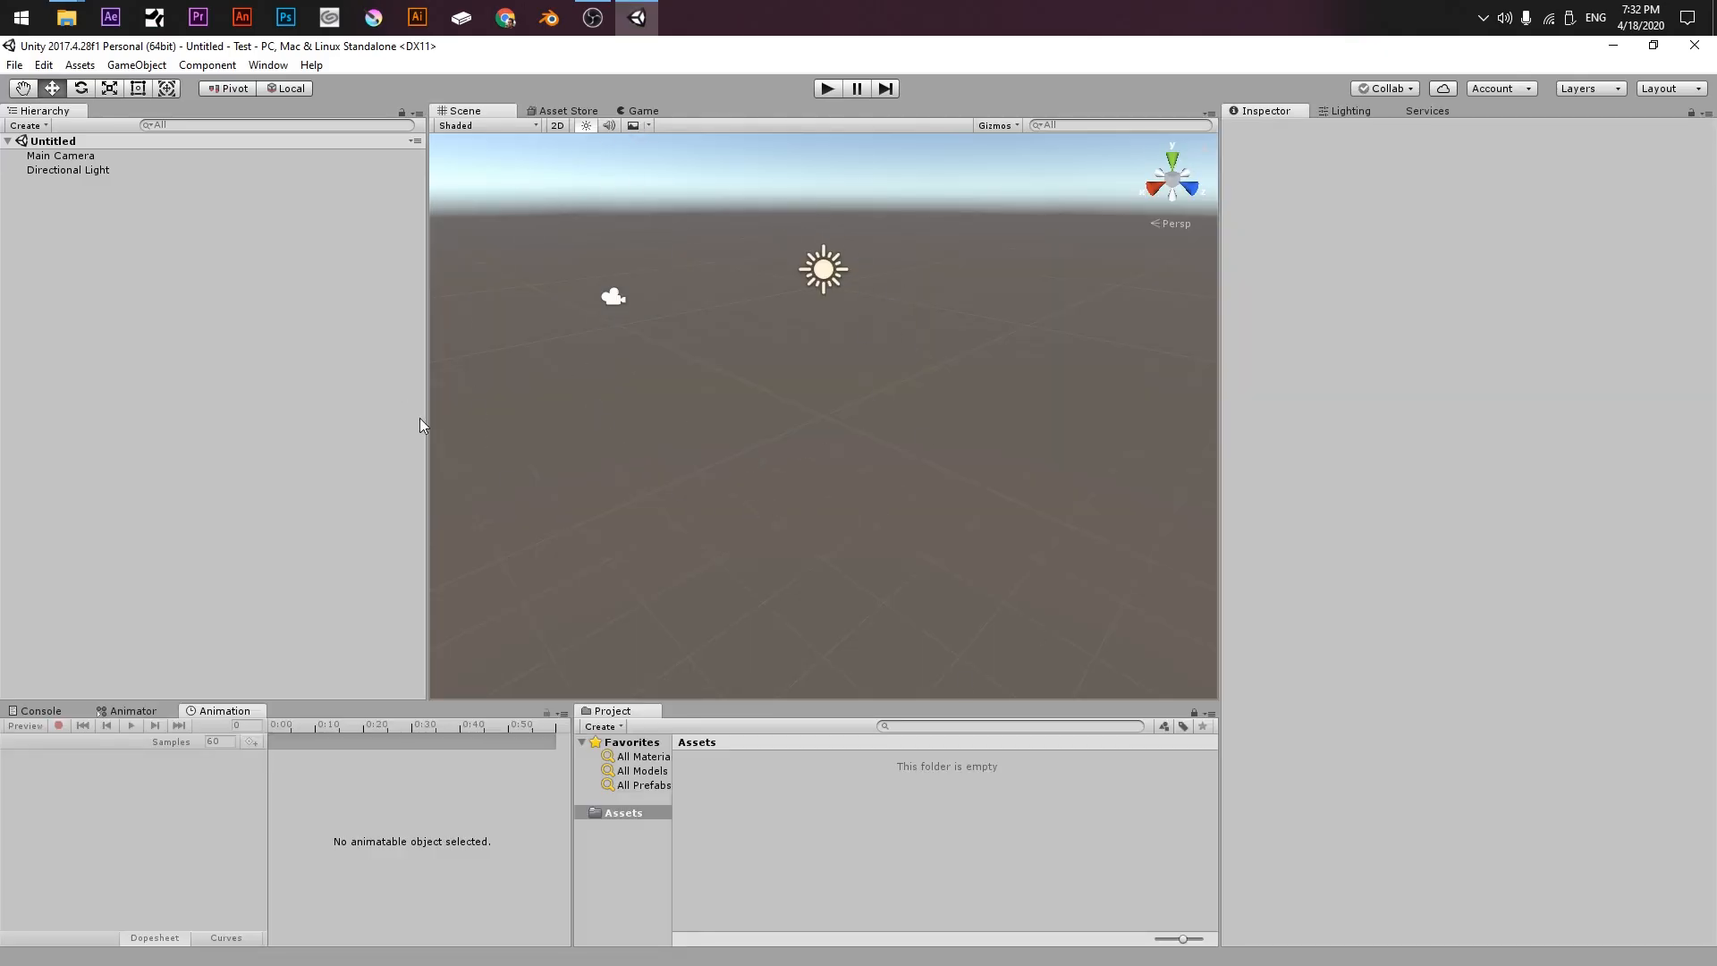
mouse_move(843, 464)
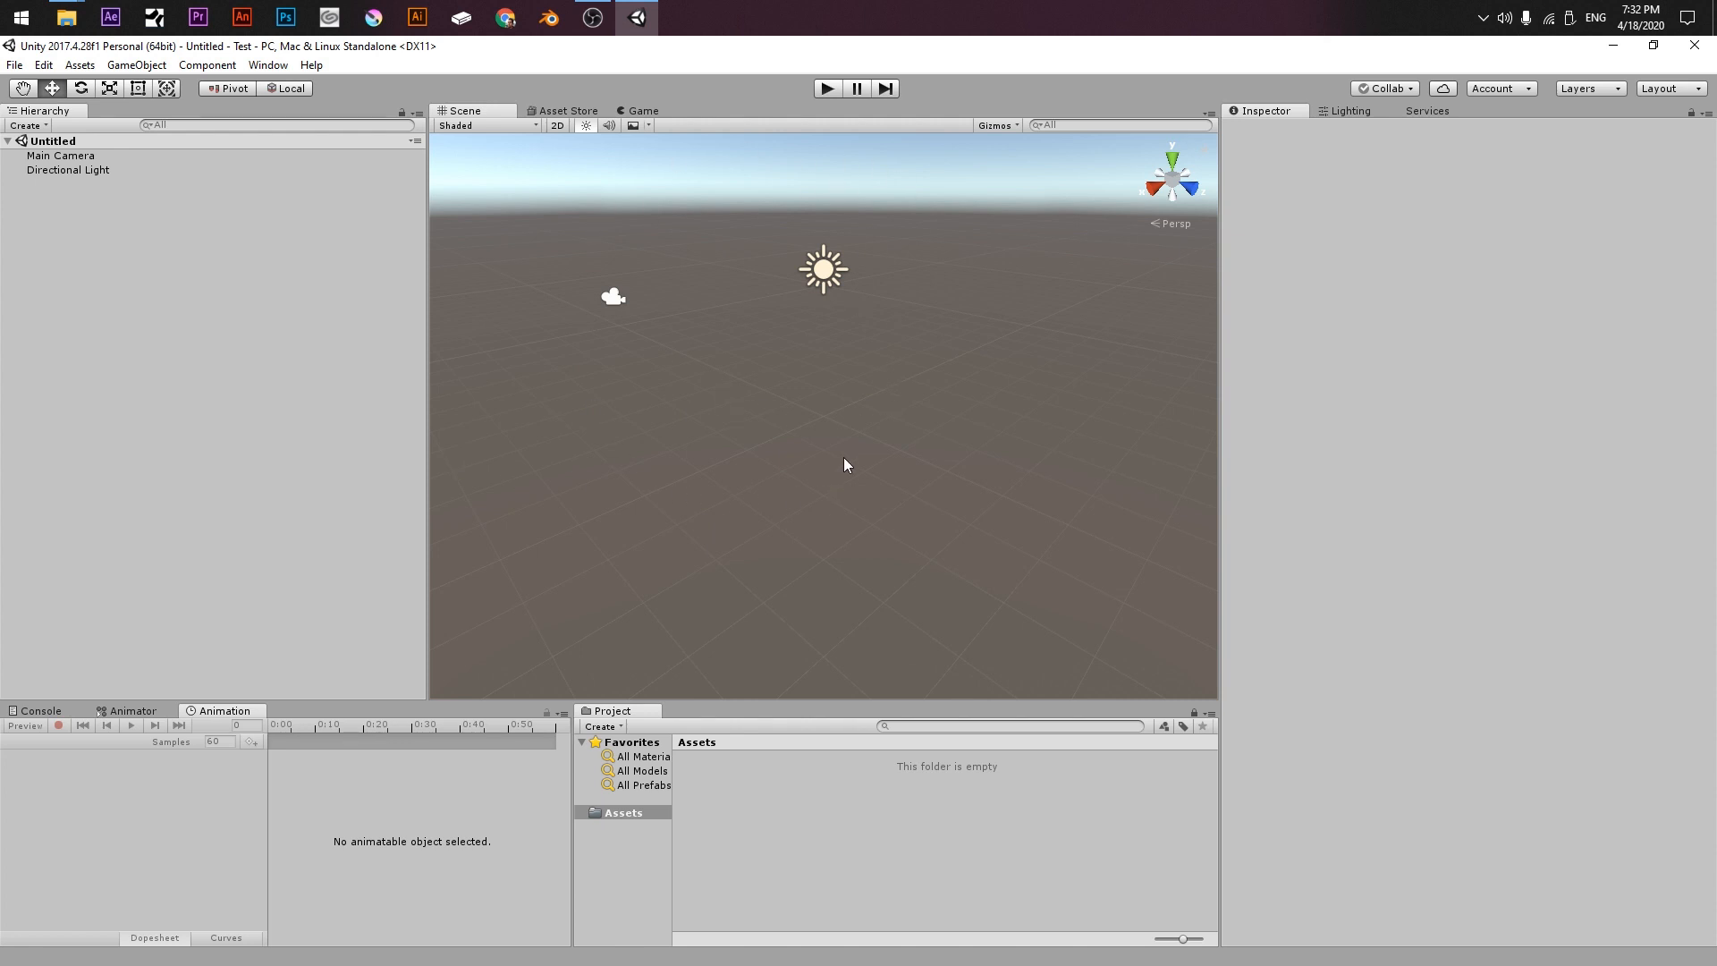
mouse_move(654, 109)
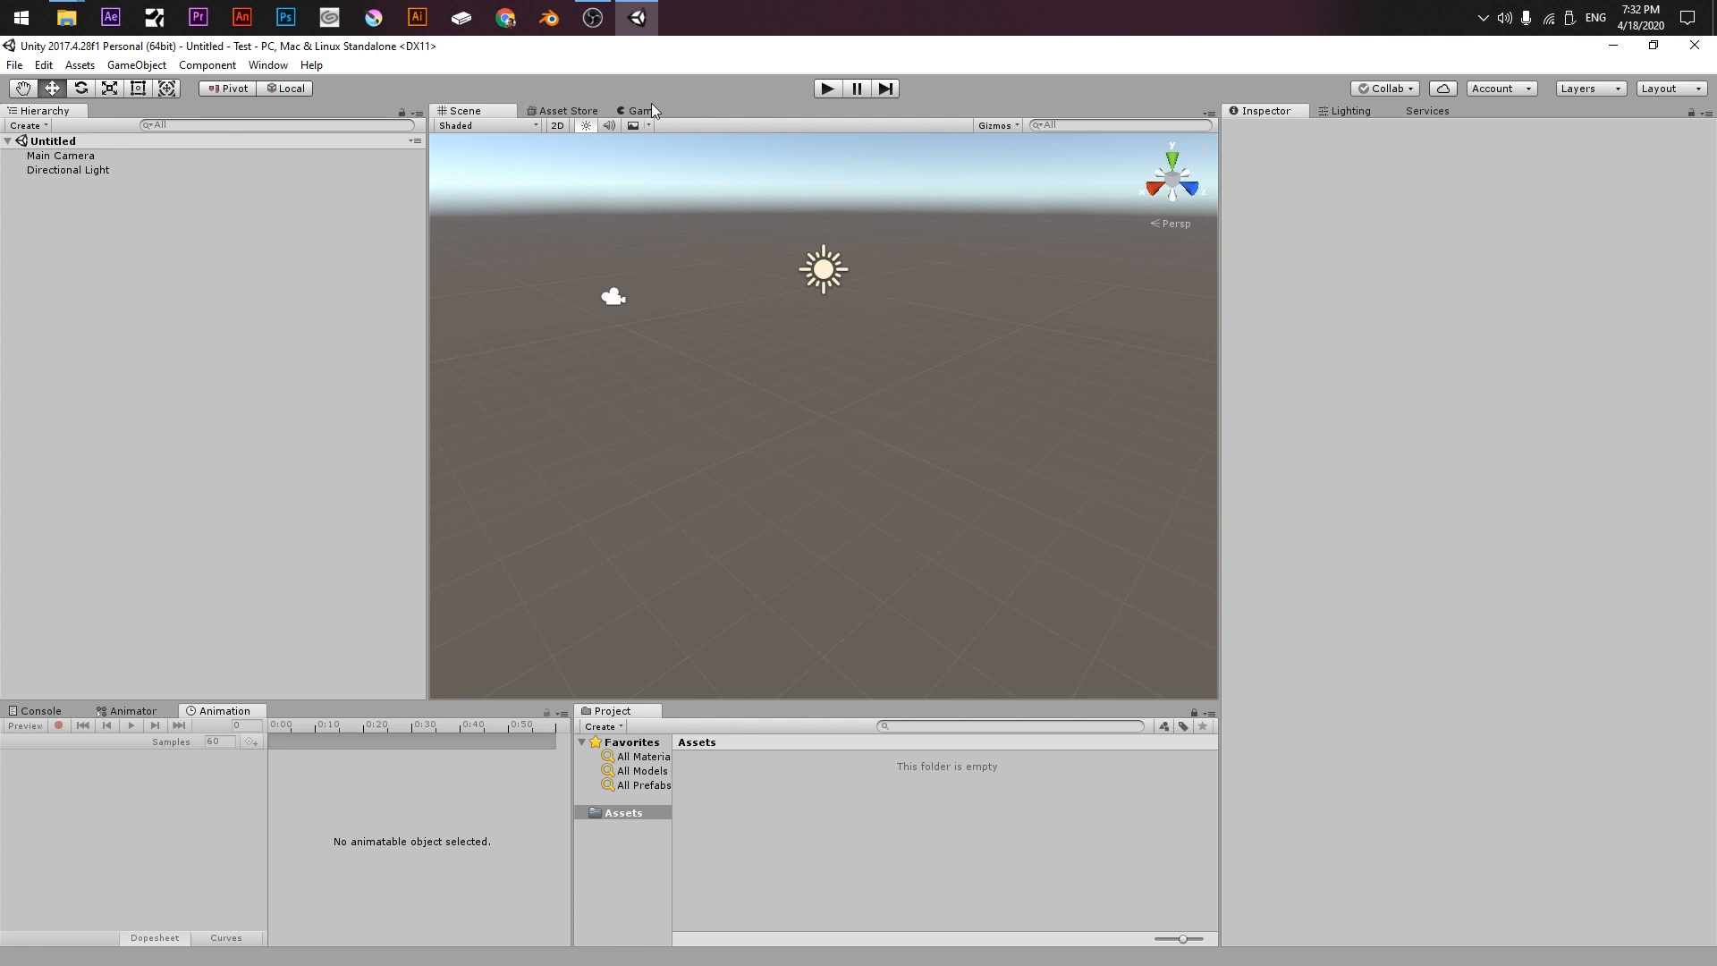
mouse_move(699, 278)
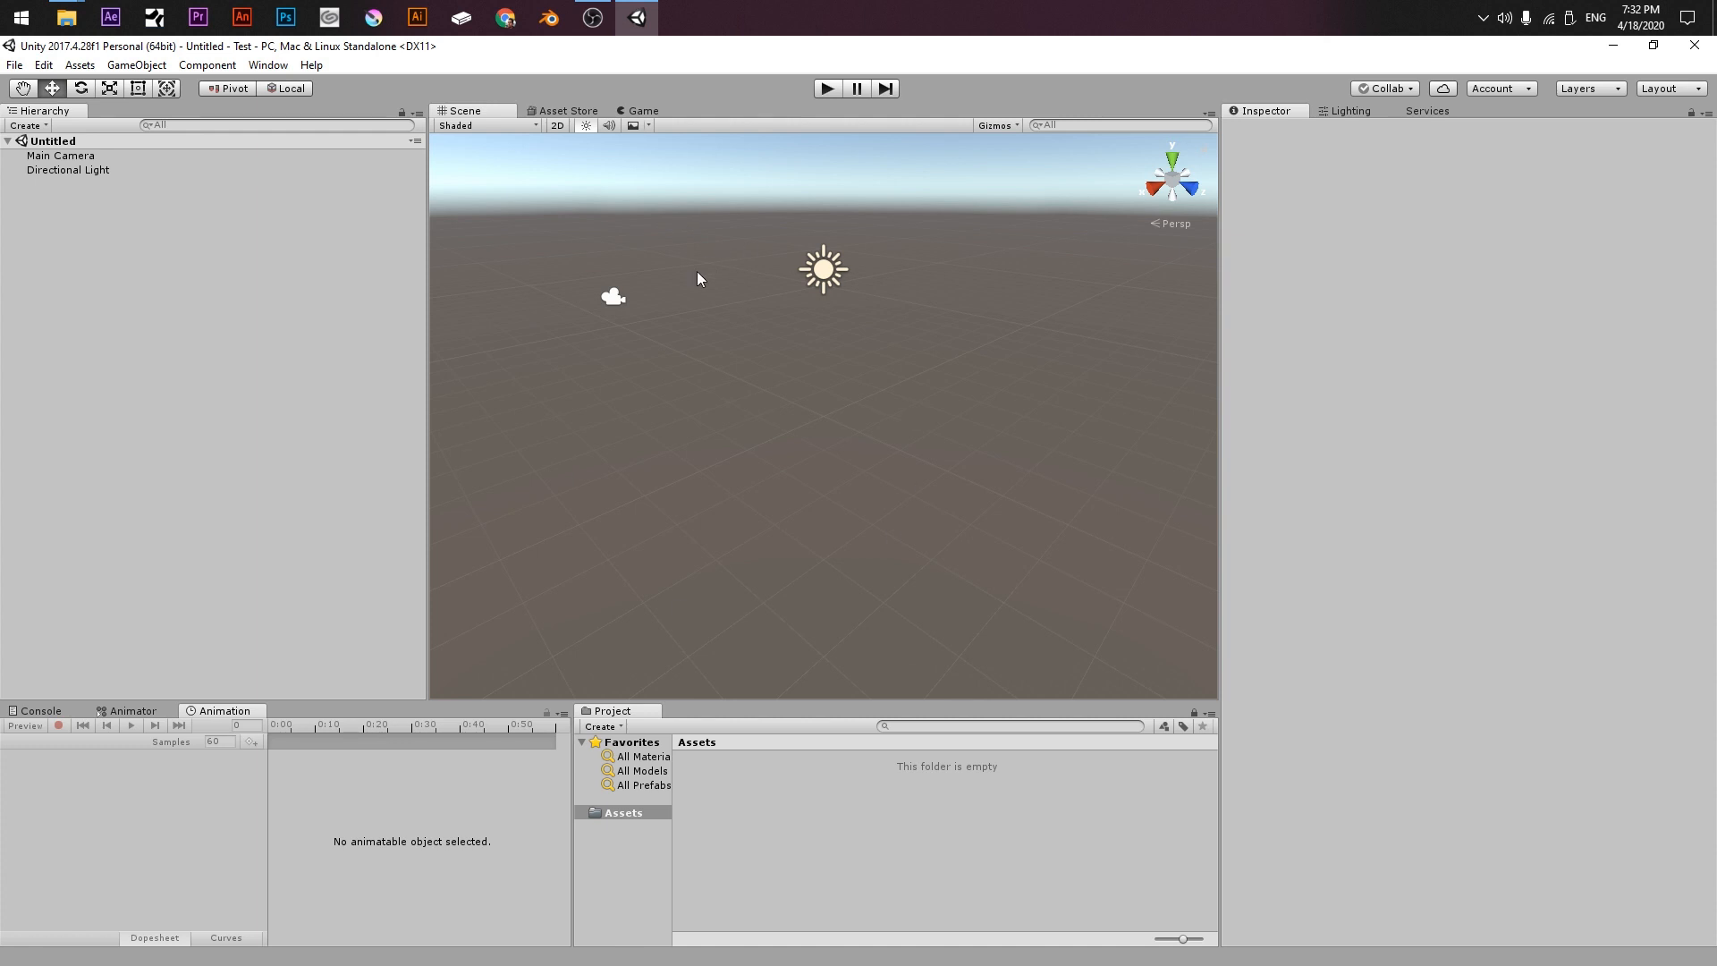
mouse_move(566, 226)
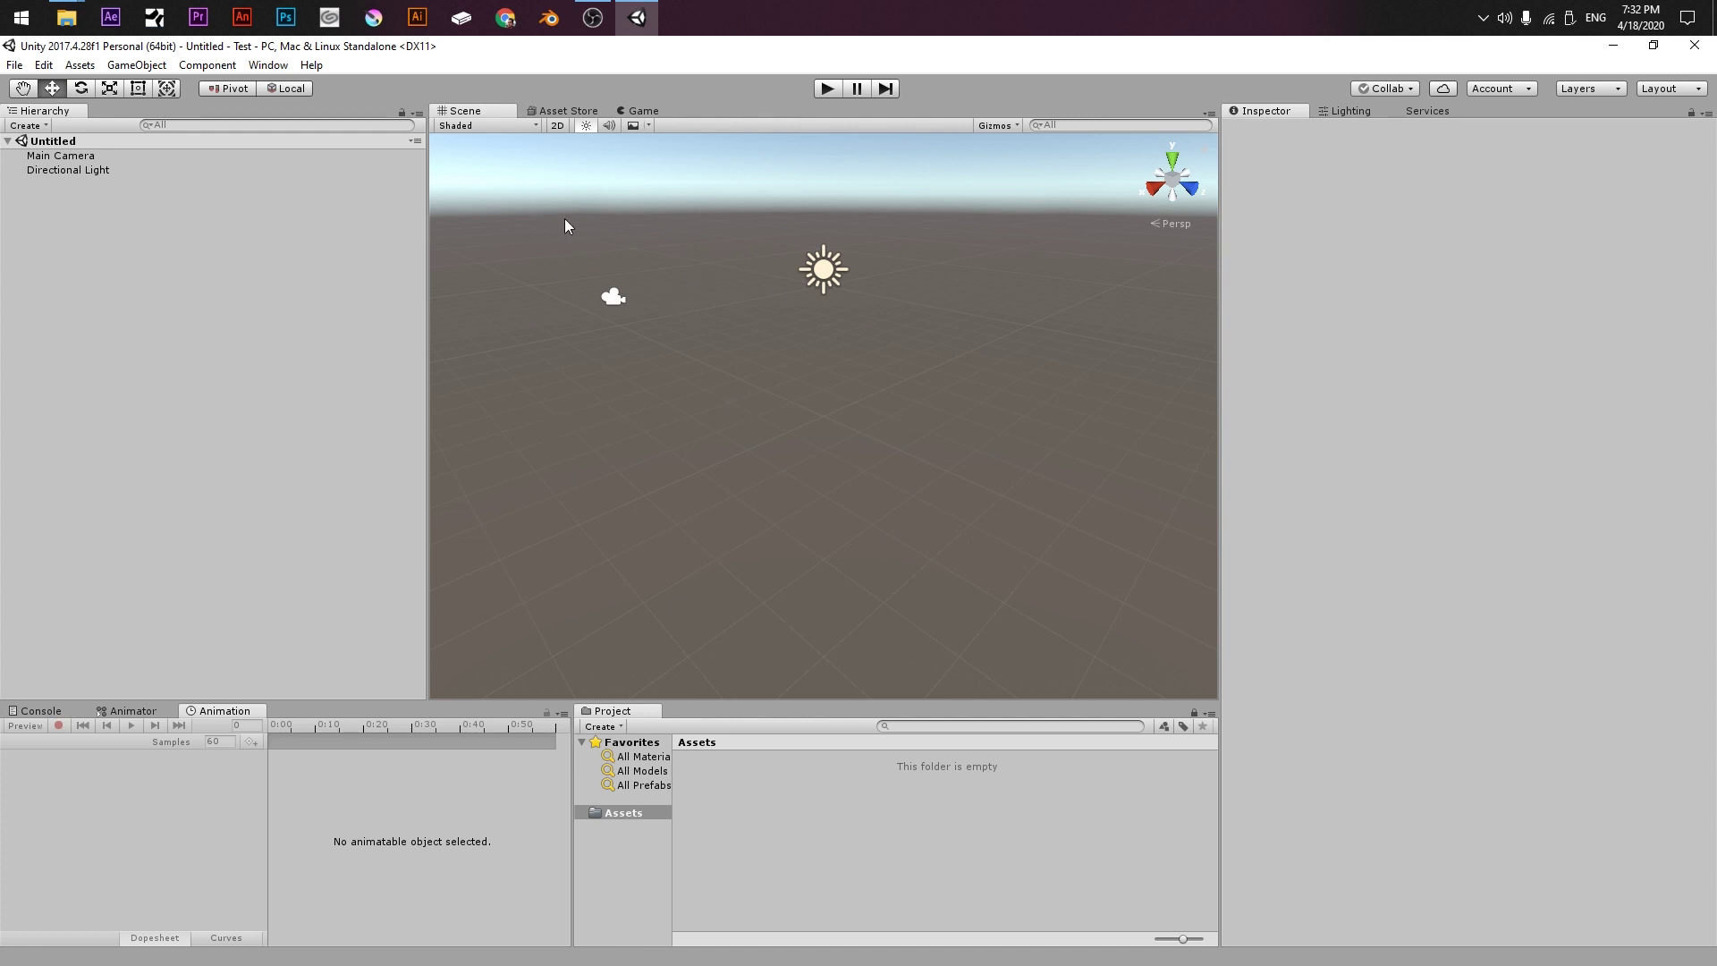
Step: Import the custom package Batpool.unitypackage from the FREELANCE folder
click(78, 64)
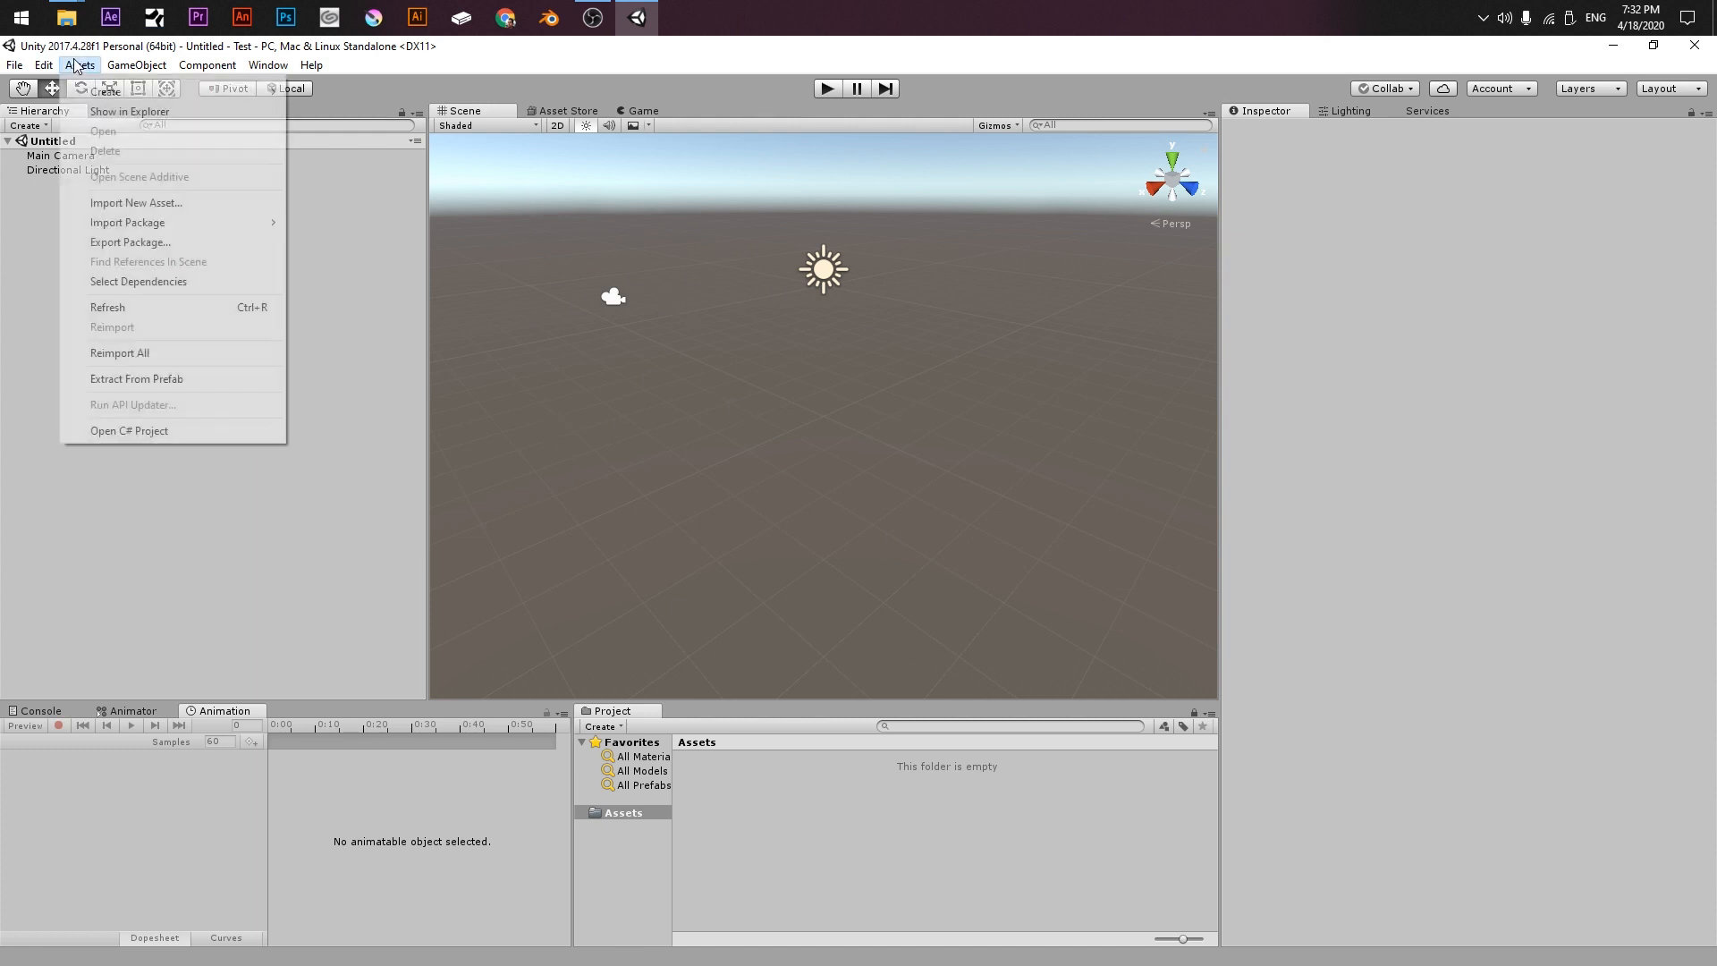
mouse_move(142, 226)
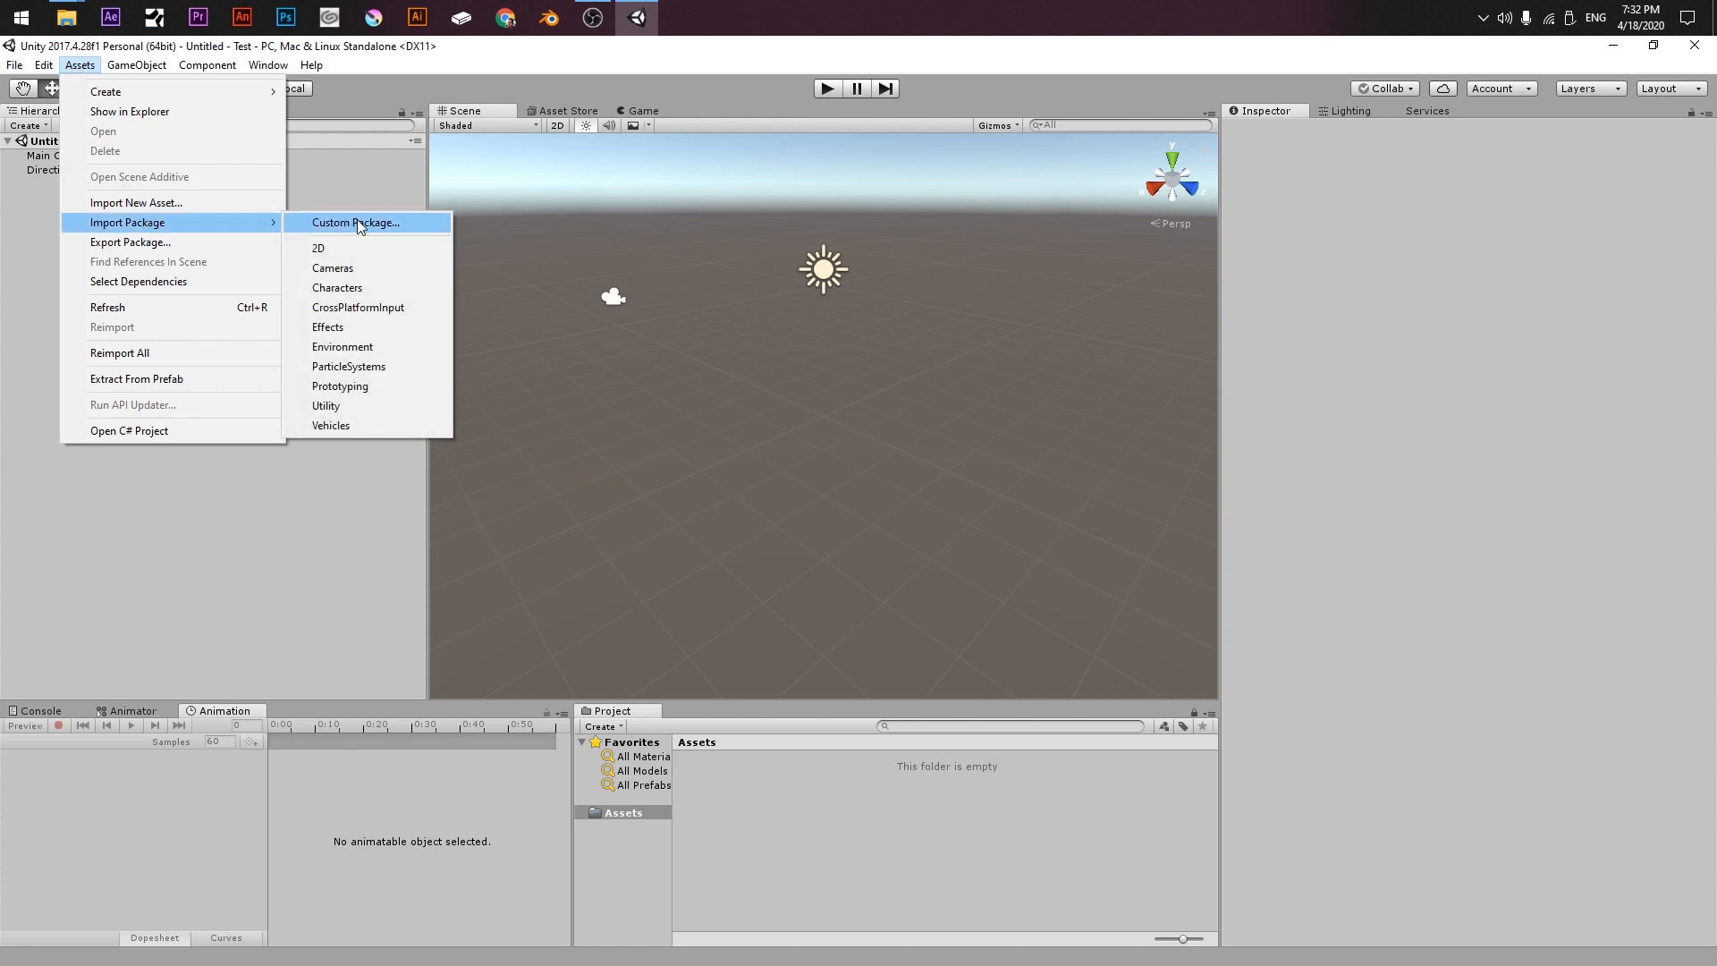
click(355, 223)
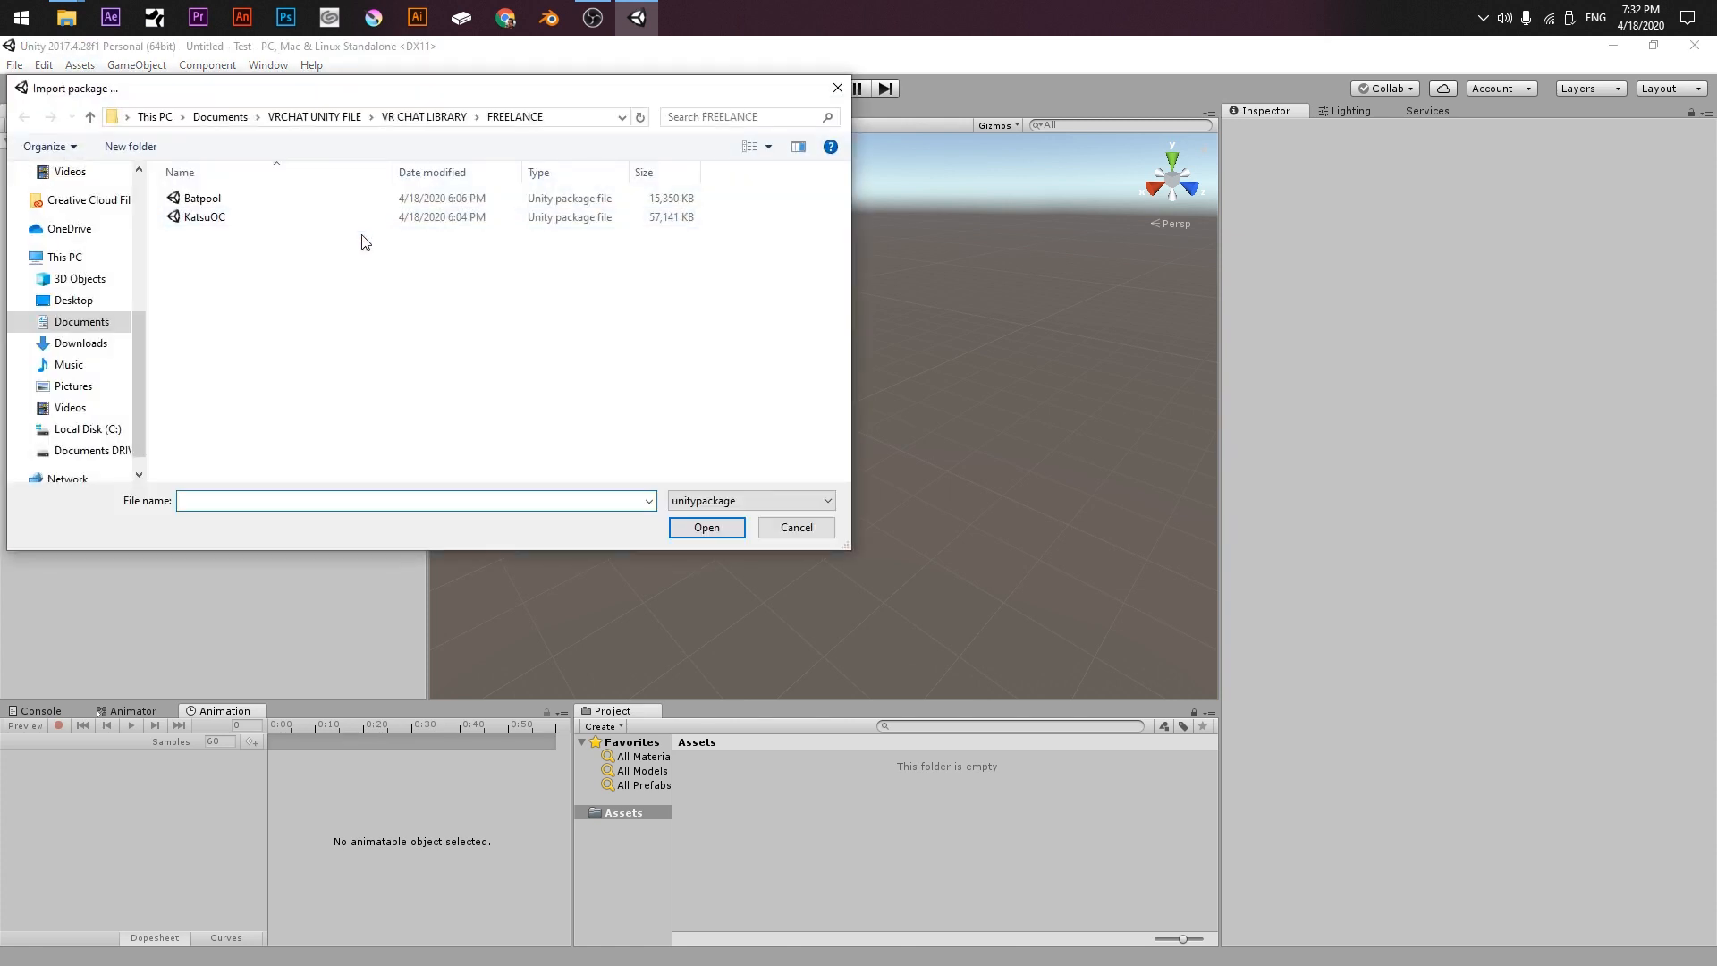
click(201, 198)
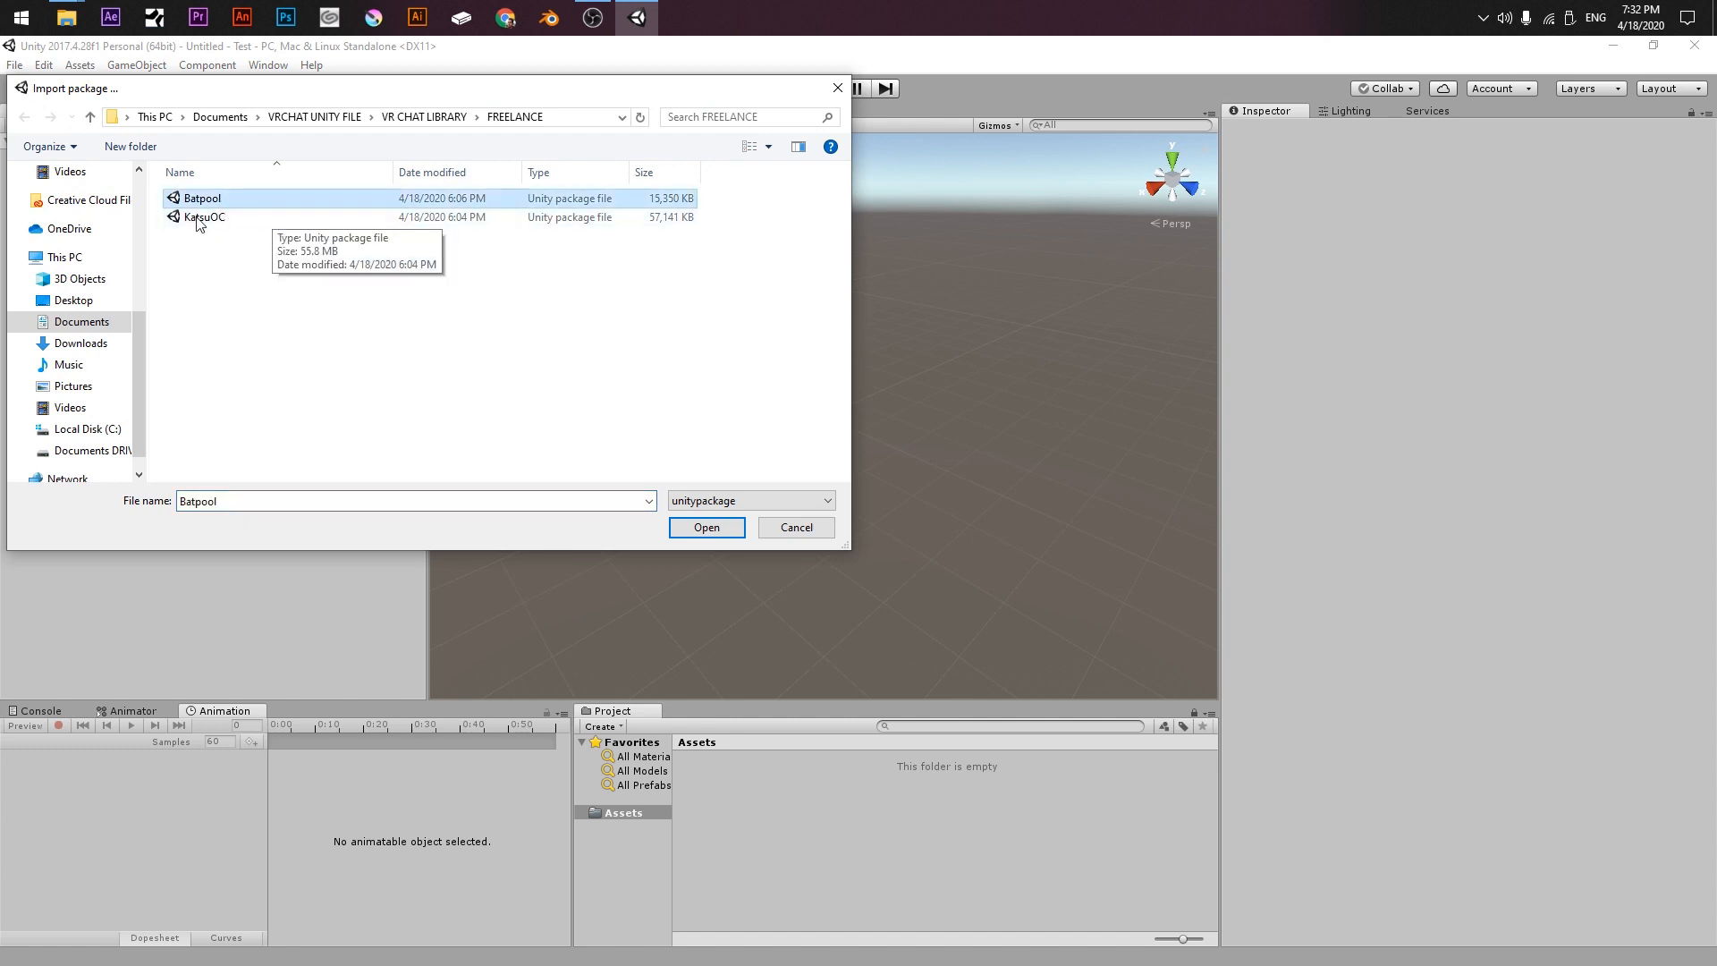
mouse_move(252, 208)
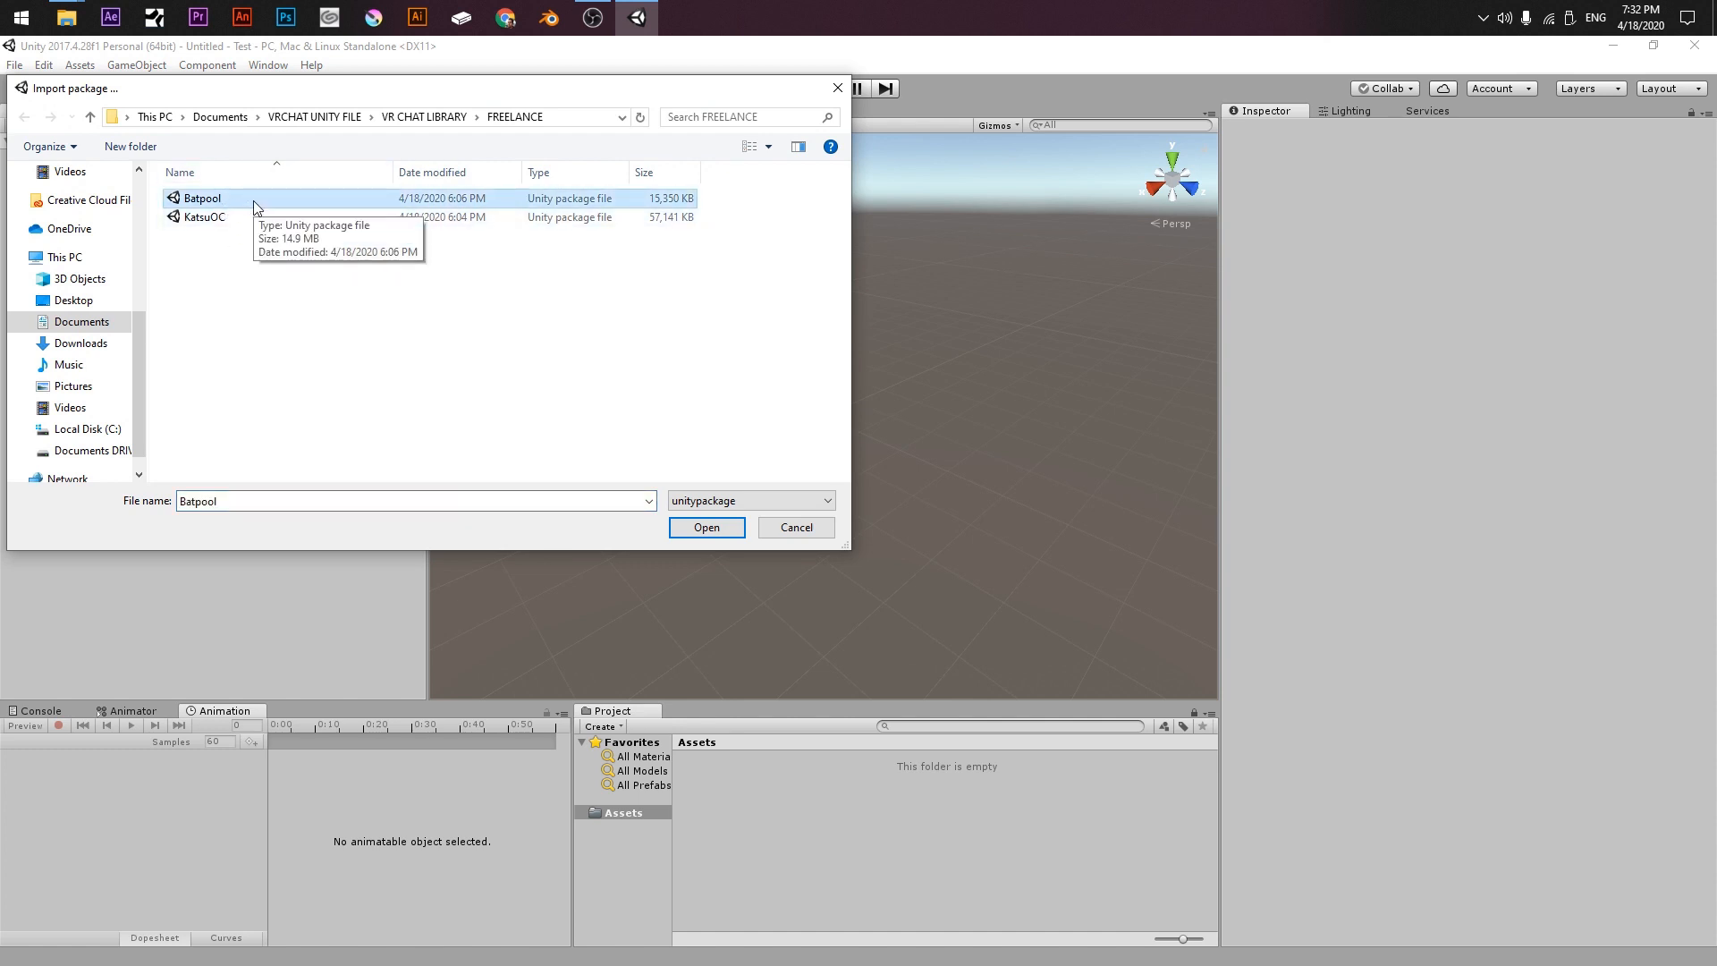
mouse_move(707, 527)
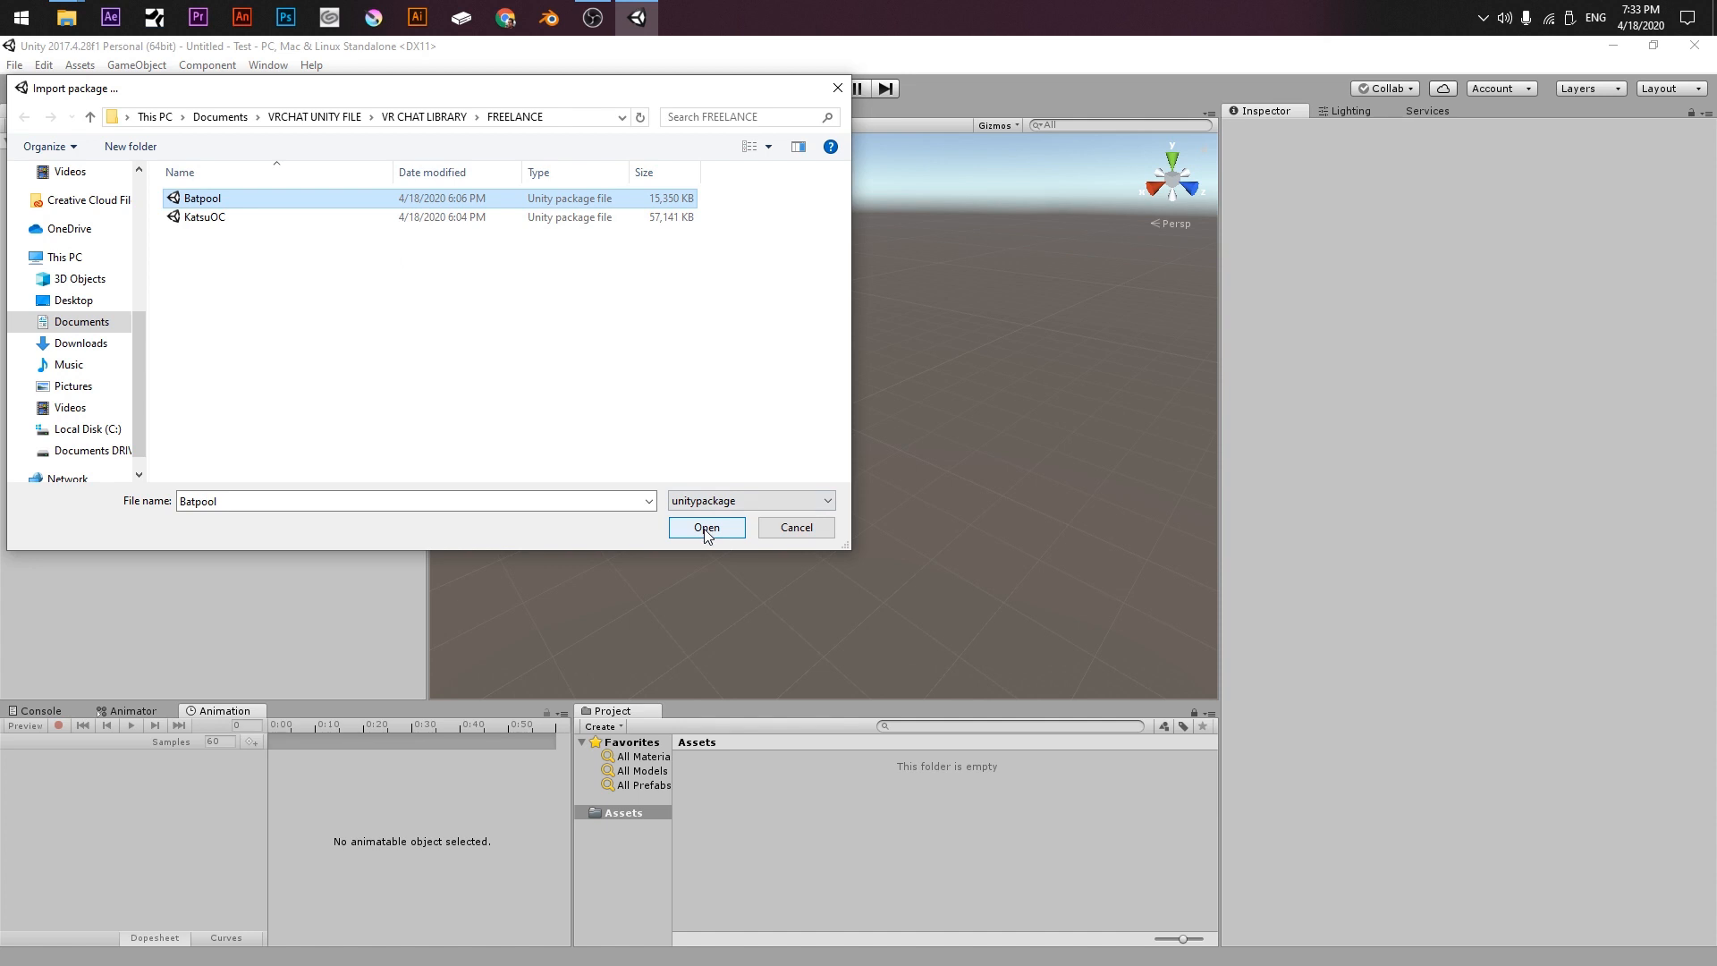
click(707, 527)
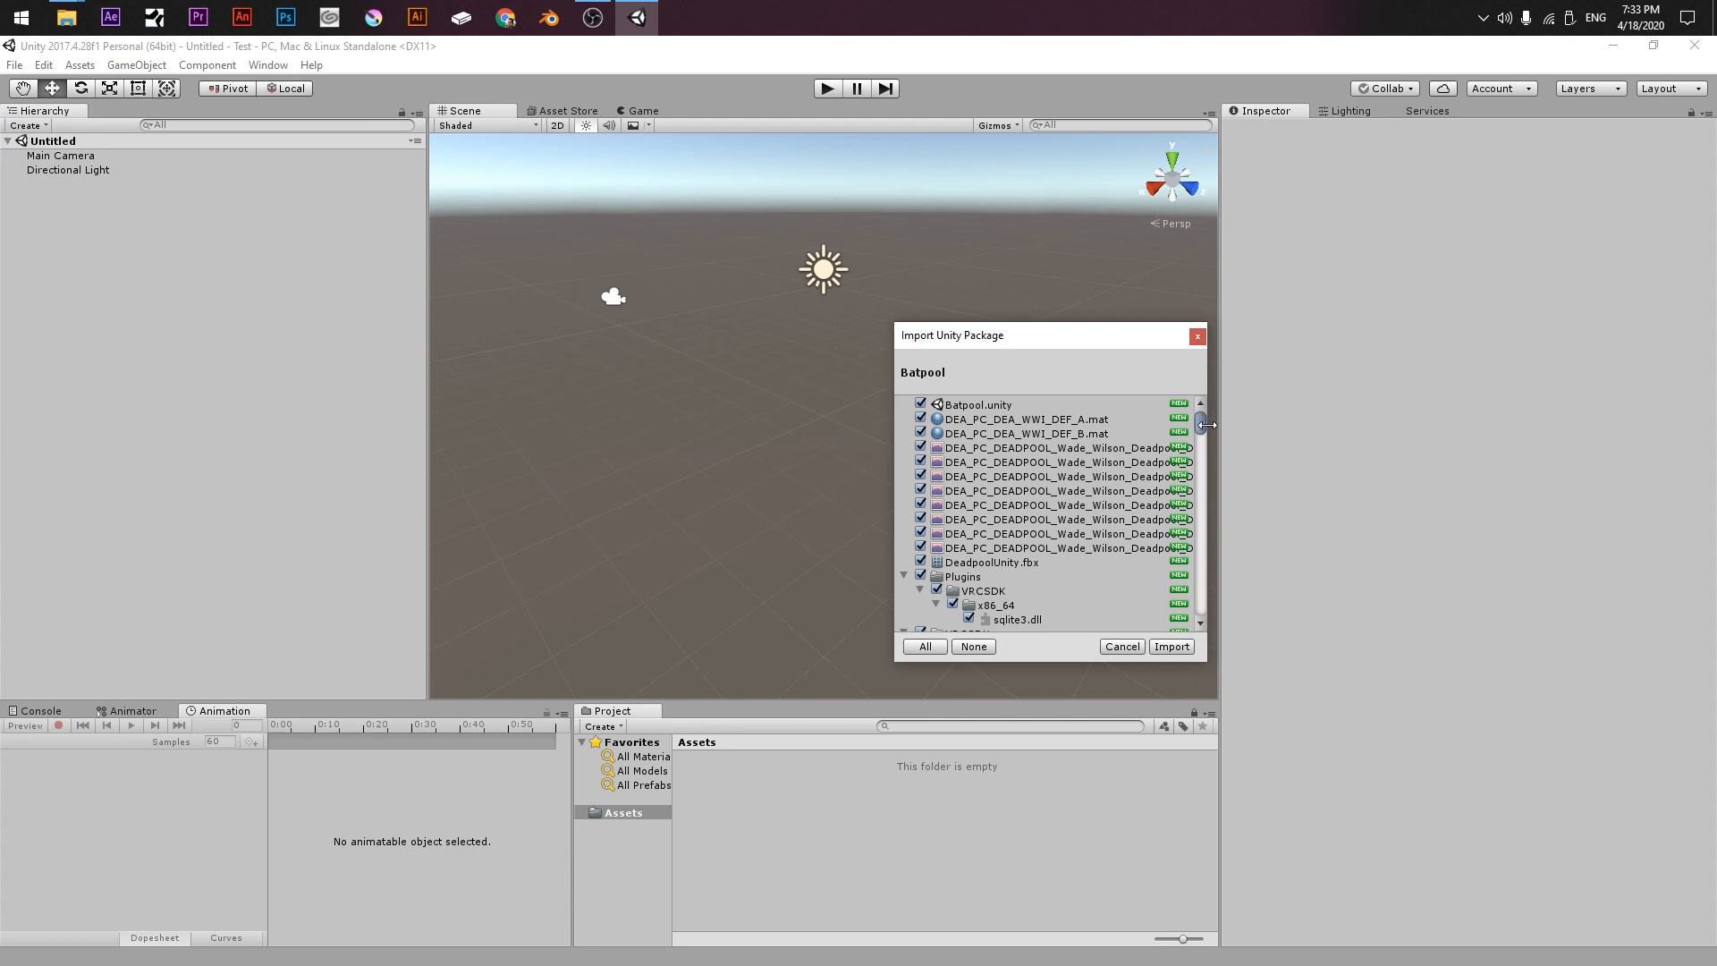
Step: Import all Batpool package contents and select the Batpool scene asset
scroll(down, 3)
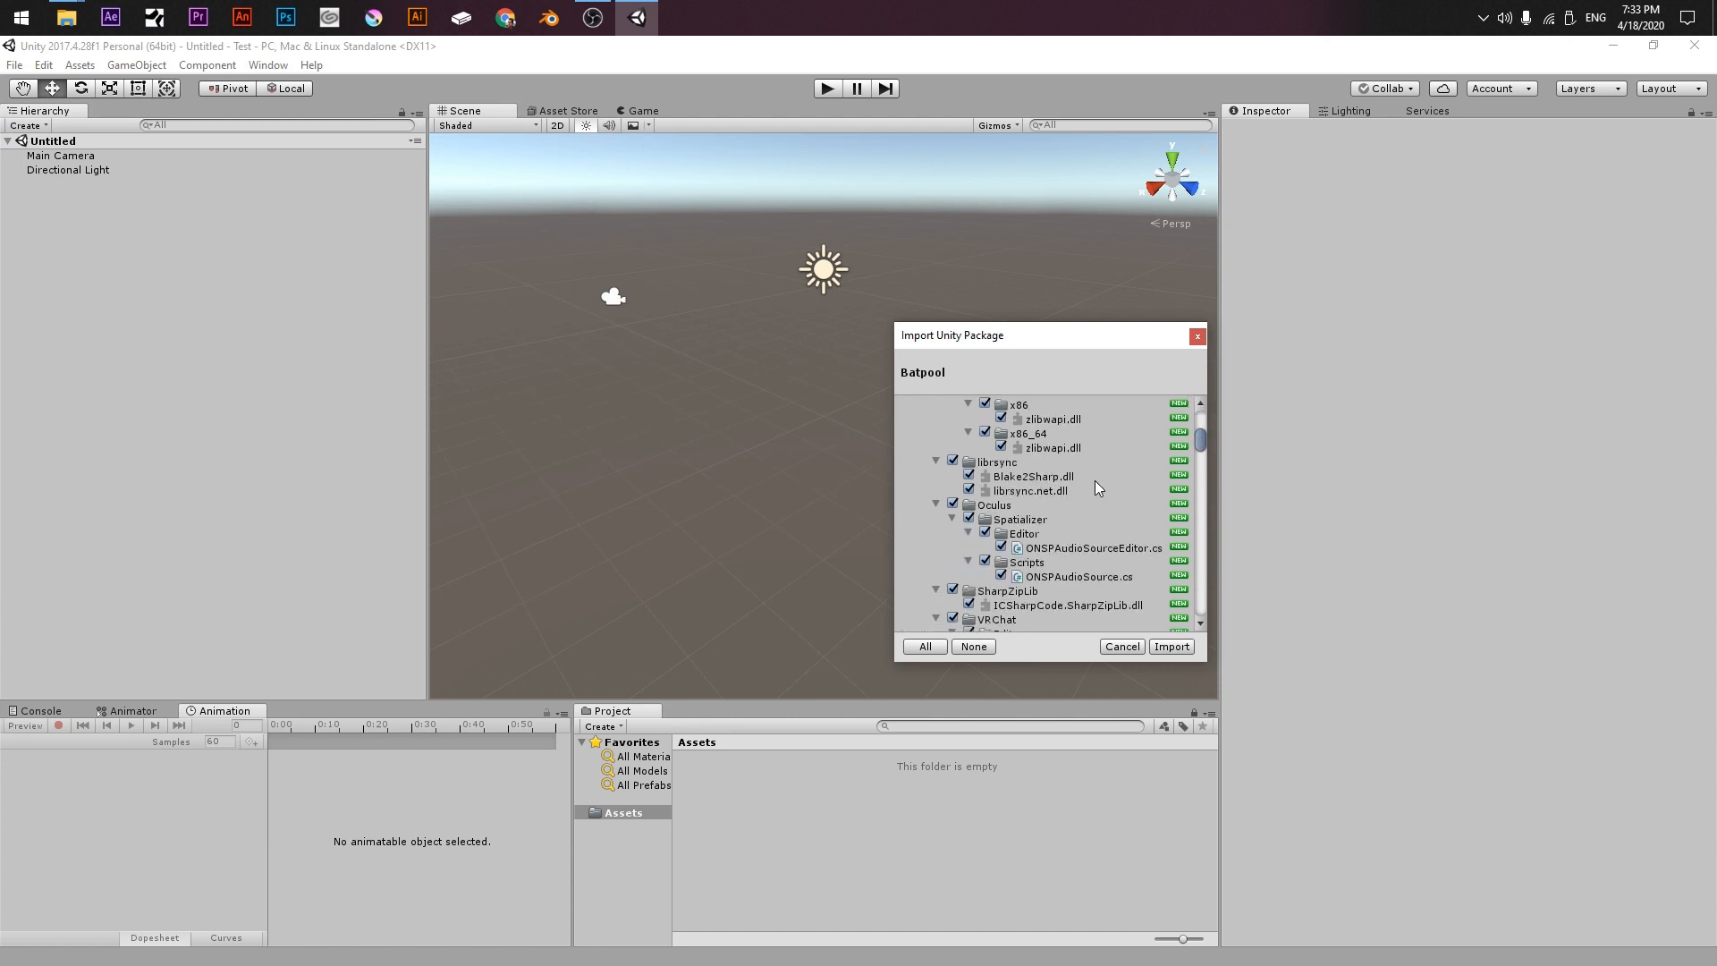
scroll(down, 3)
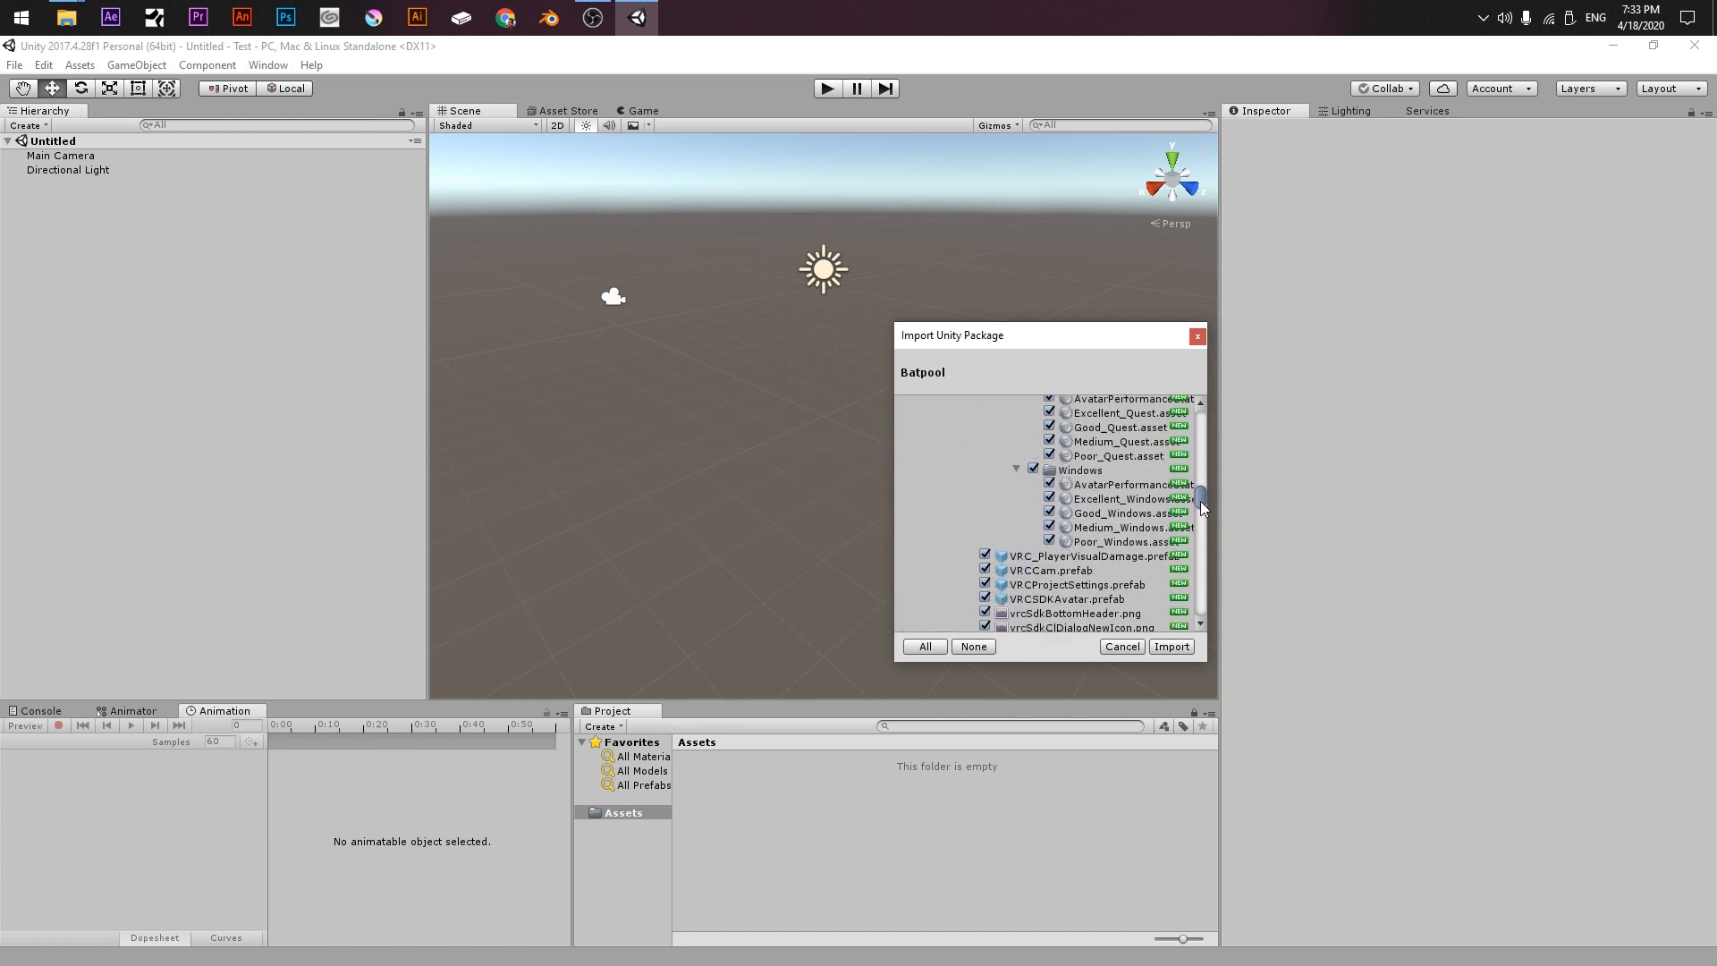
scroll(down, 3)
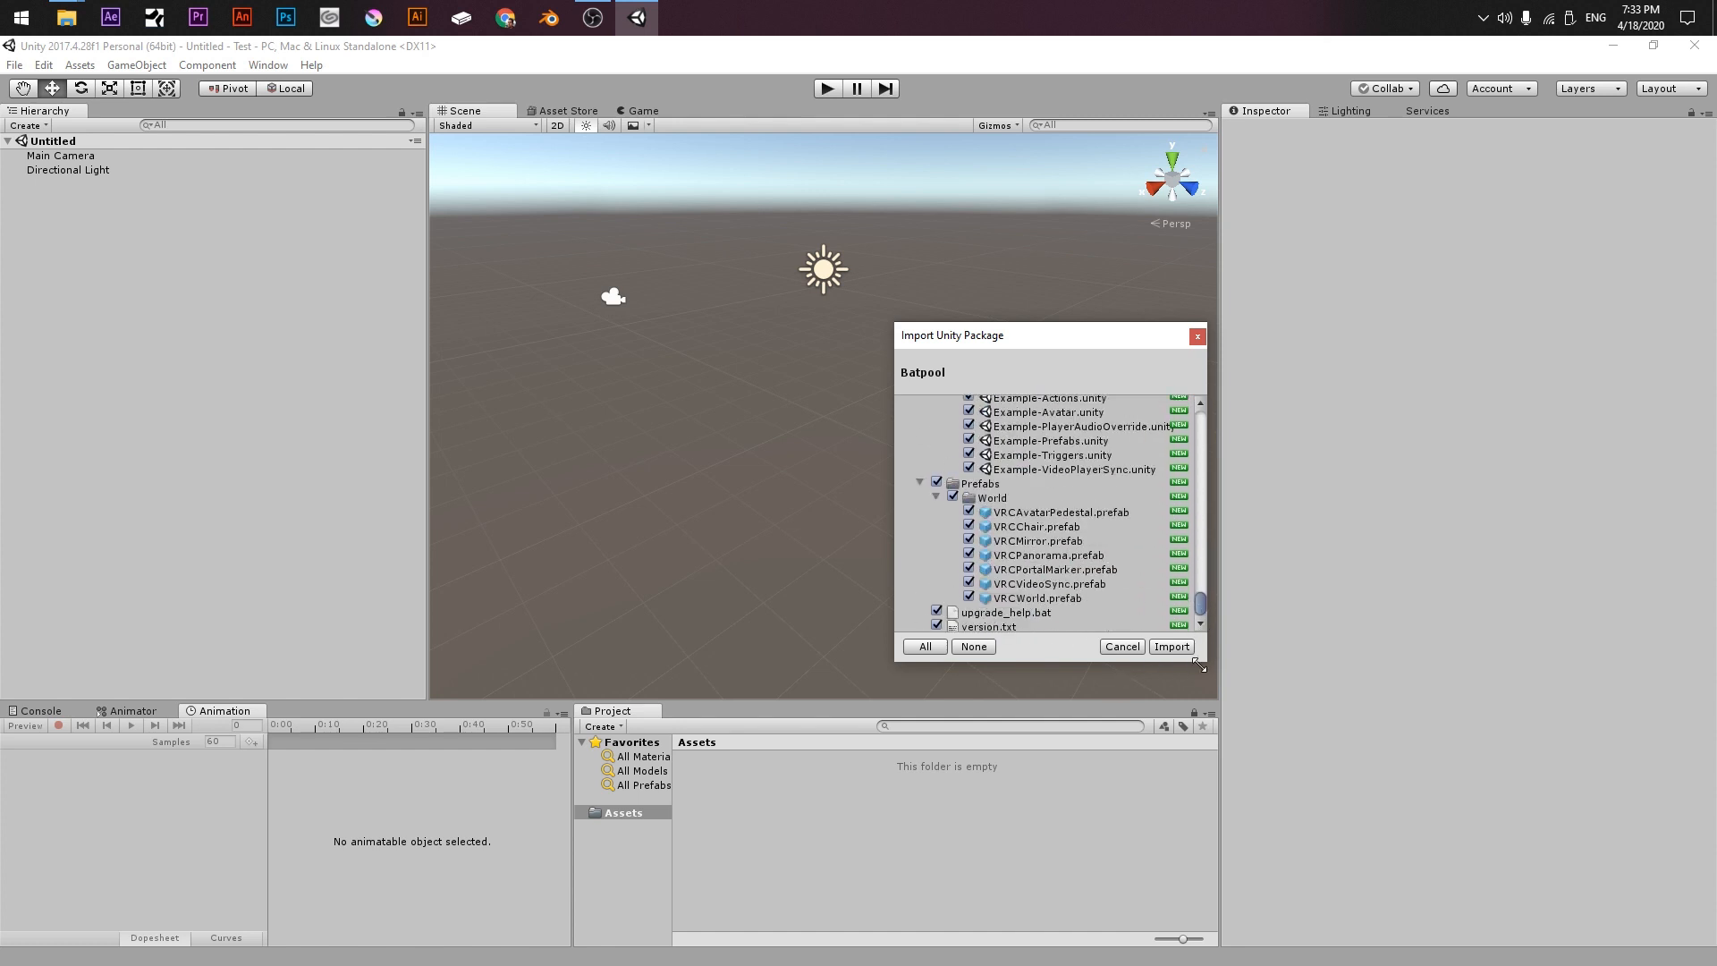
mouse_move(1173, 662)
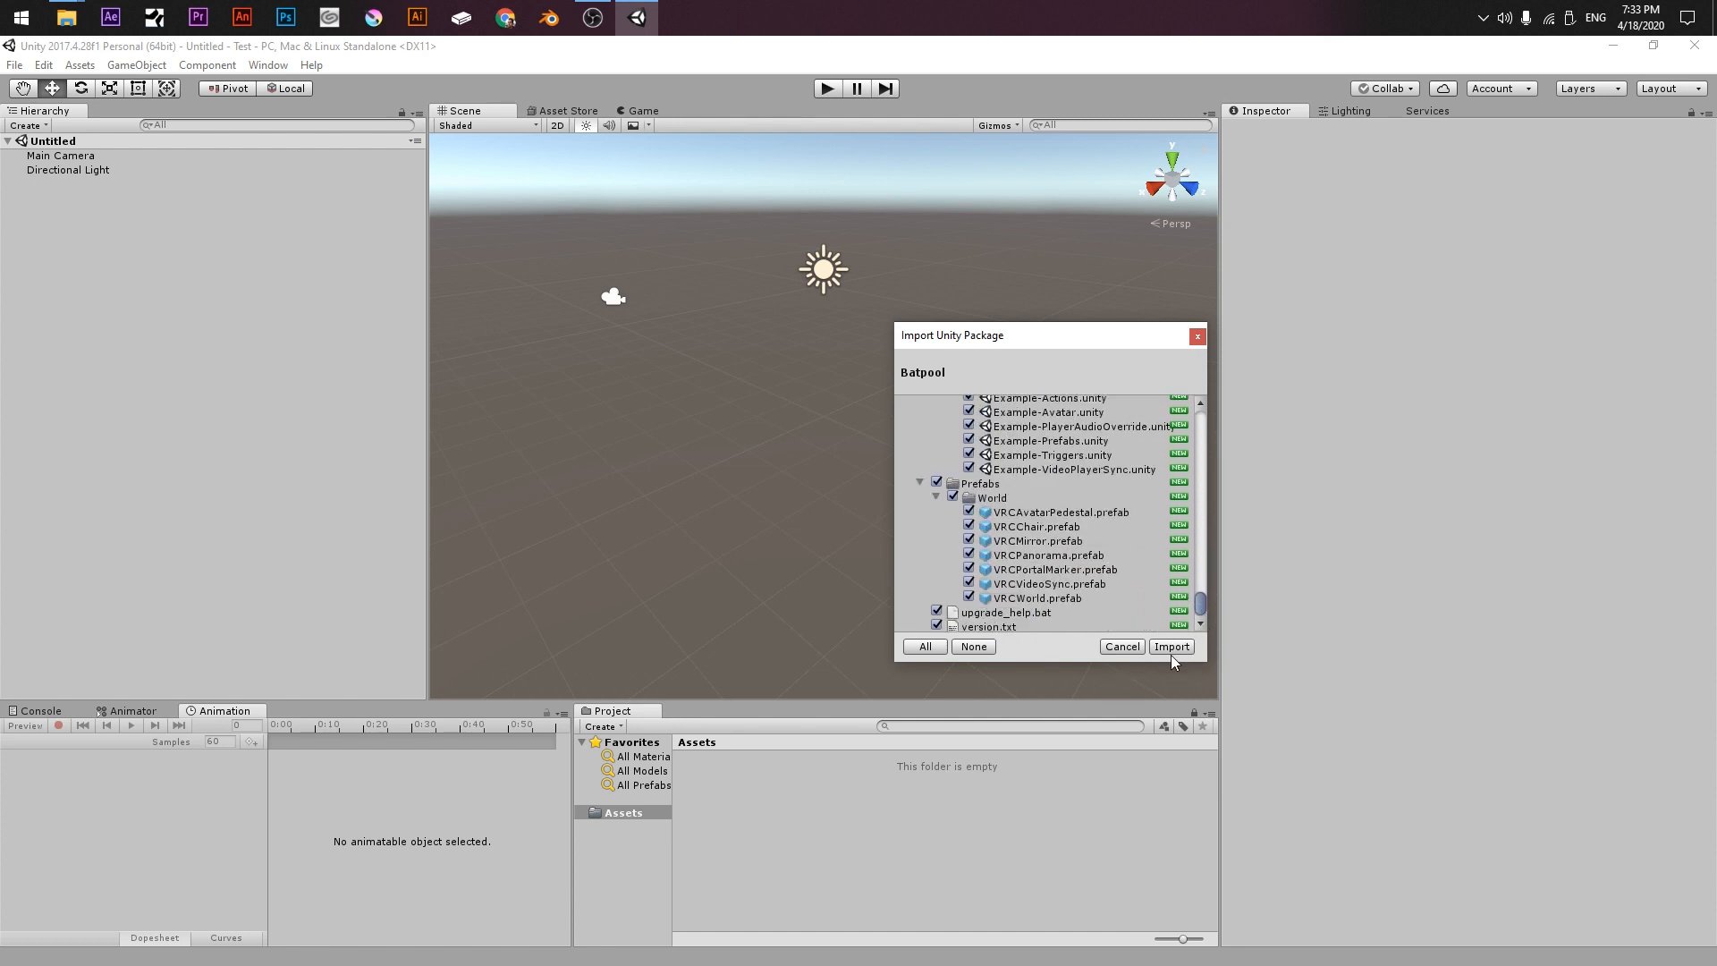
click(1171, 646)
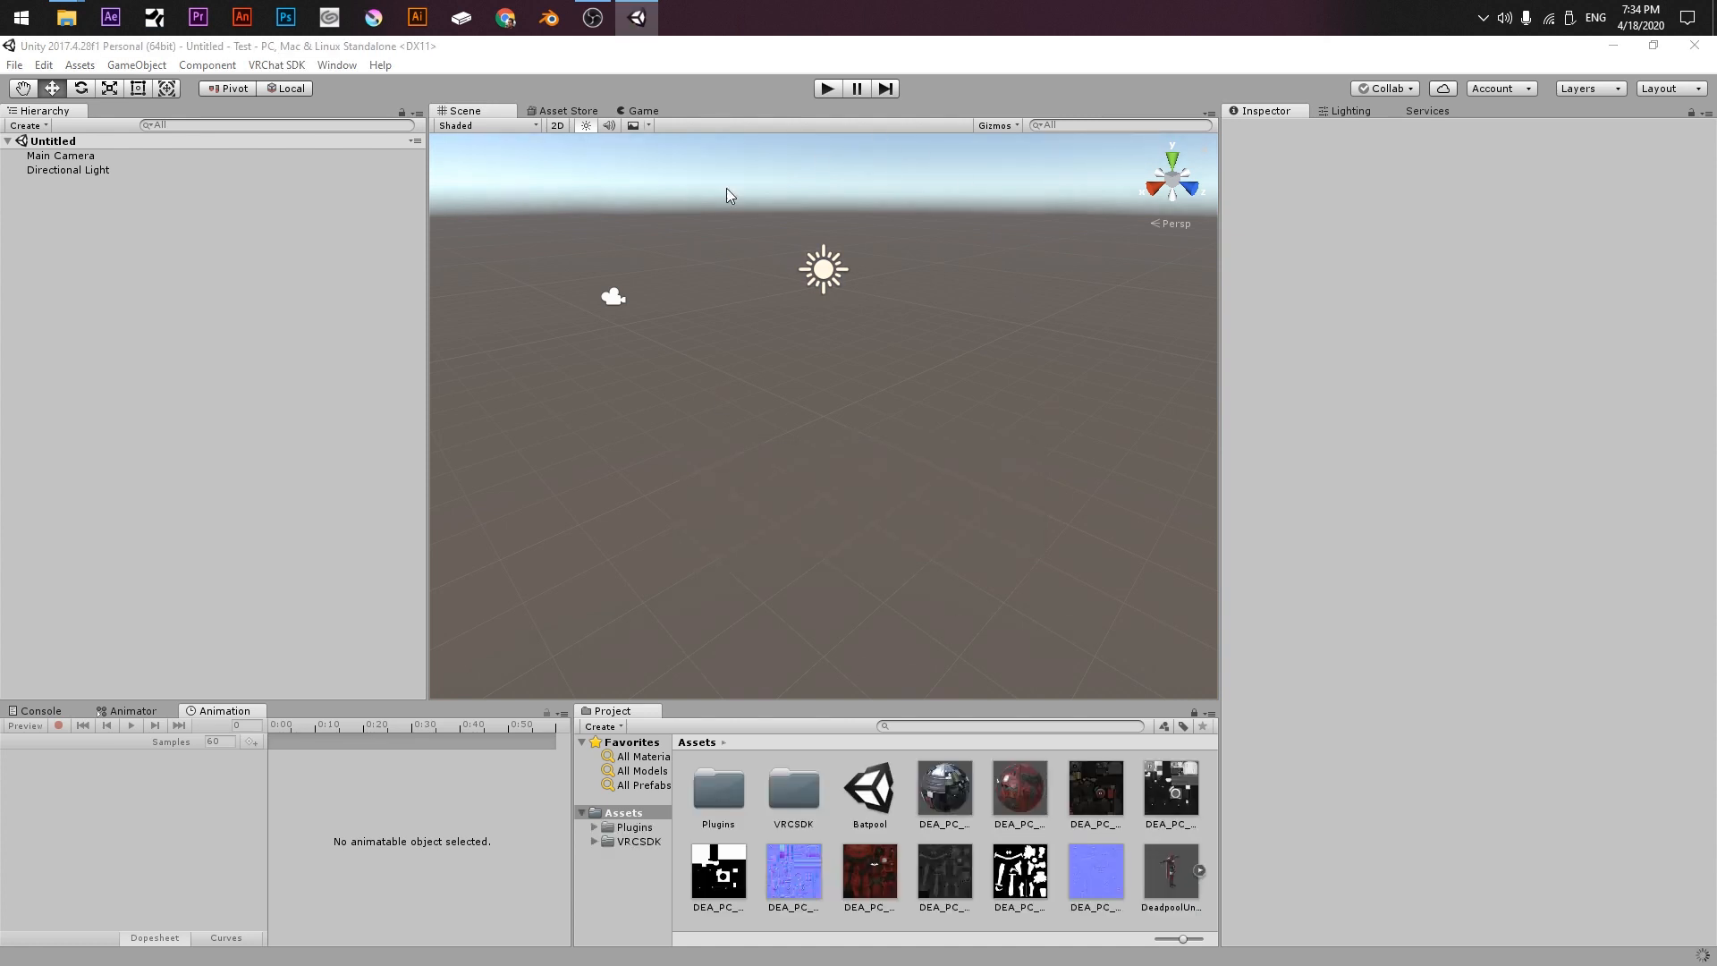
mouse_move(682, 449)
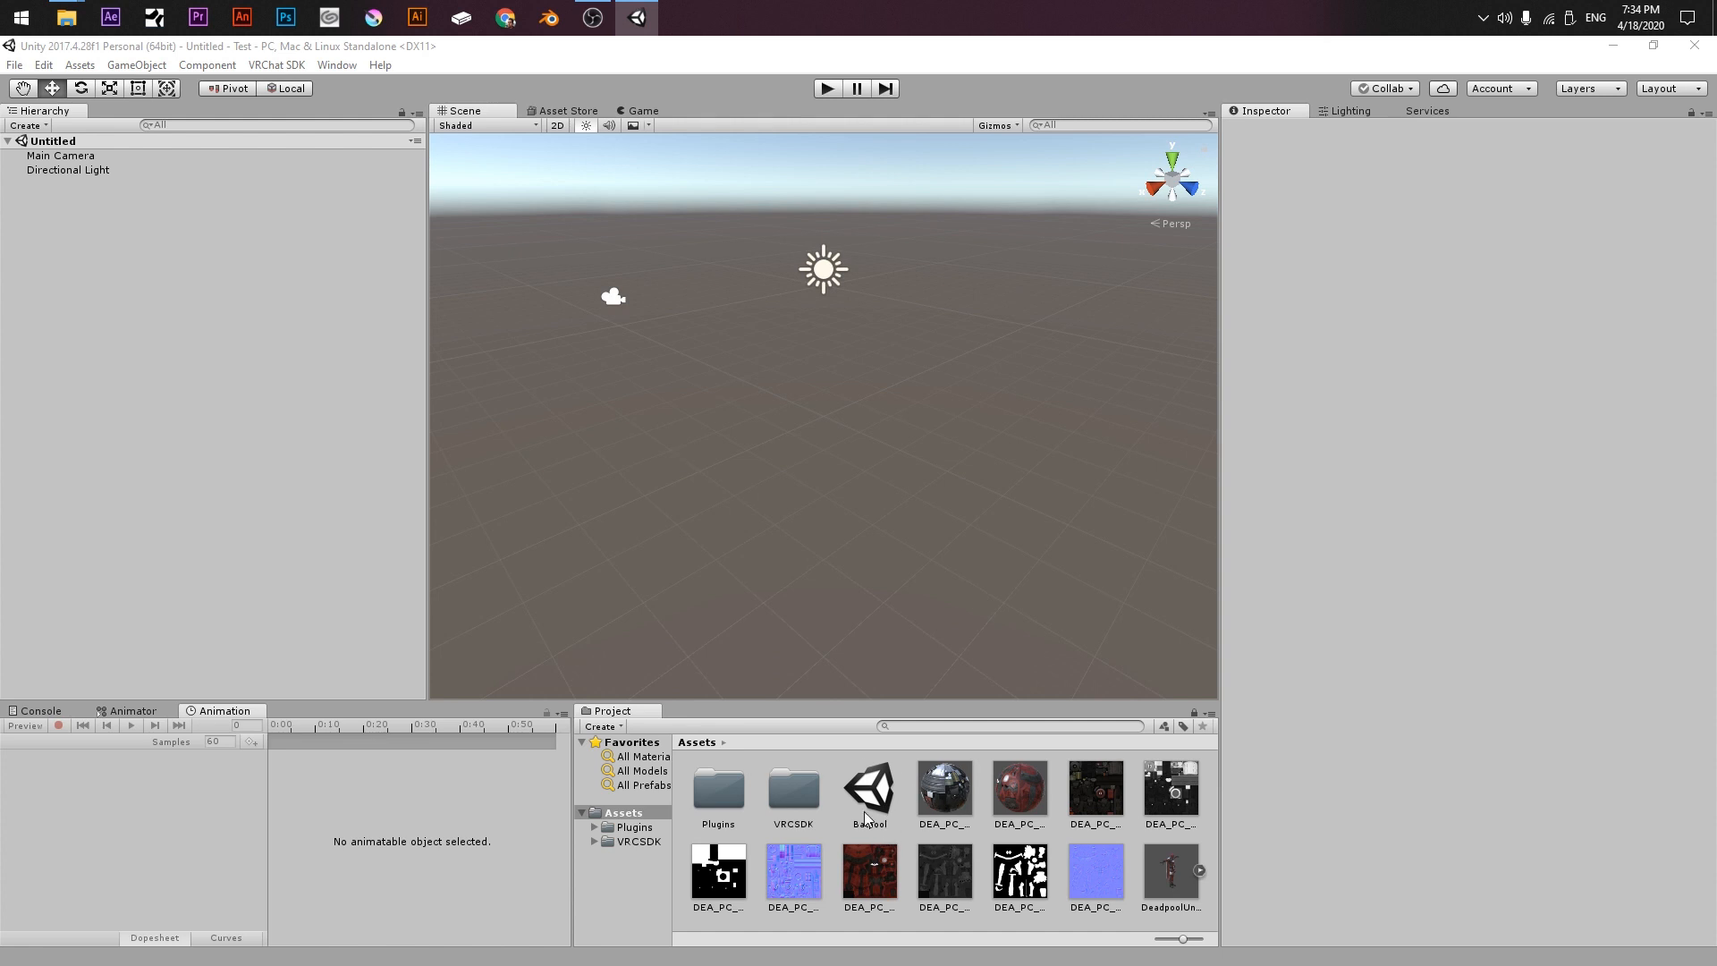
click(868, 791)
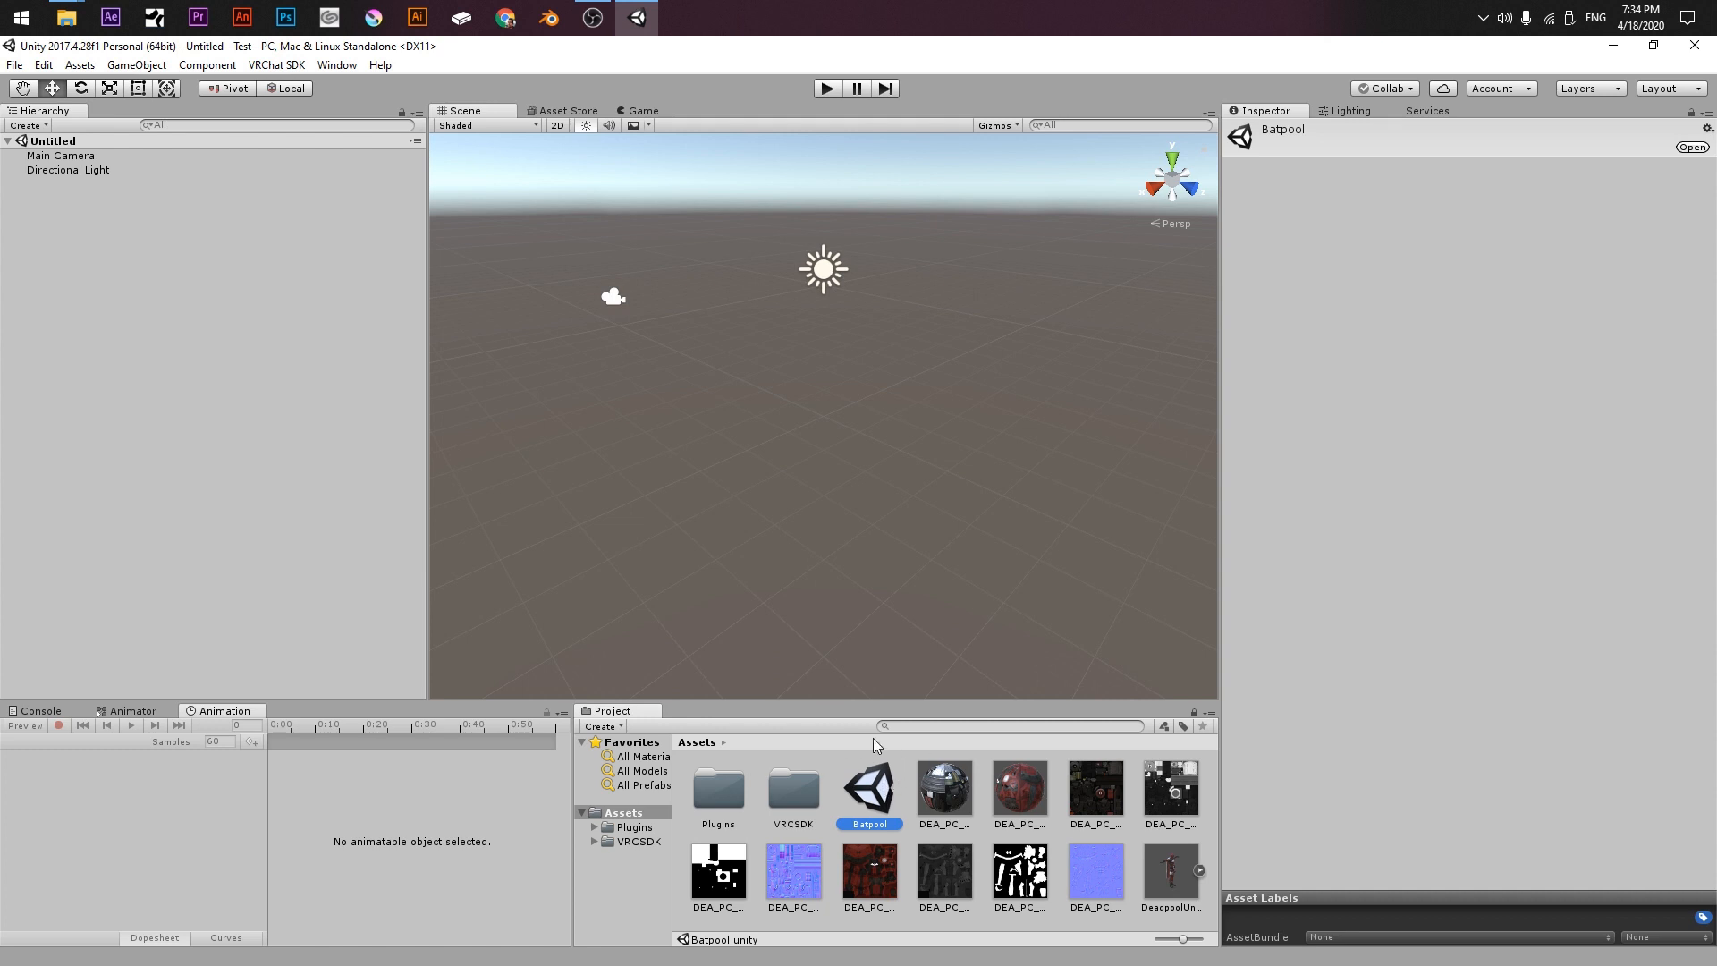
mouse_move(879, 809)
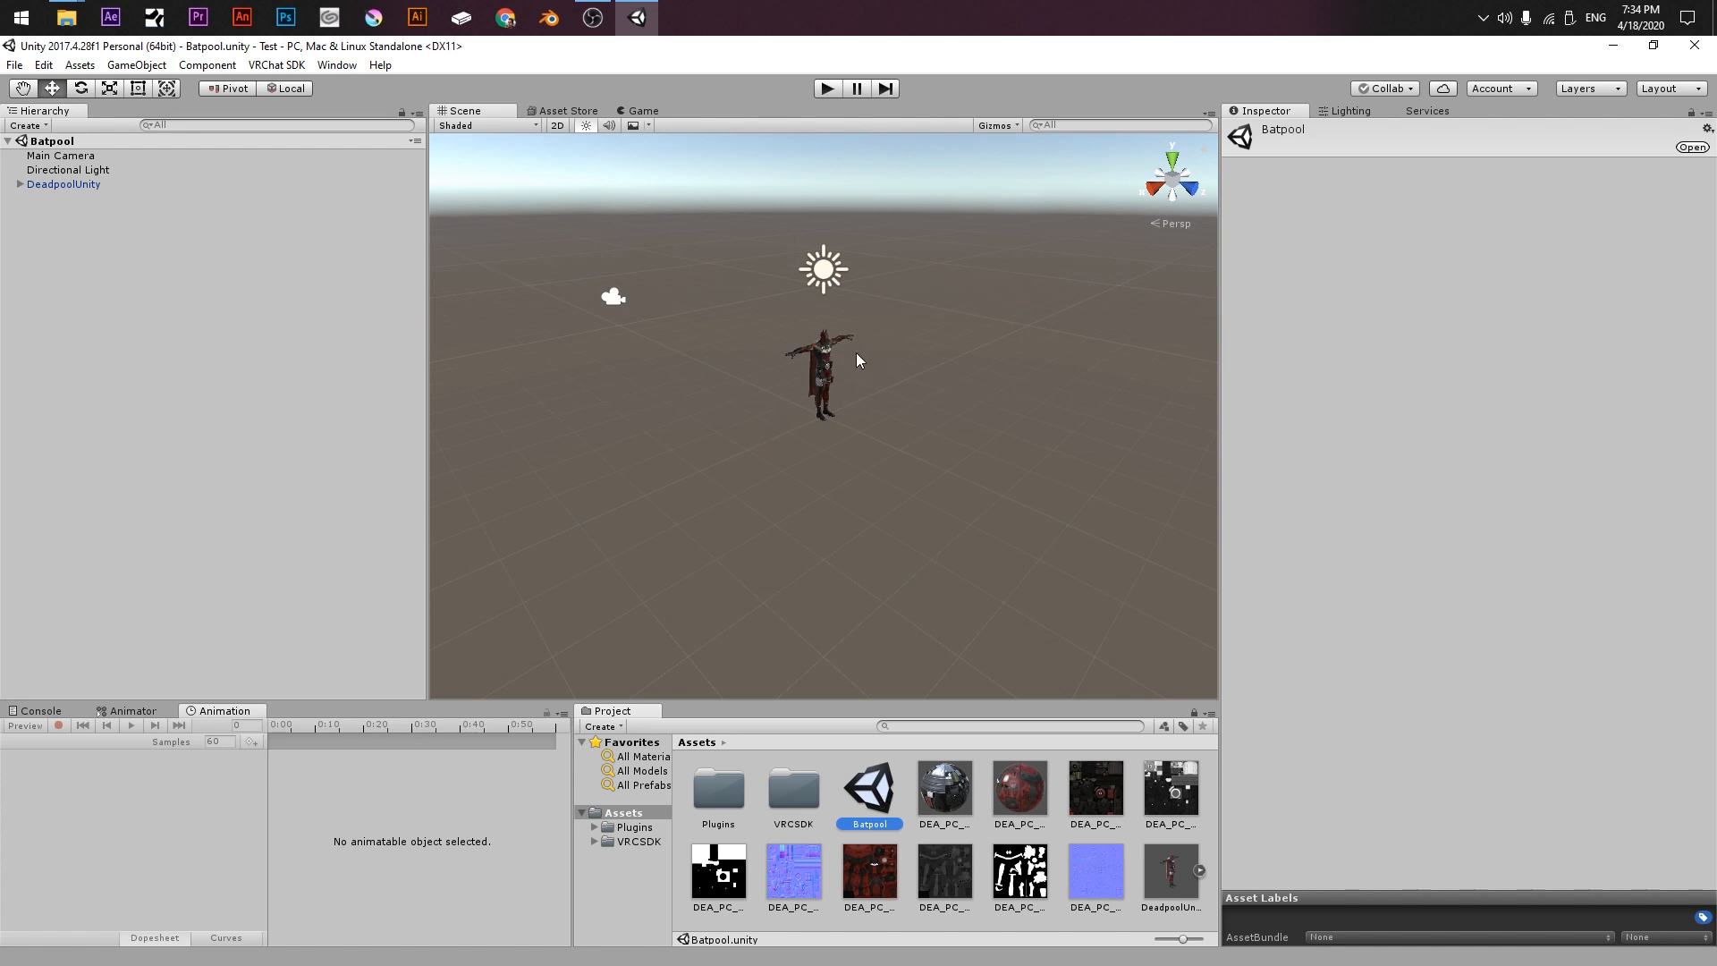
mouse_move(117, 196)
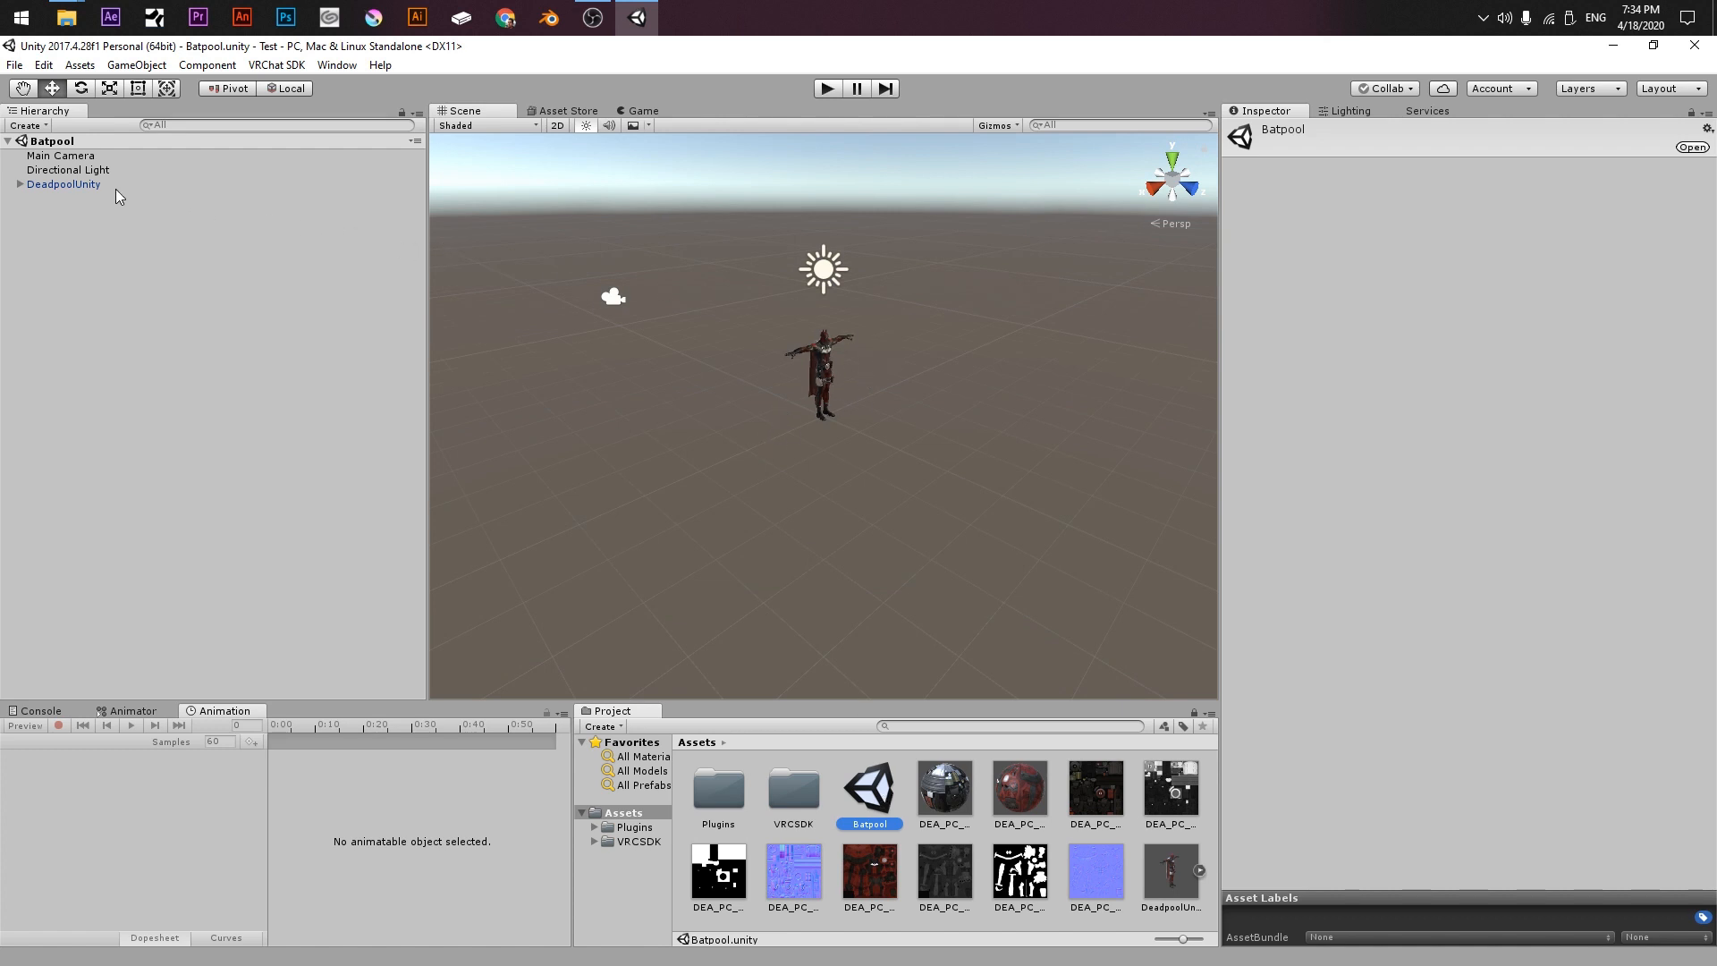
Step: Select DeadpoolUnity and expand it to show Armature, Cube and the body mesh
click(62, 184)
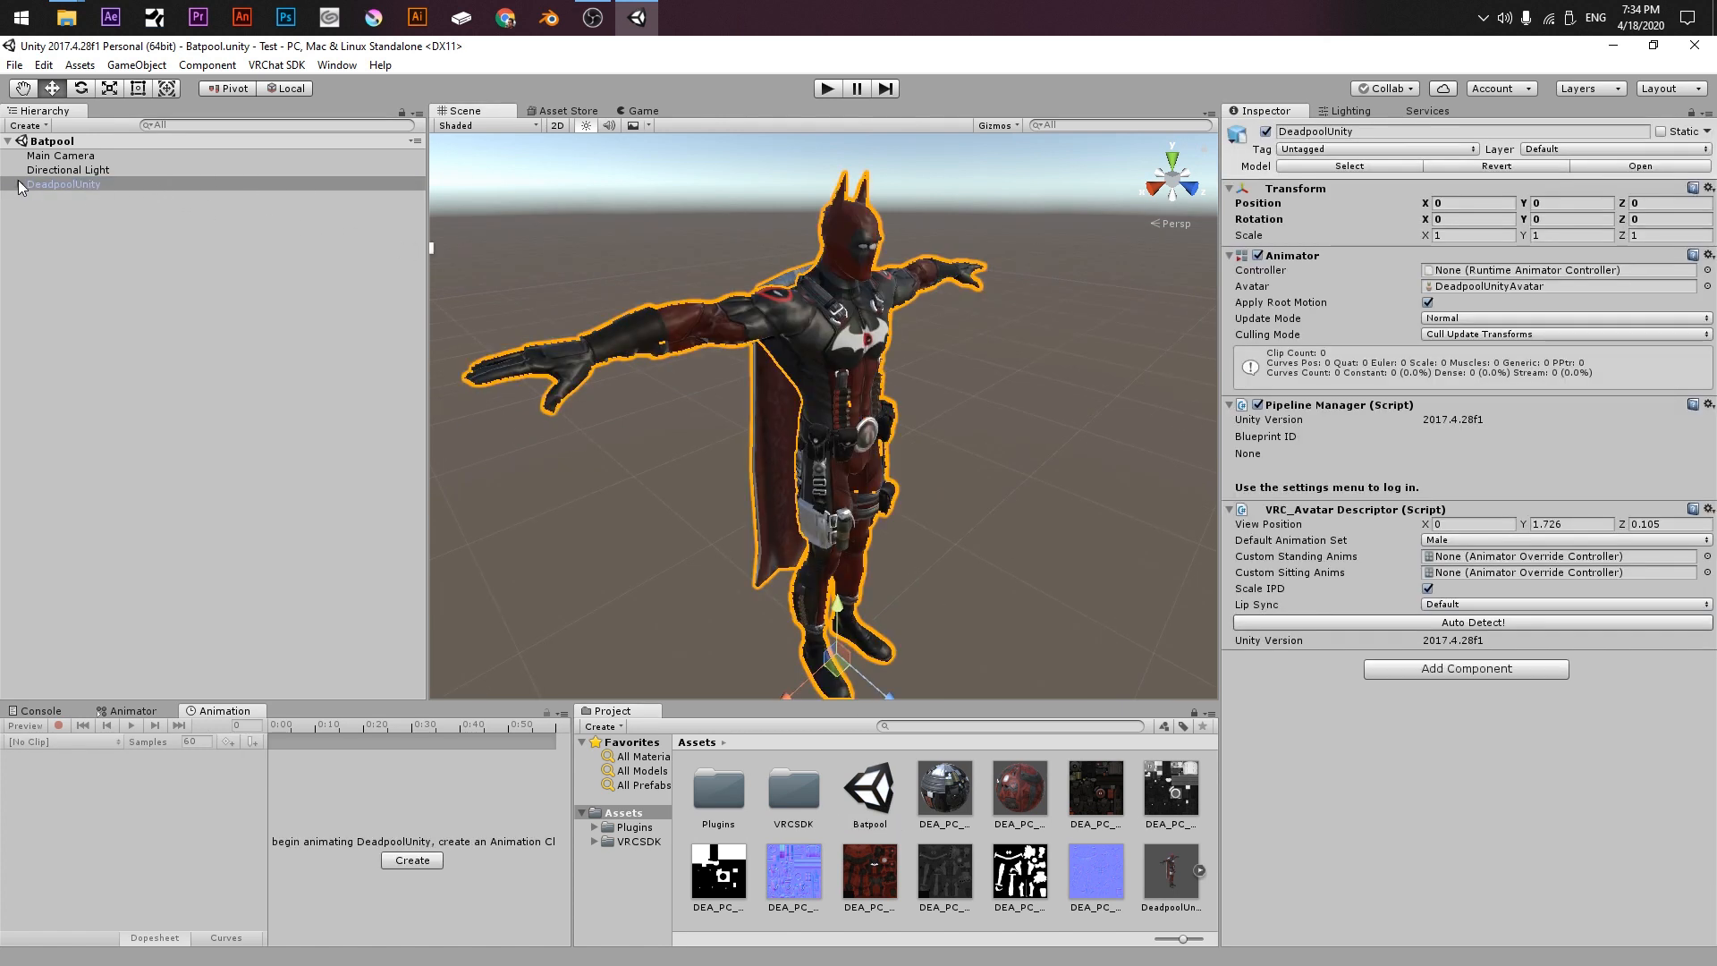
click(18, 183)
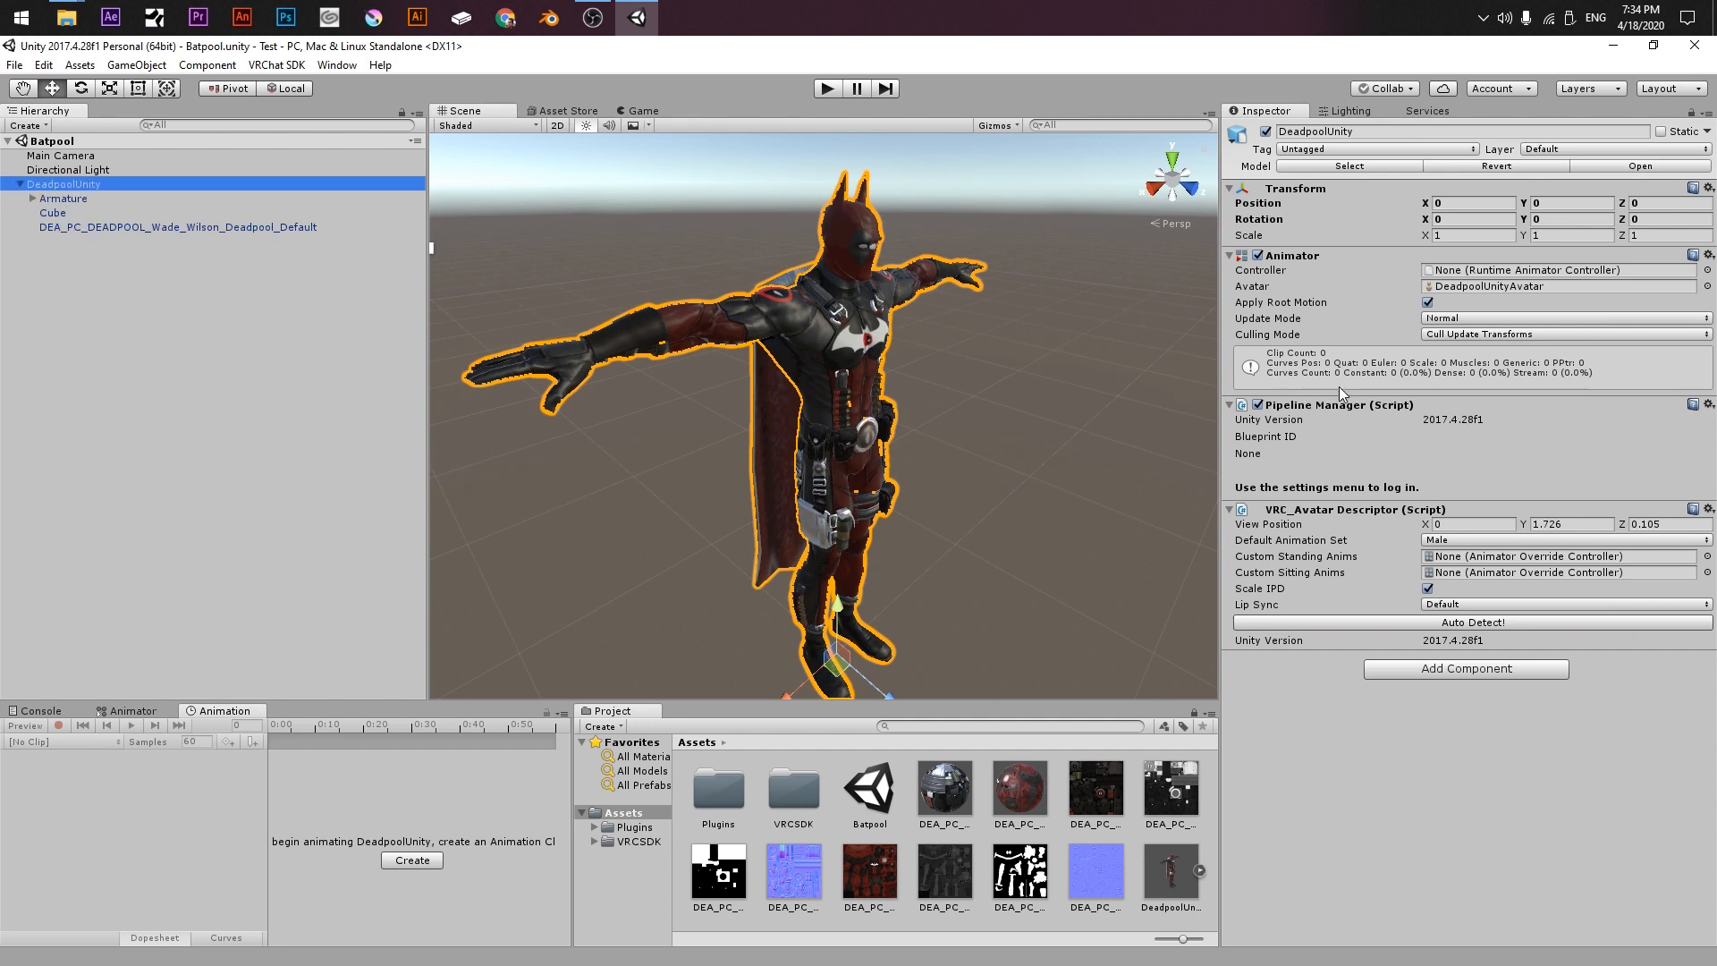
mouse_move(1355, 541)
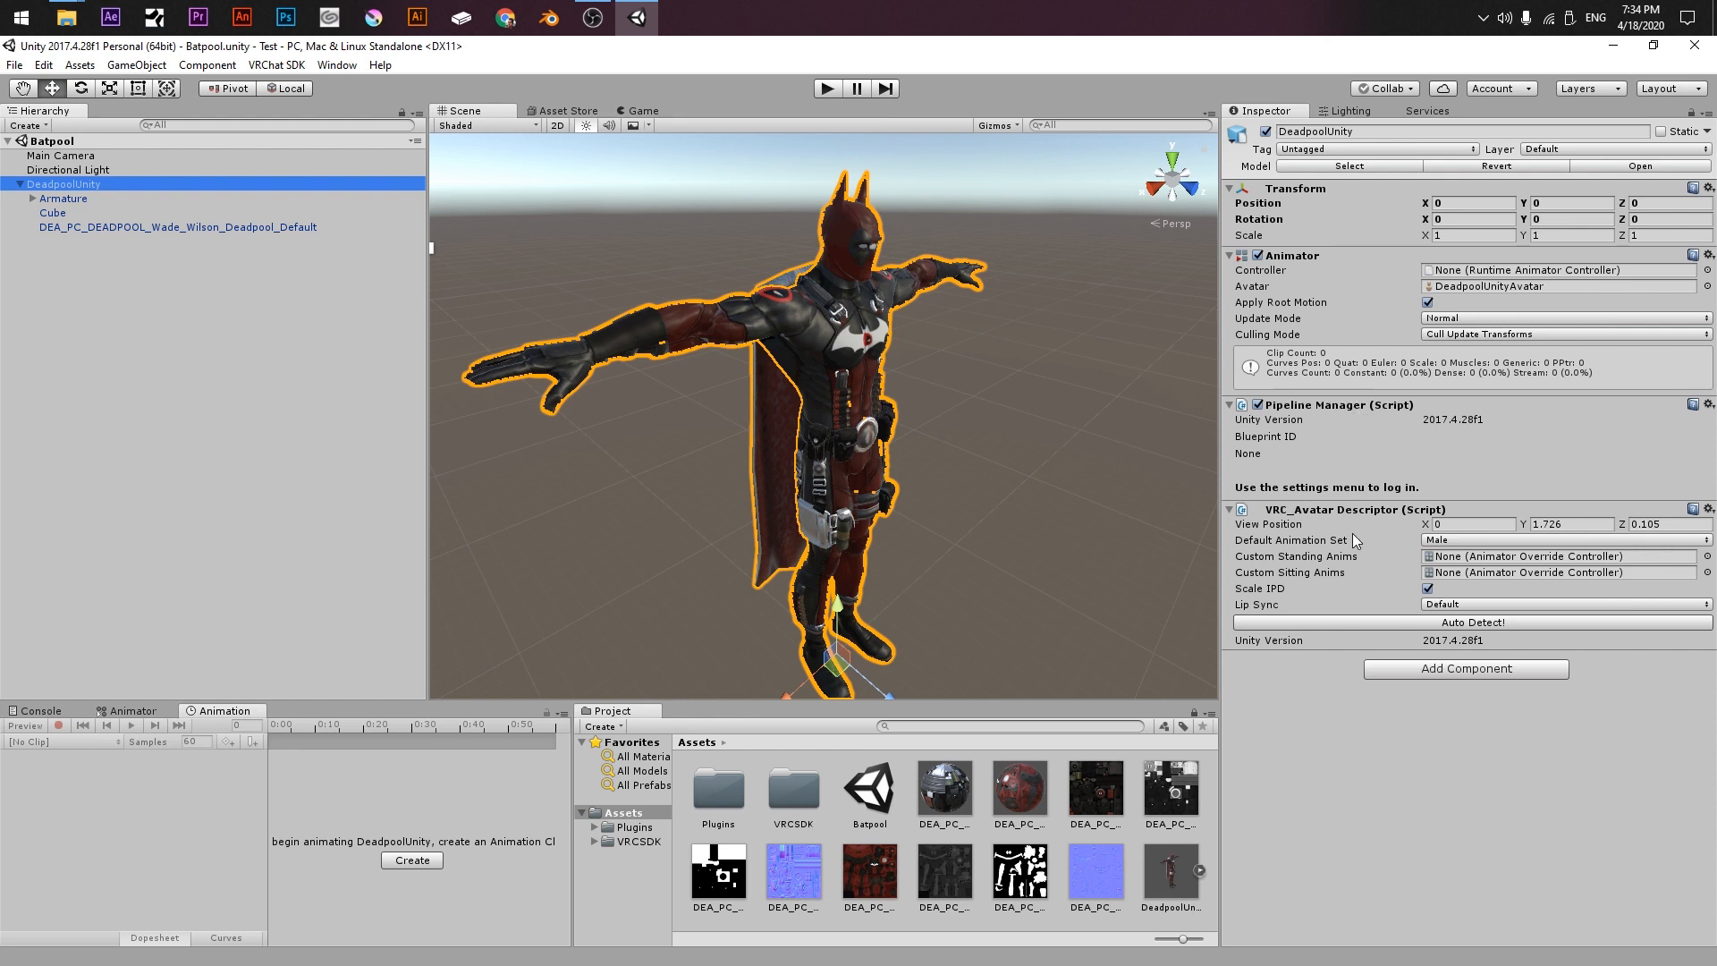
mouse_move(1407, 523)
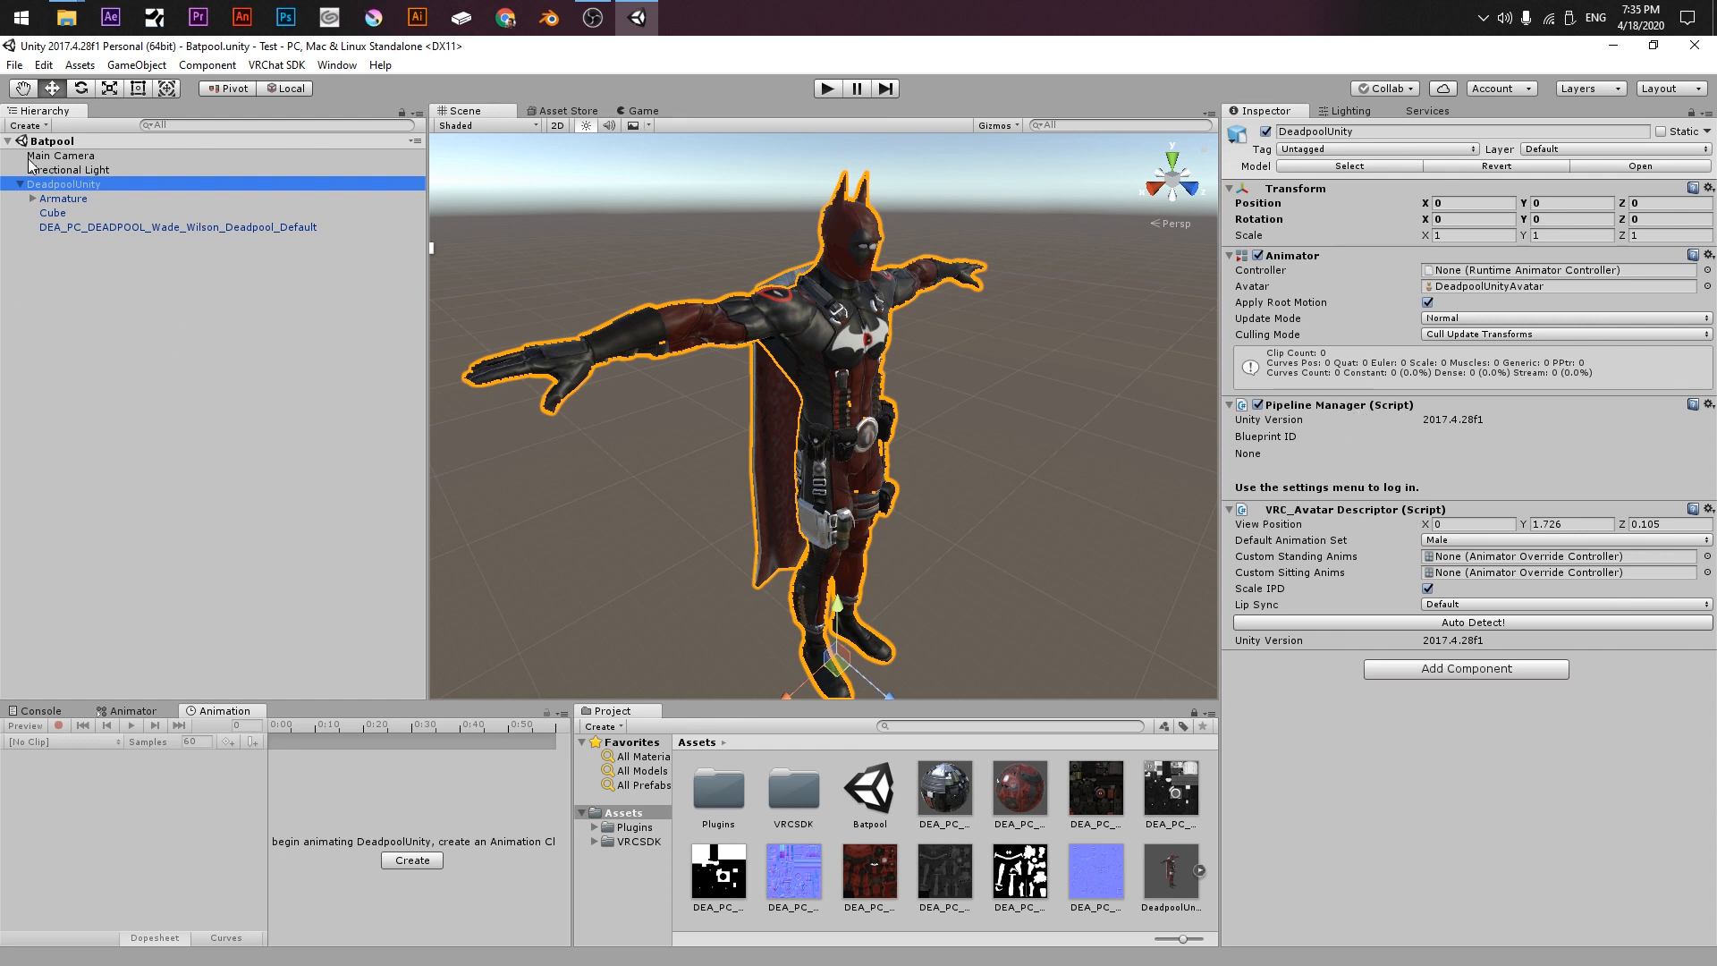
mouse_move(277, 64)
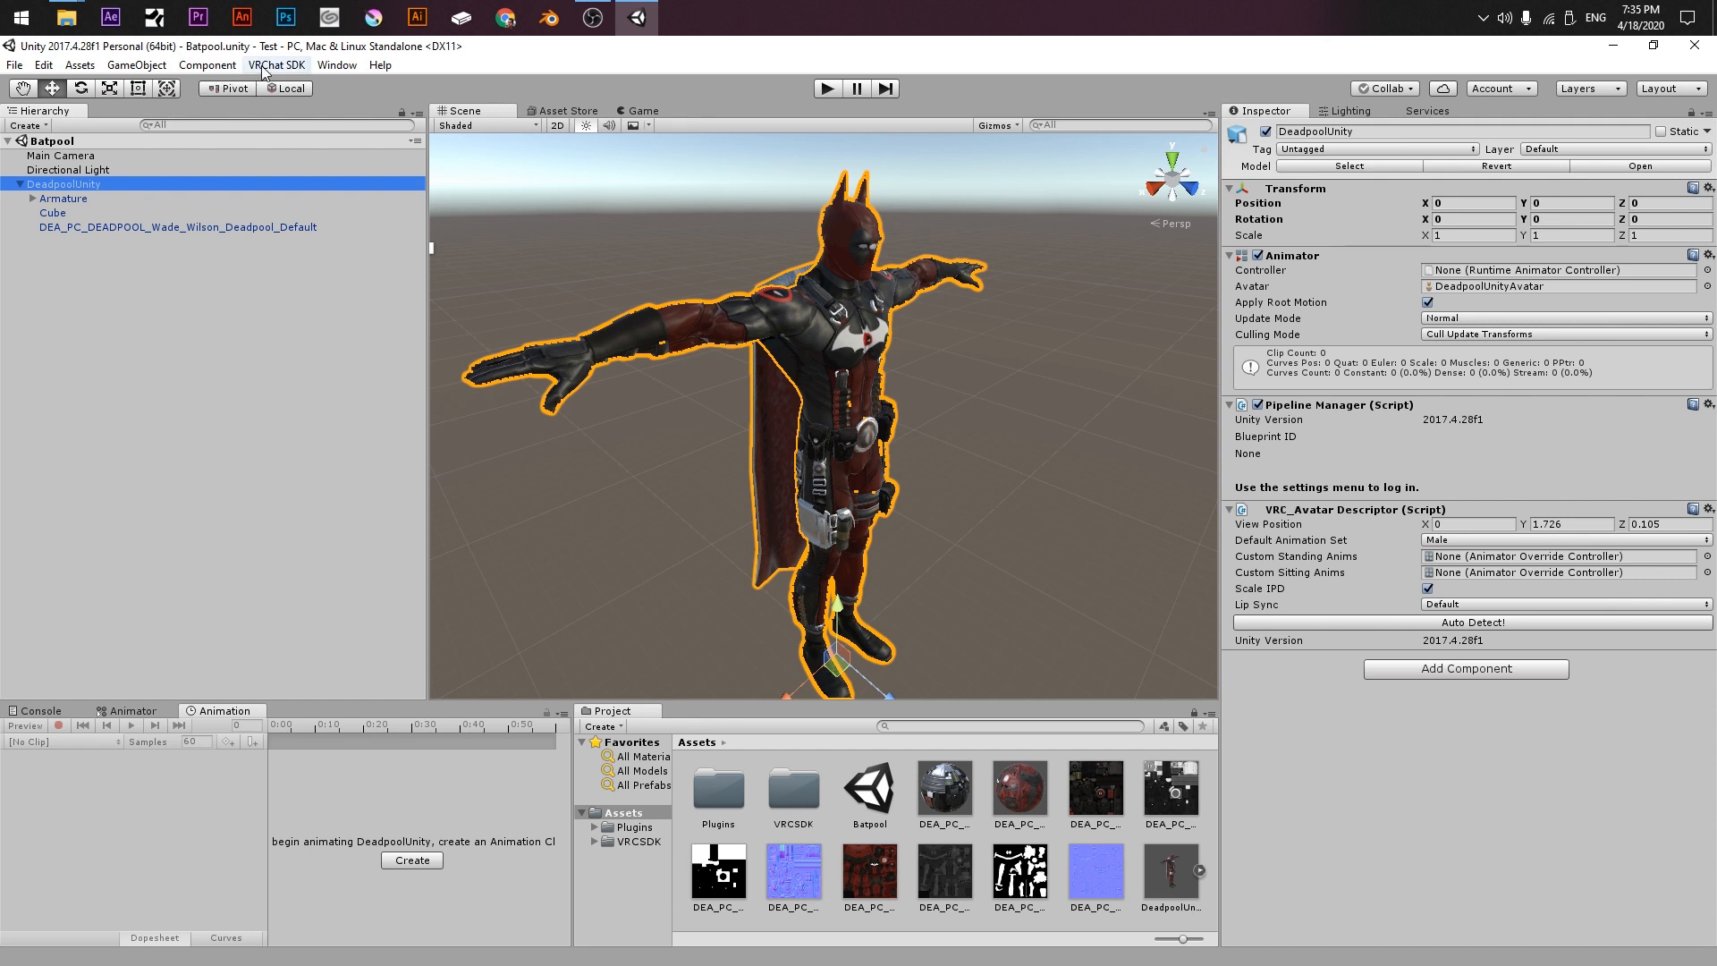
Step: Sign in through the VRChat SDK Control Panel and run Build & Publish from Builder
click(277, 65)
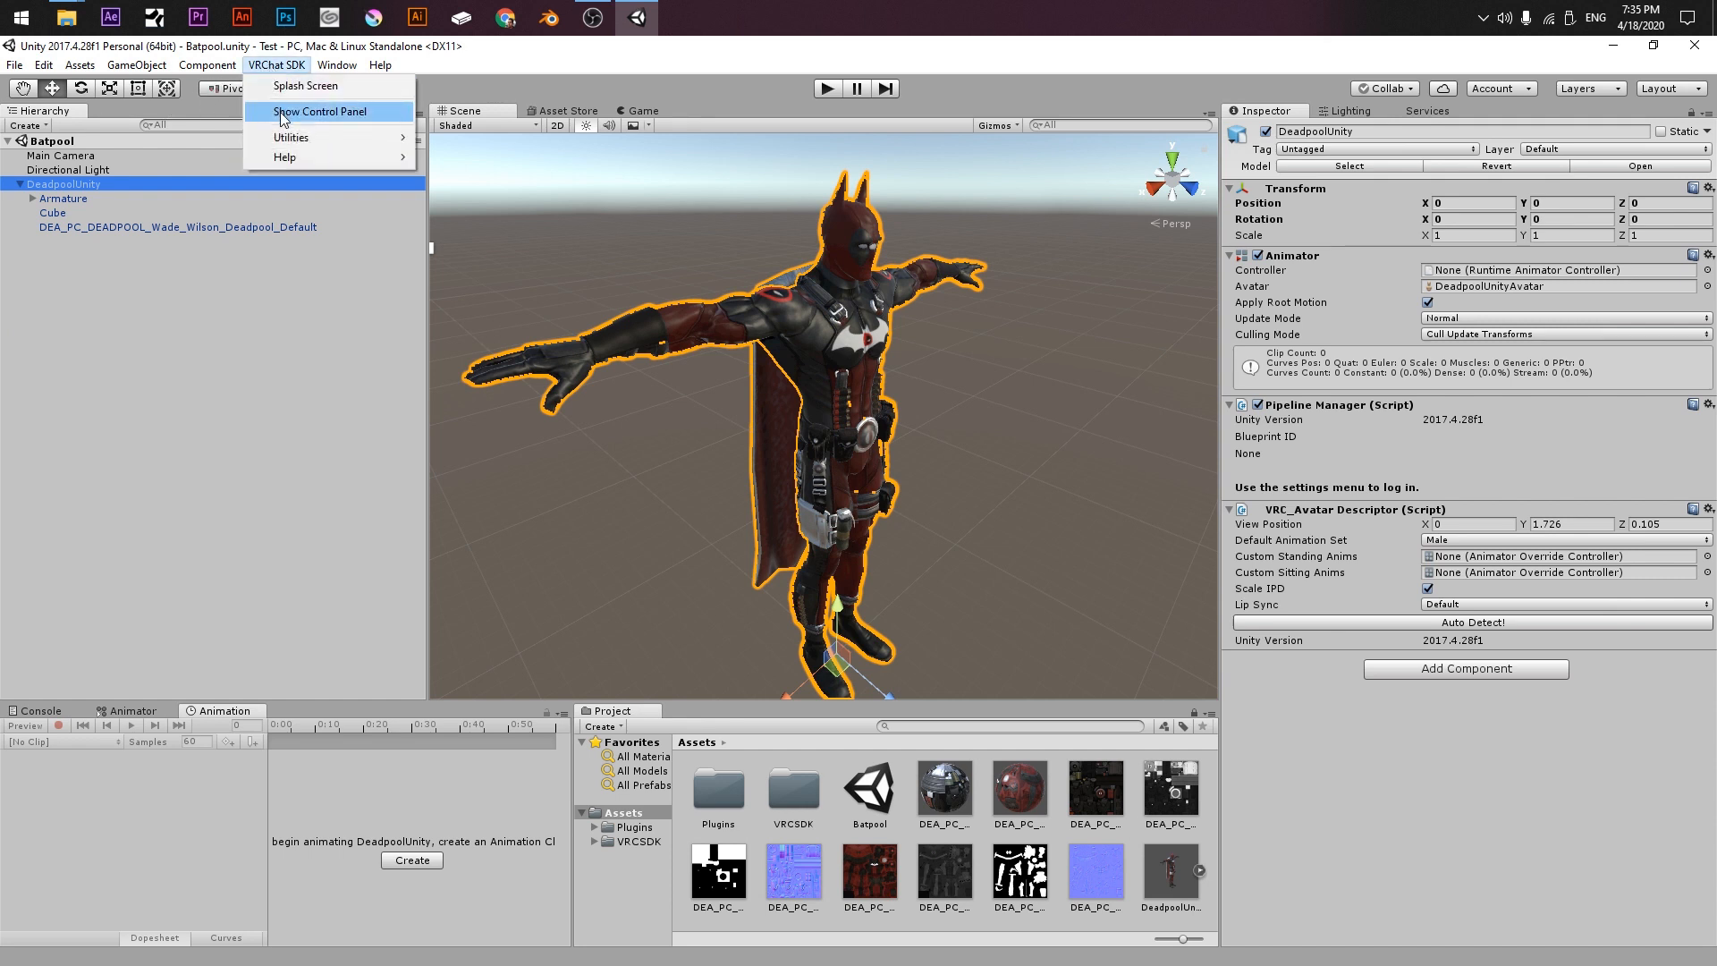
click(321, 112)
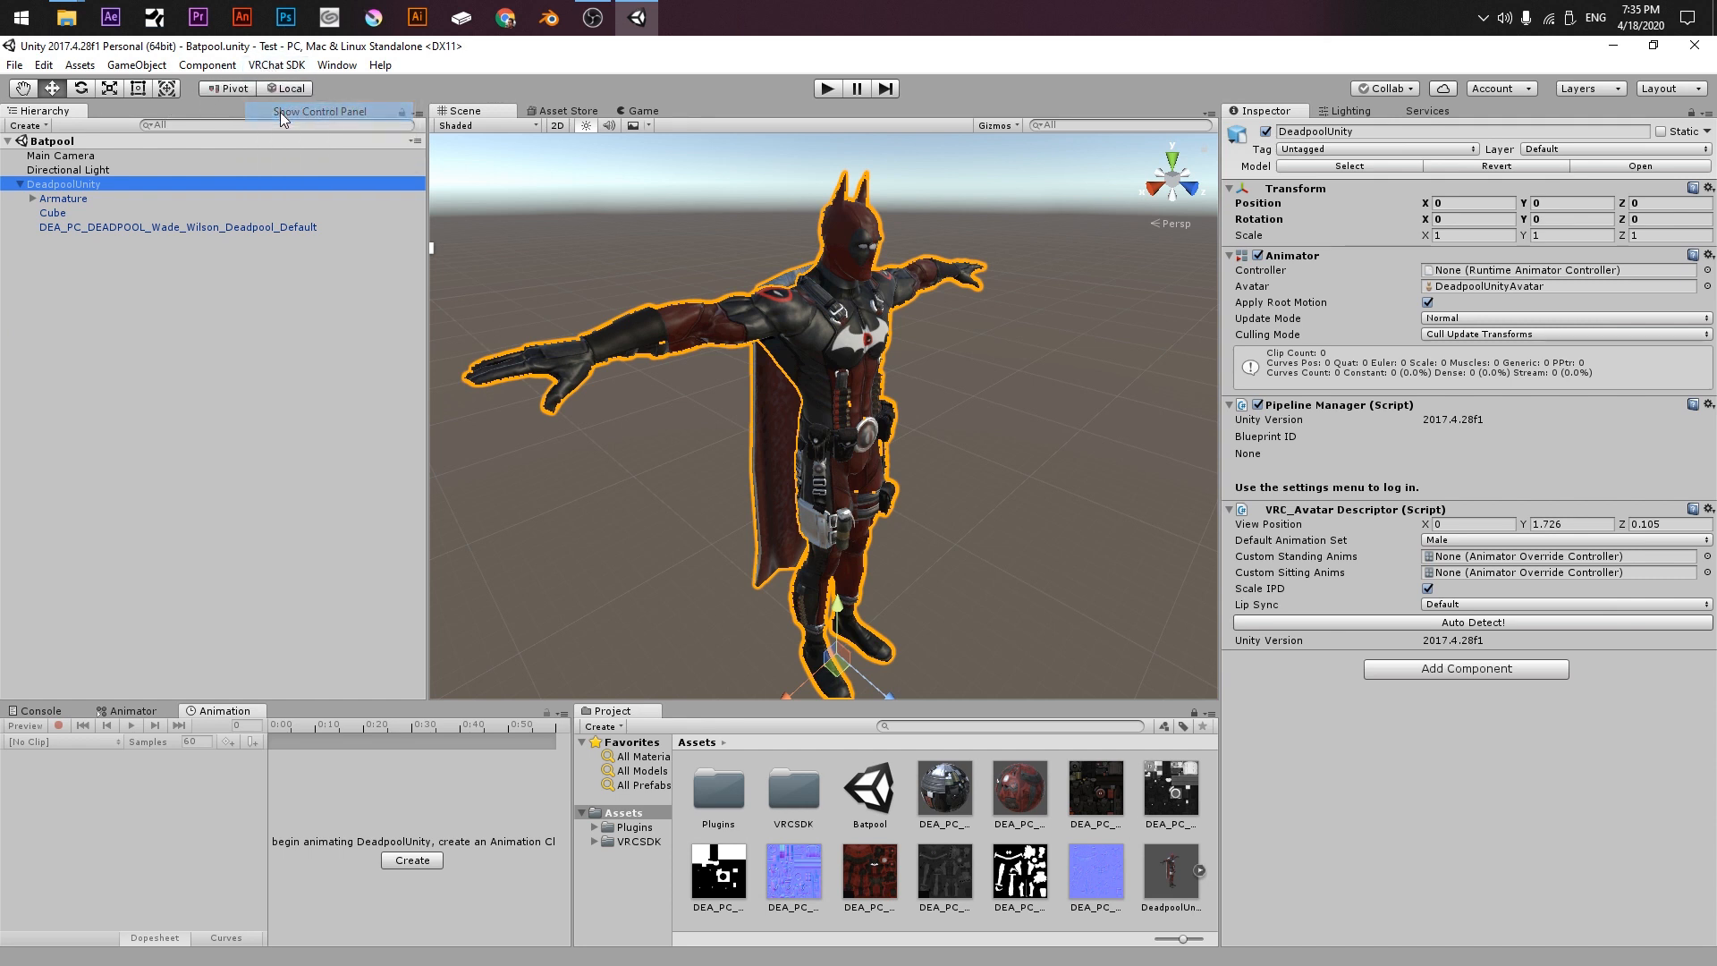
click(318, 111)
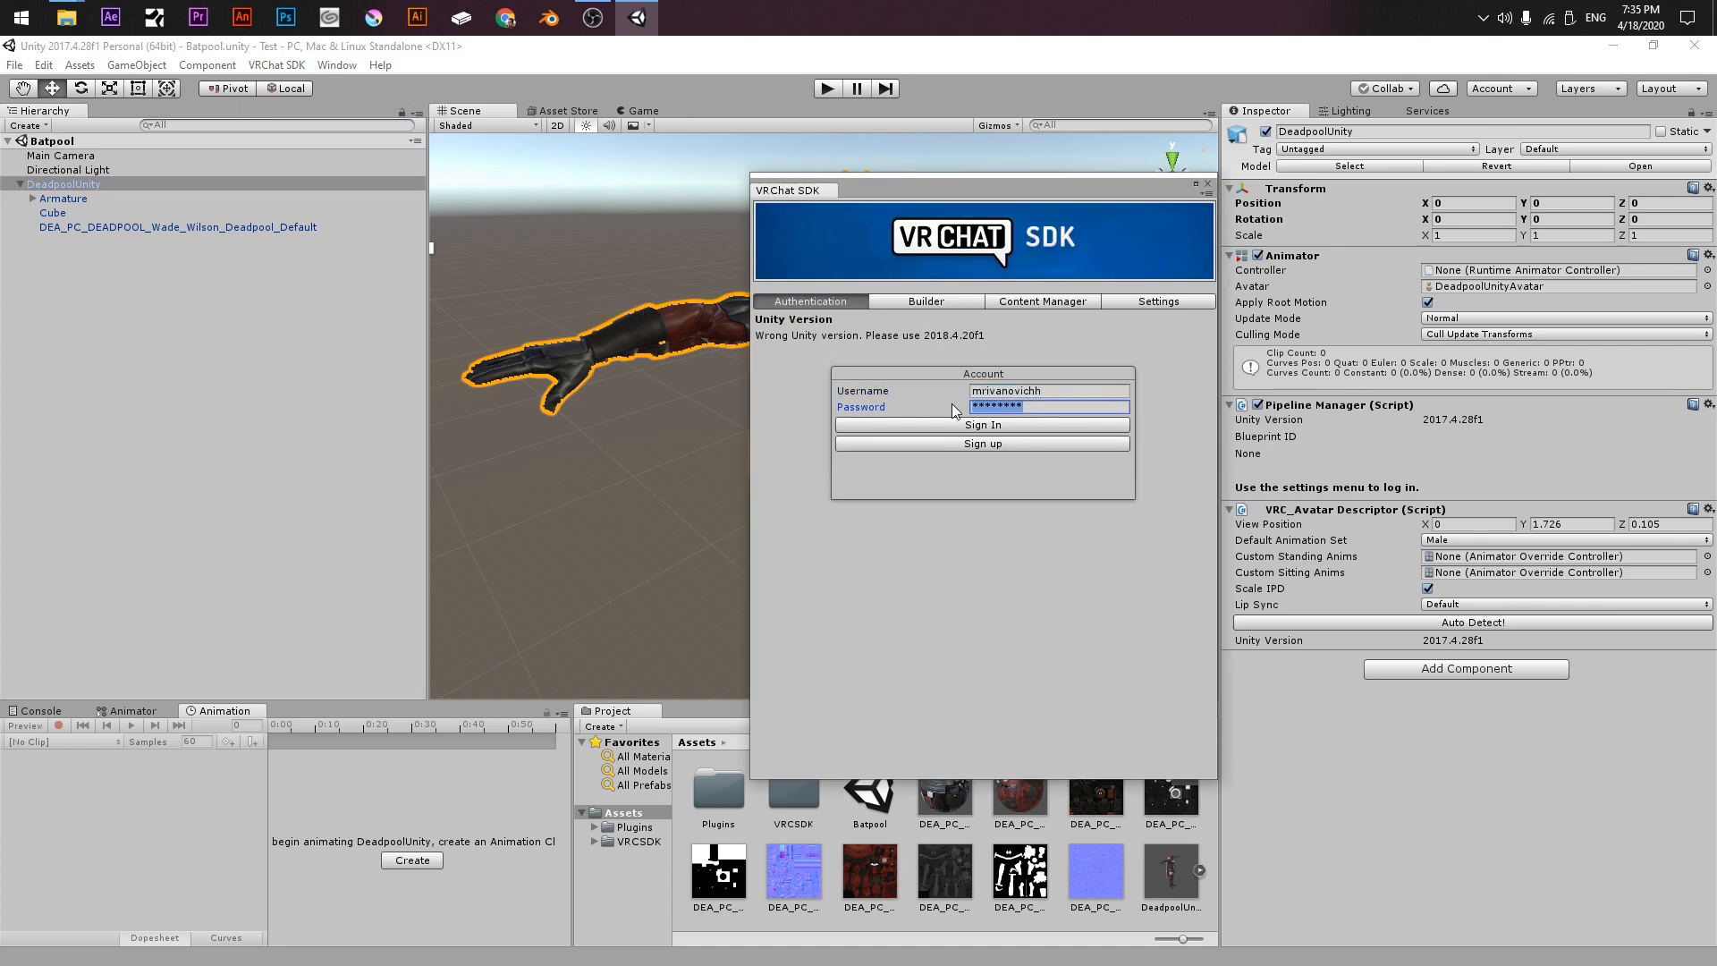
mouse_move(887, 318)
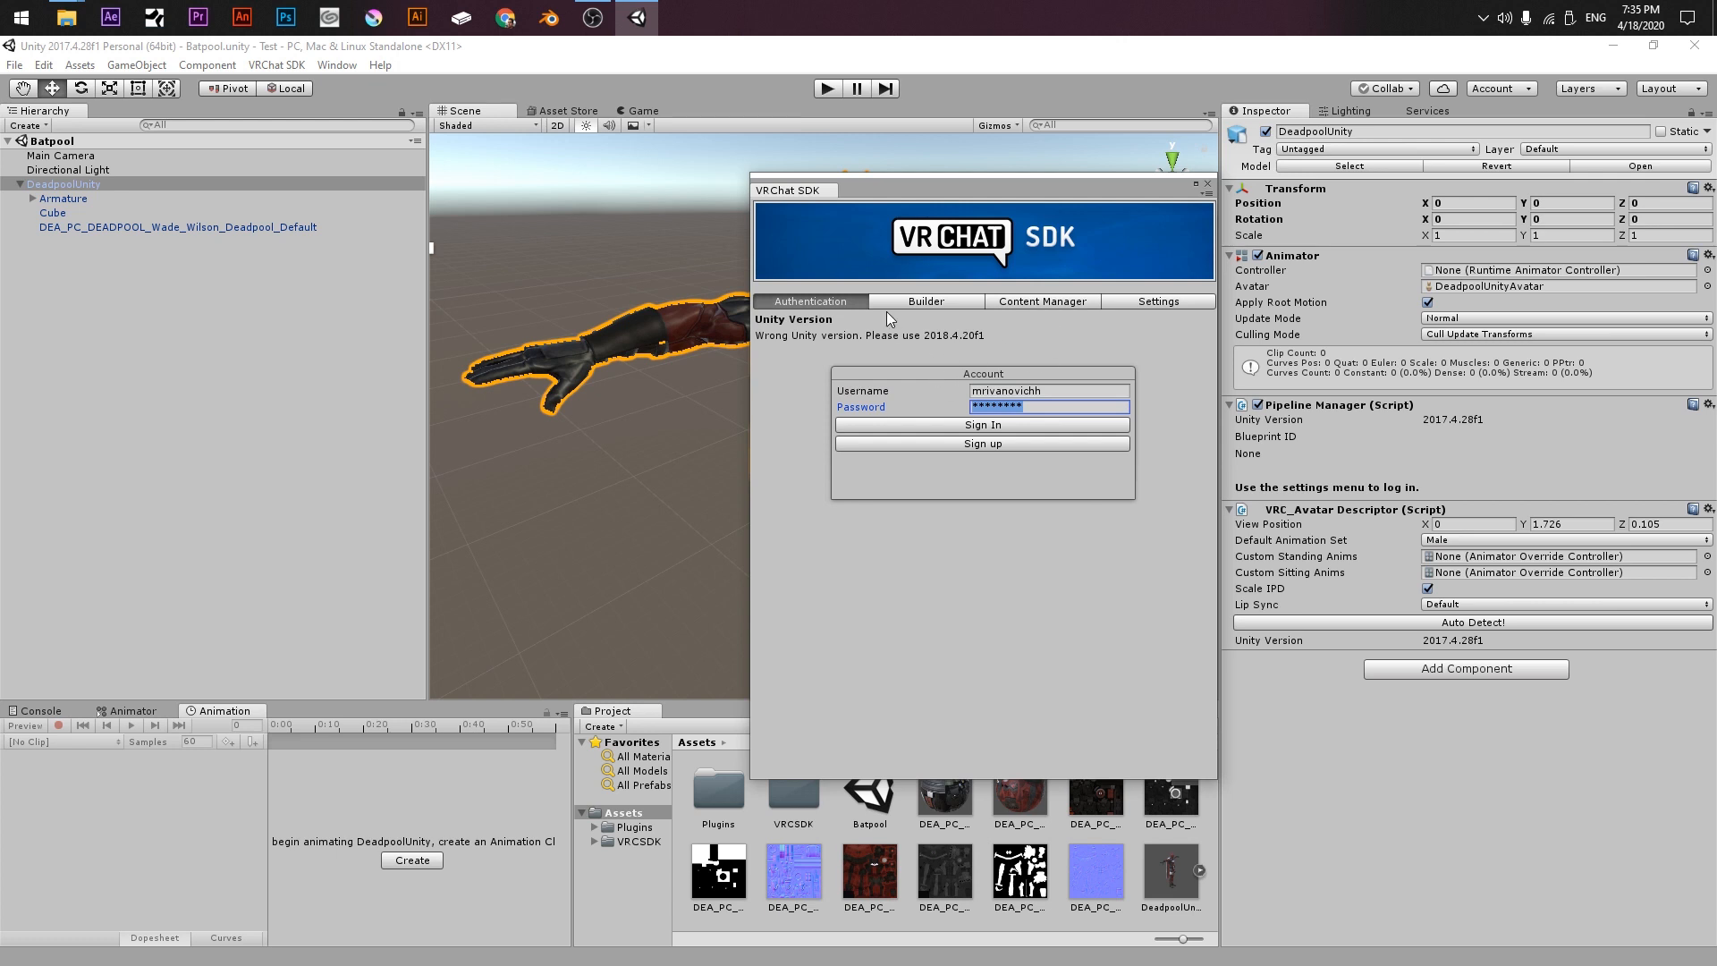
mouse_move(975, 425)
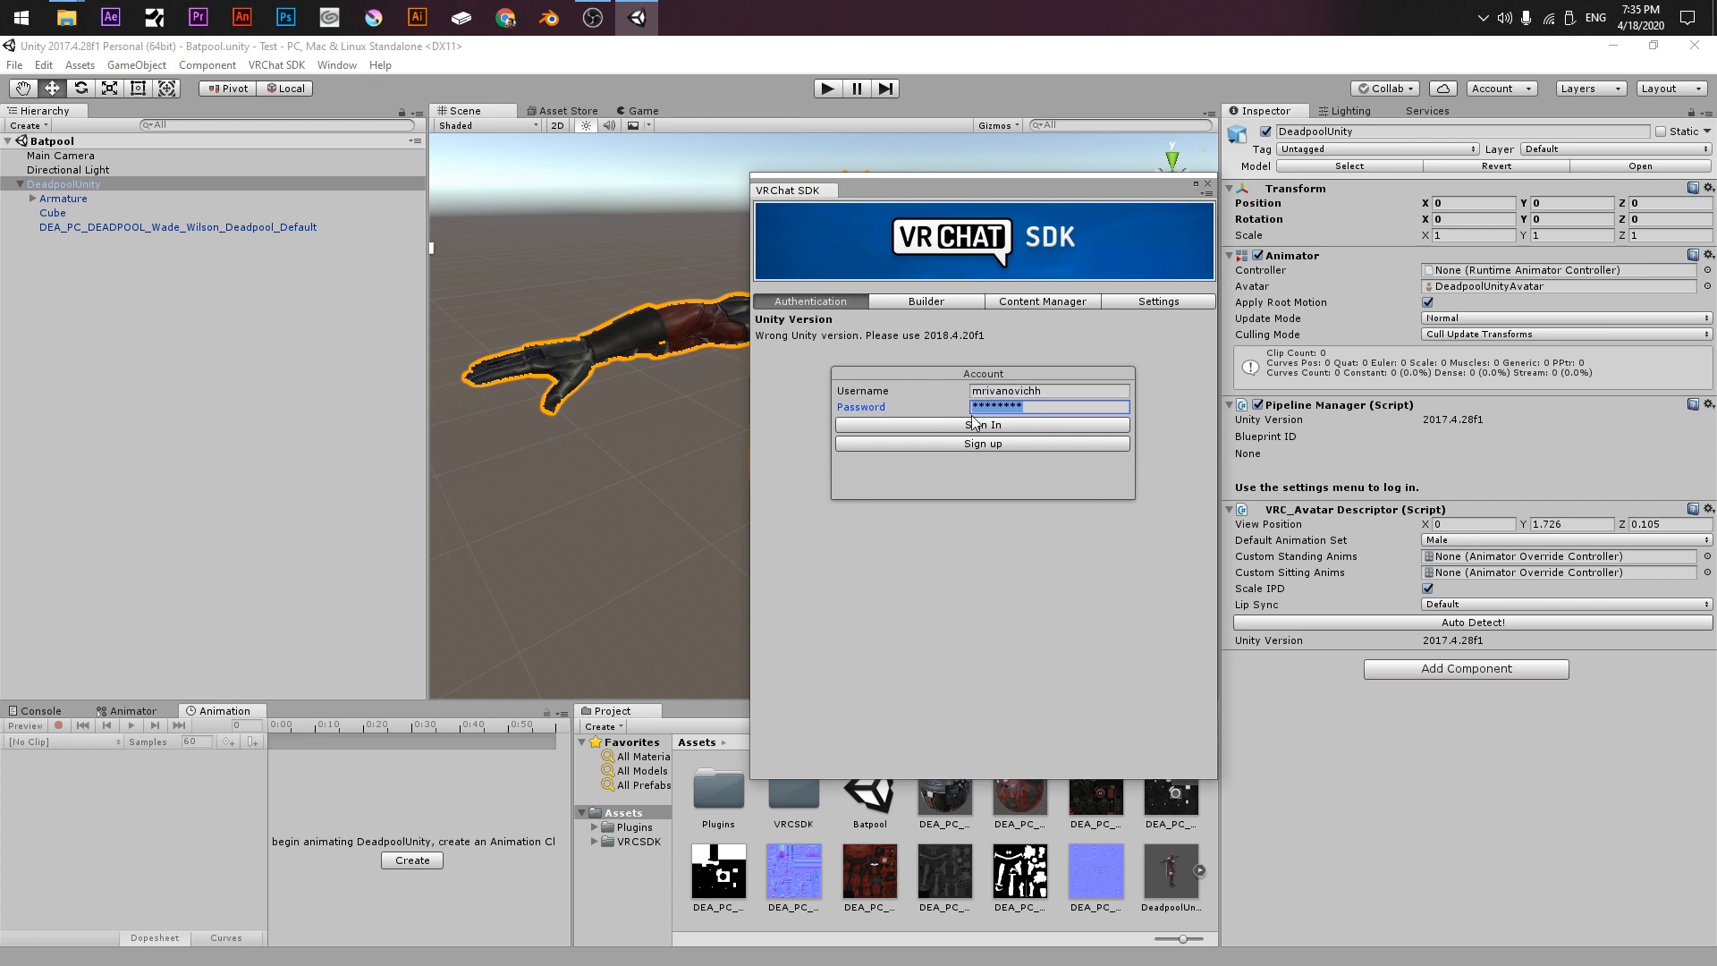
click(980, 425)
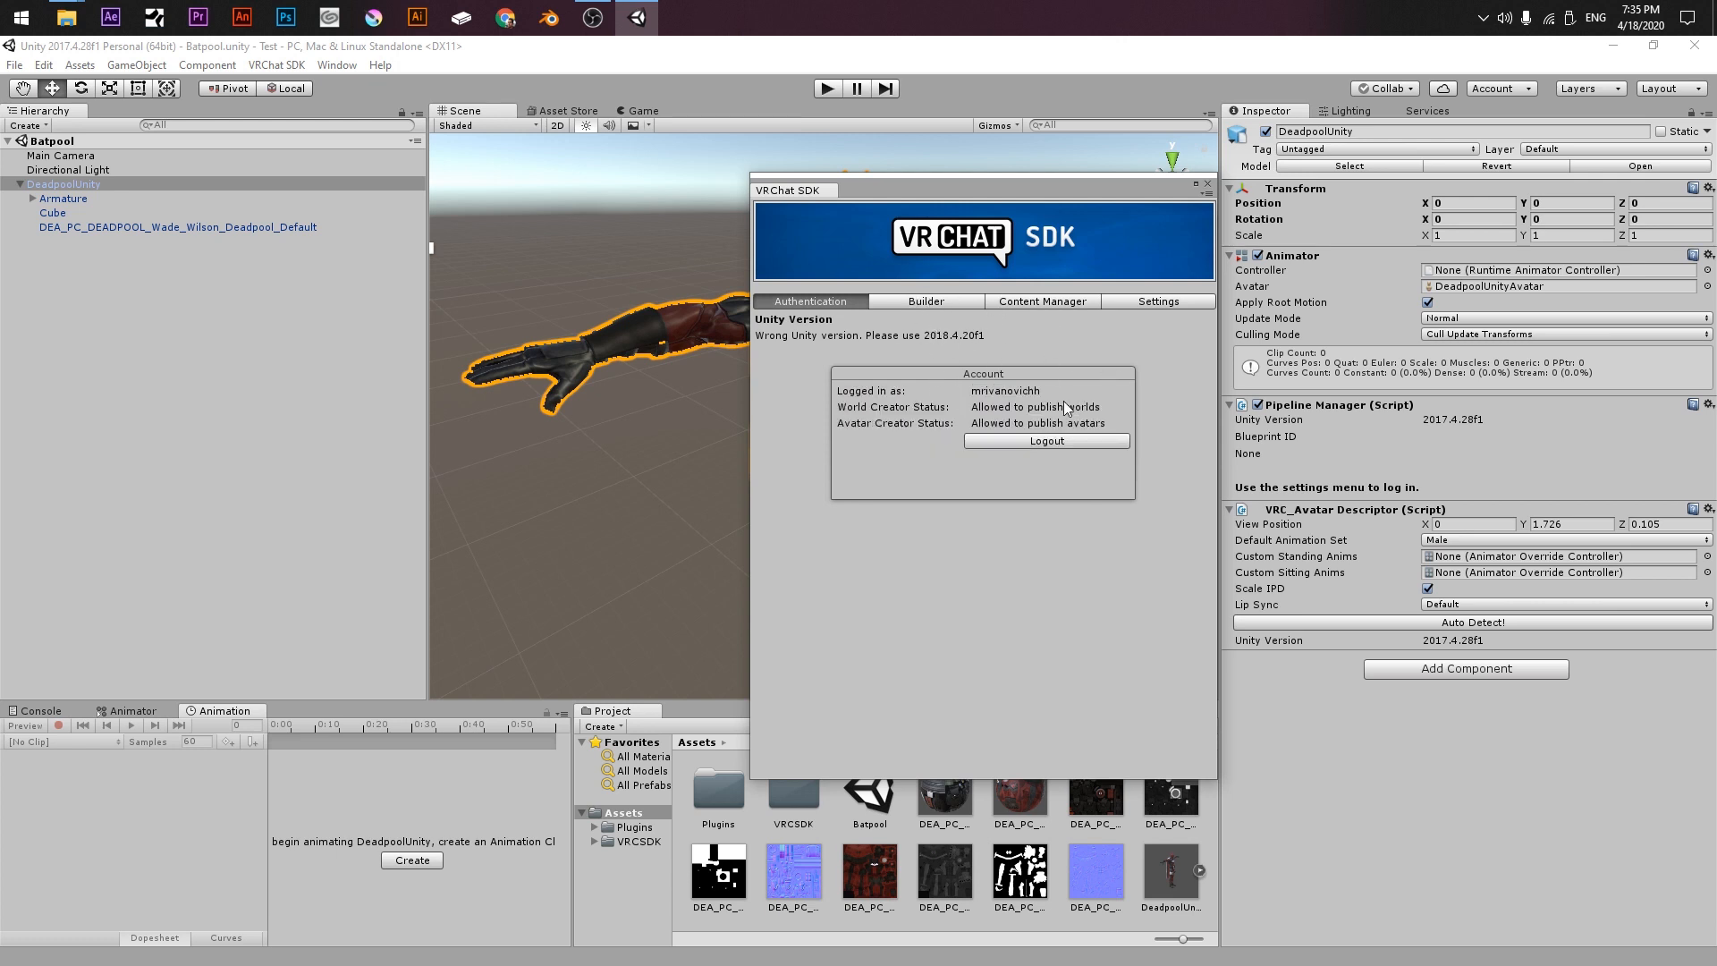
mouse_move(914, 288)
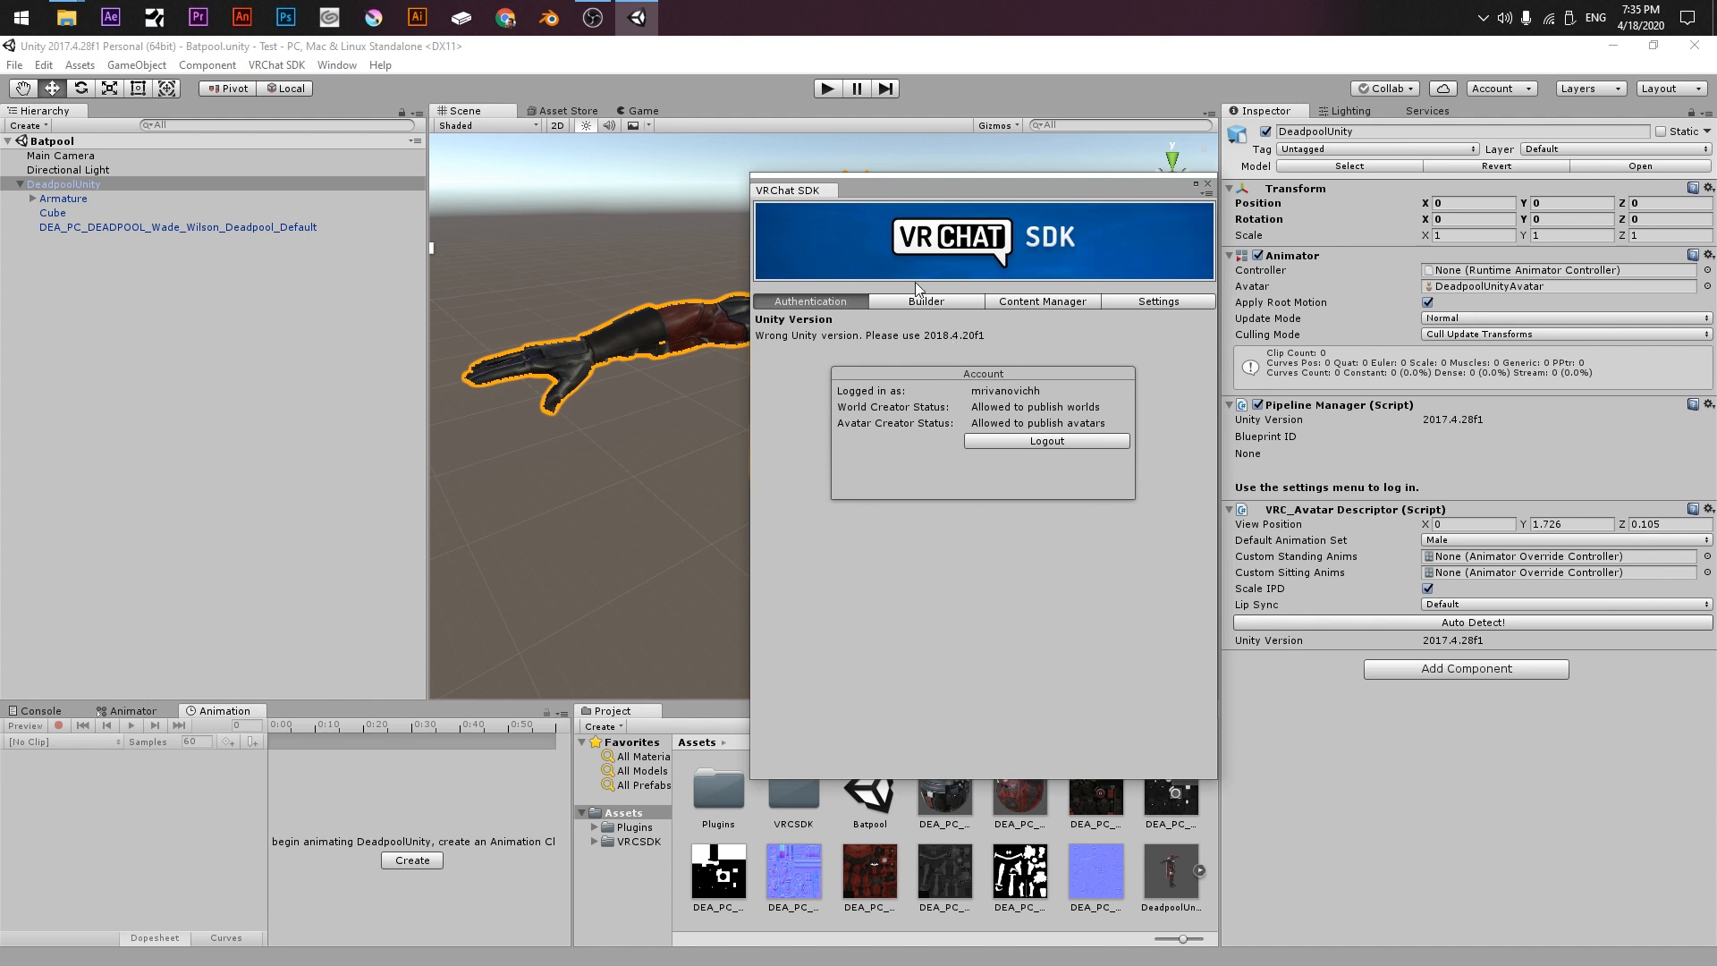
click(926, 301)
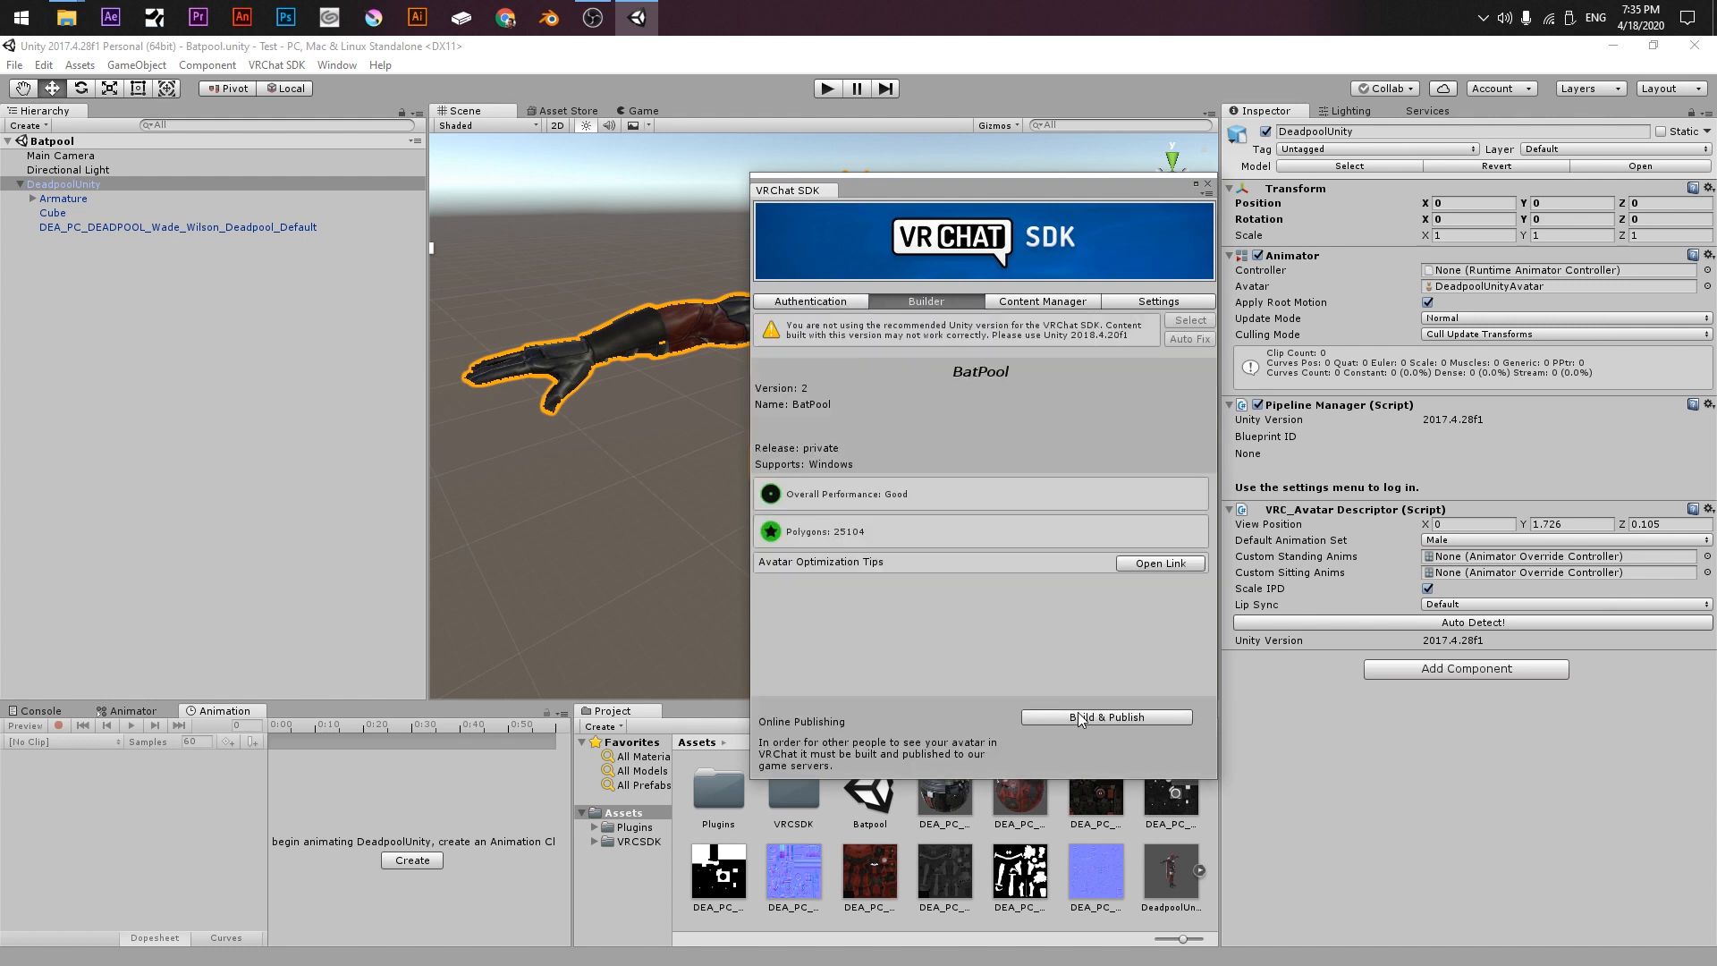
click(1104, 716)
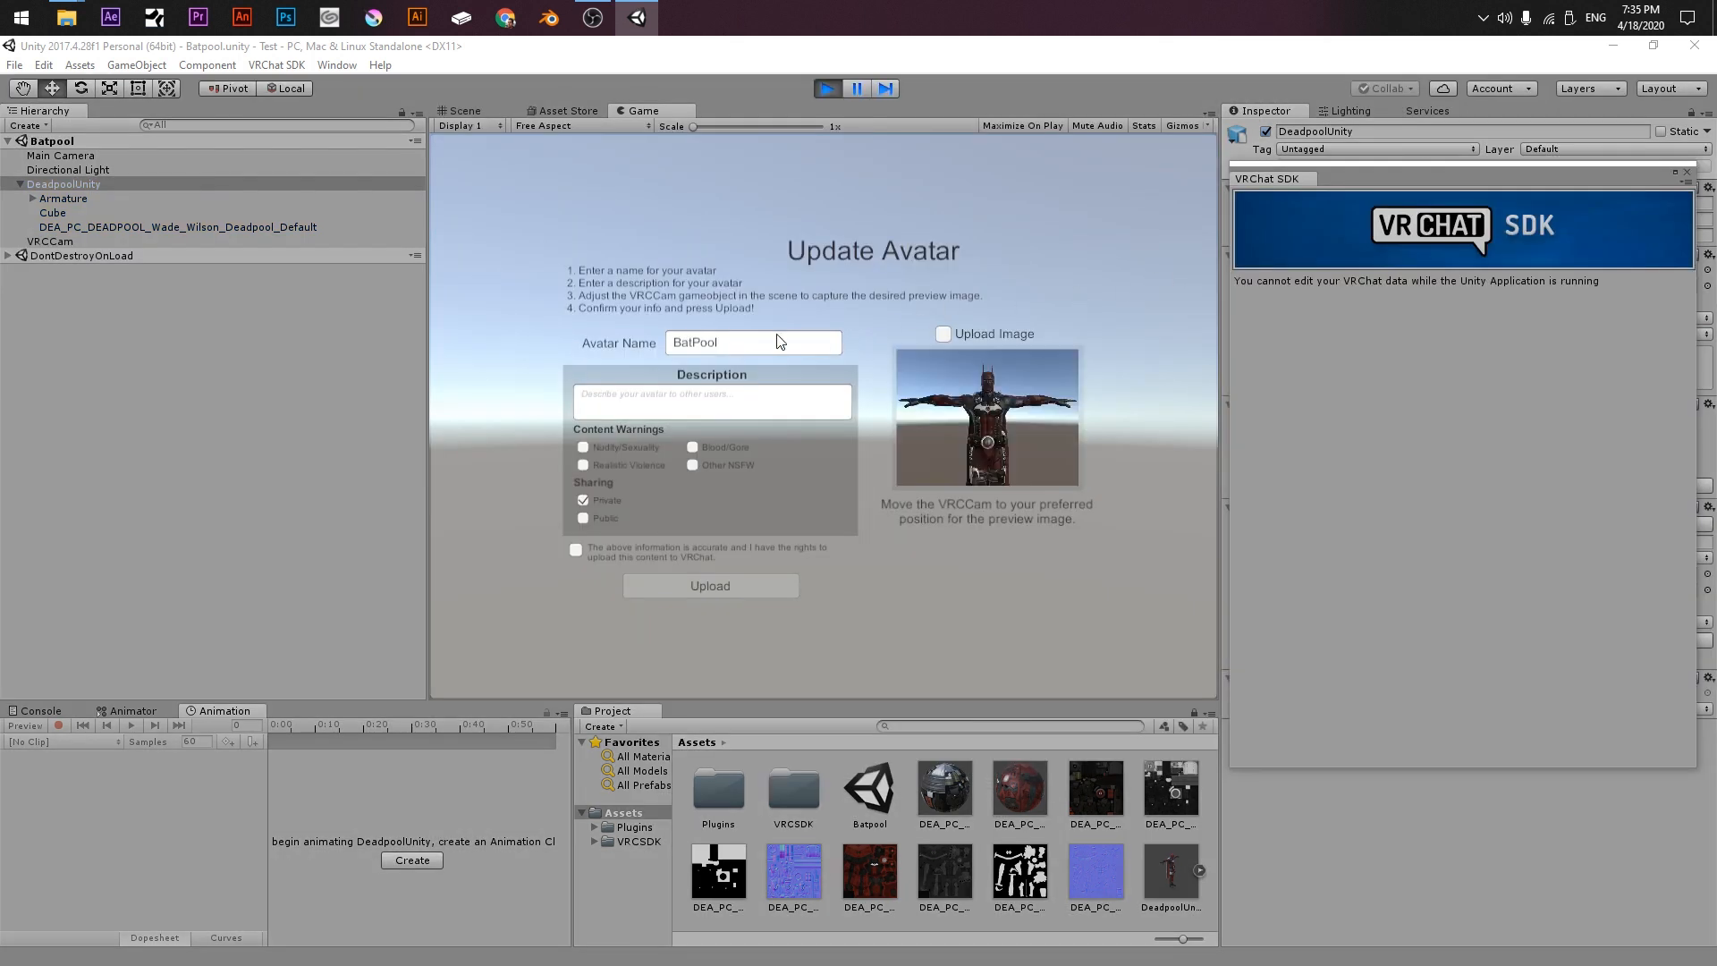
Step: Name the avatar BatPool2, keep it Private, confirm rights and upload
text(2)
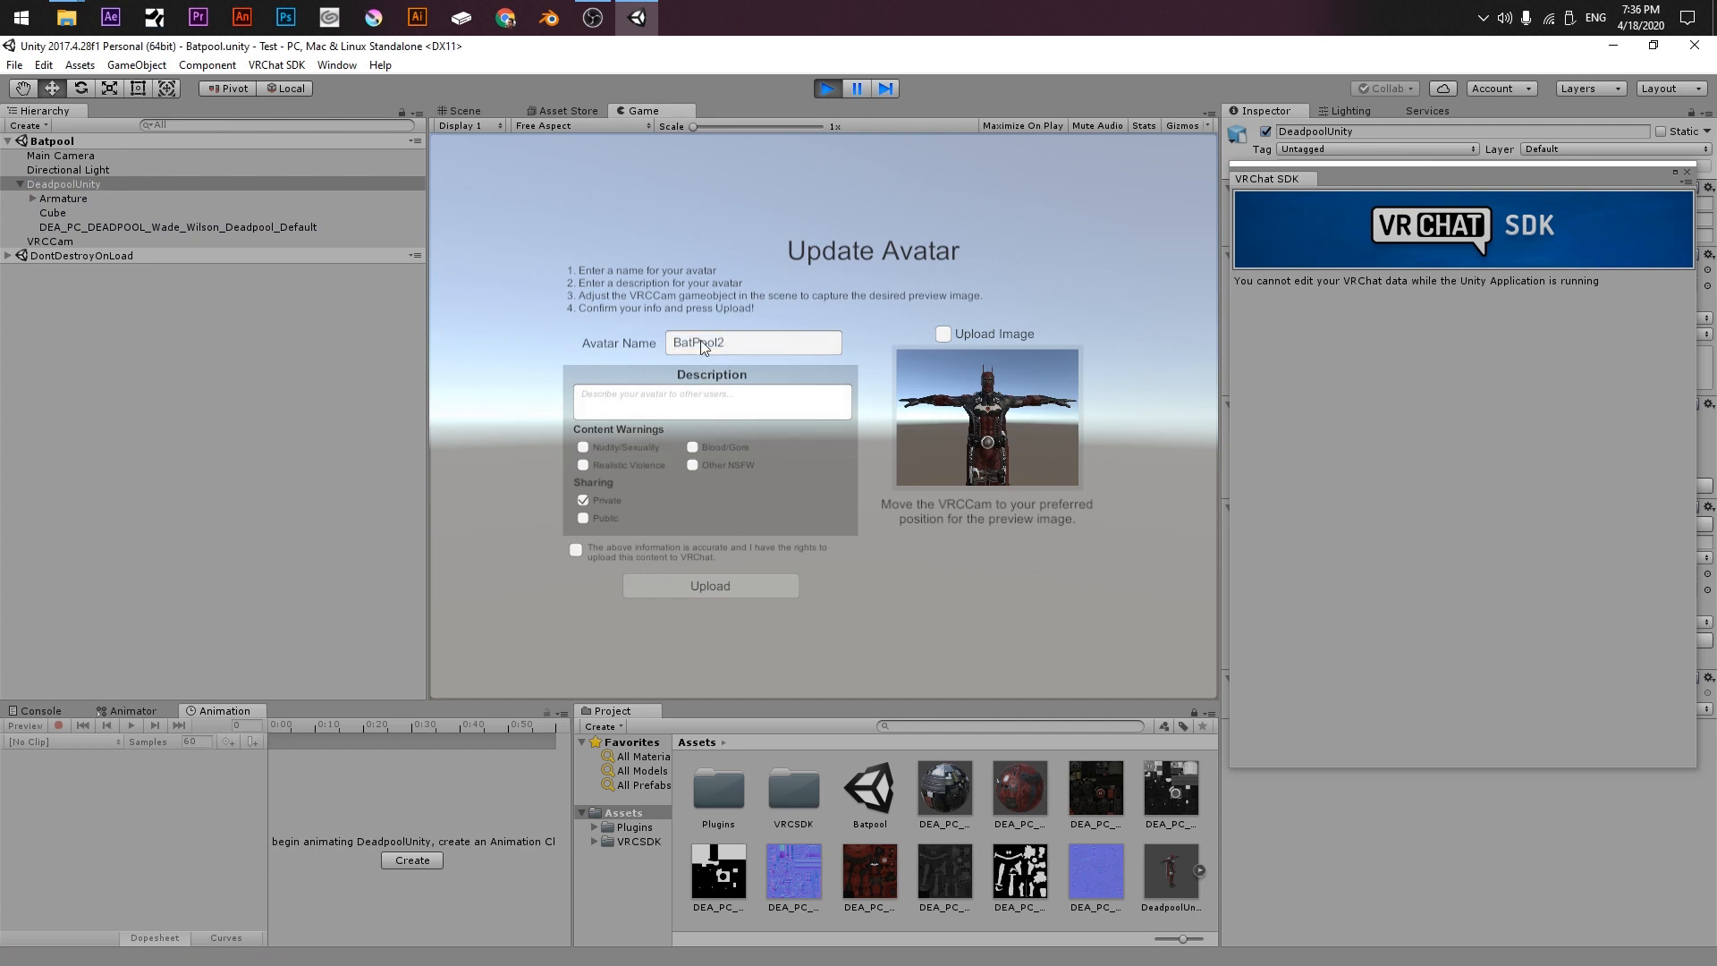
mouse_move(826, 381)
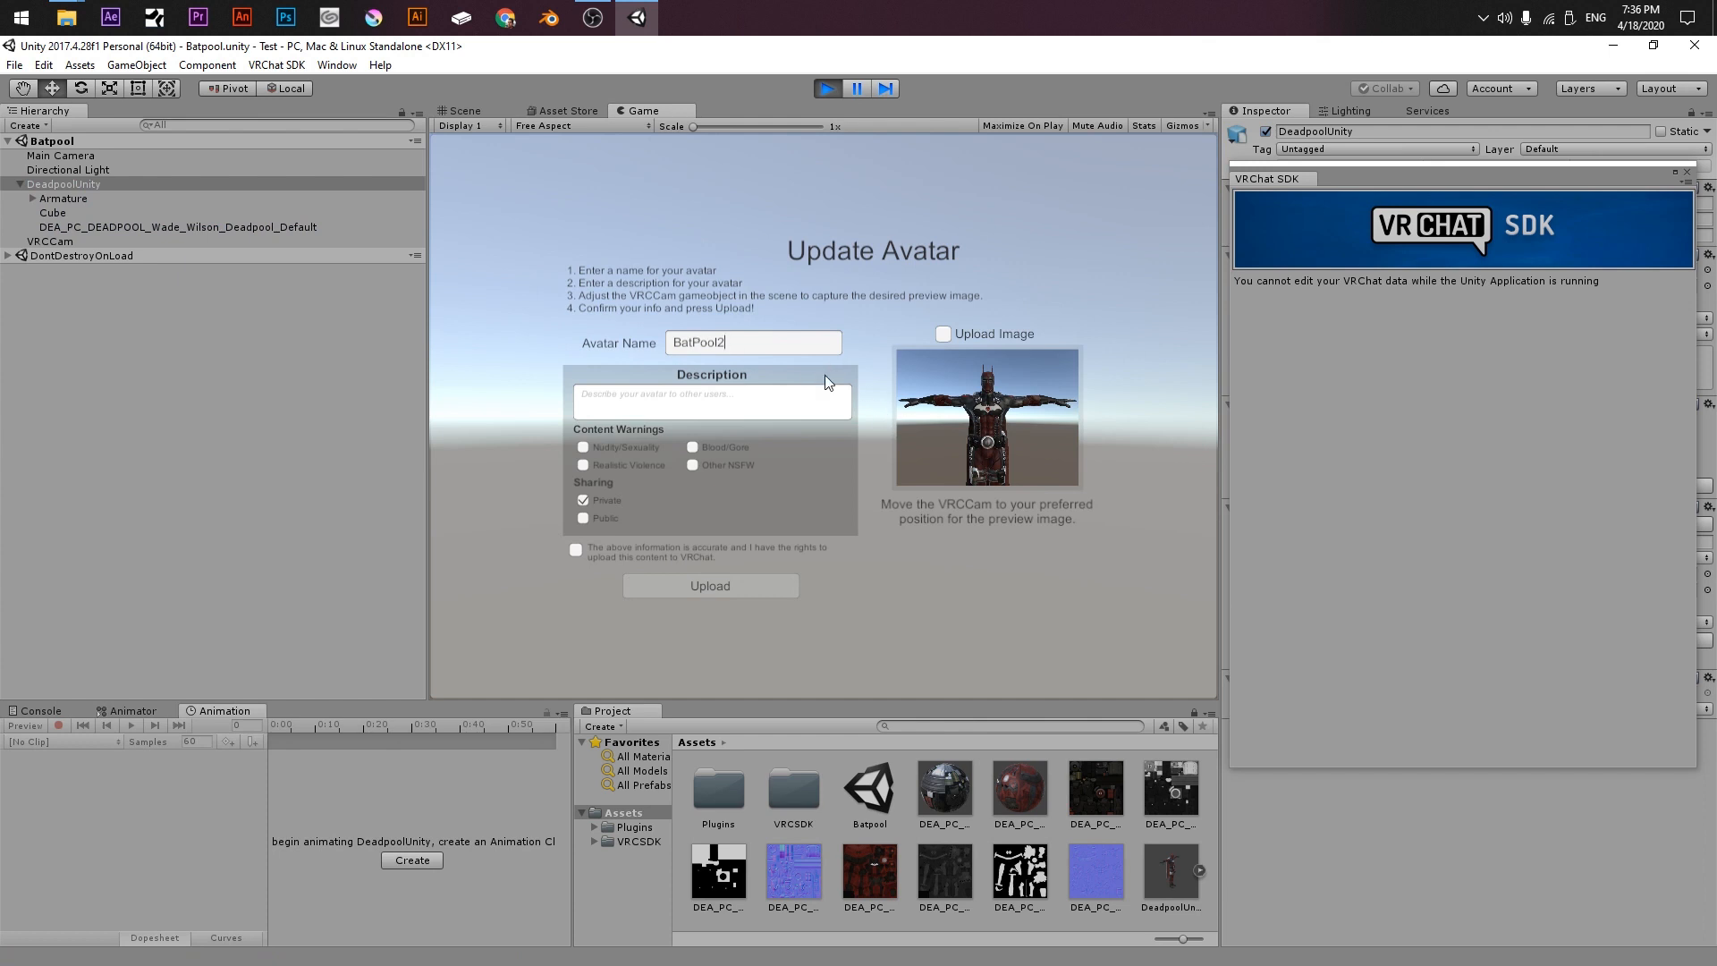
click(711, 401)
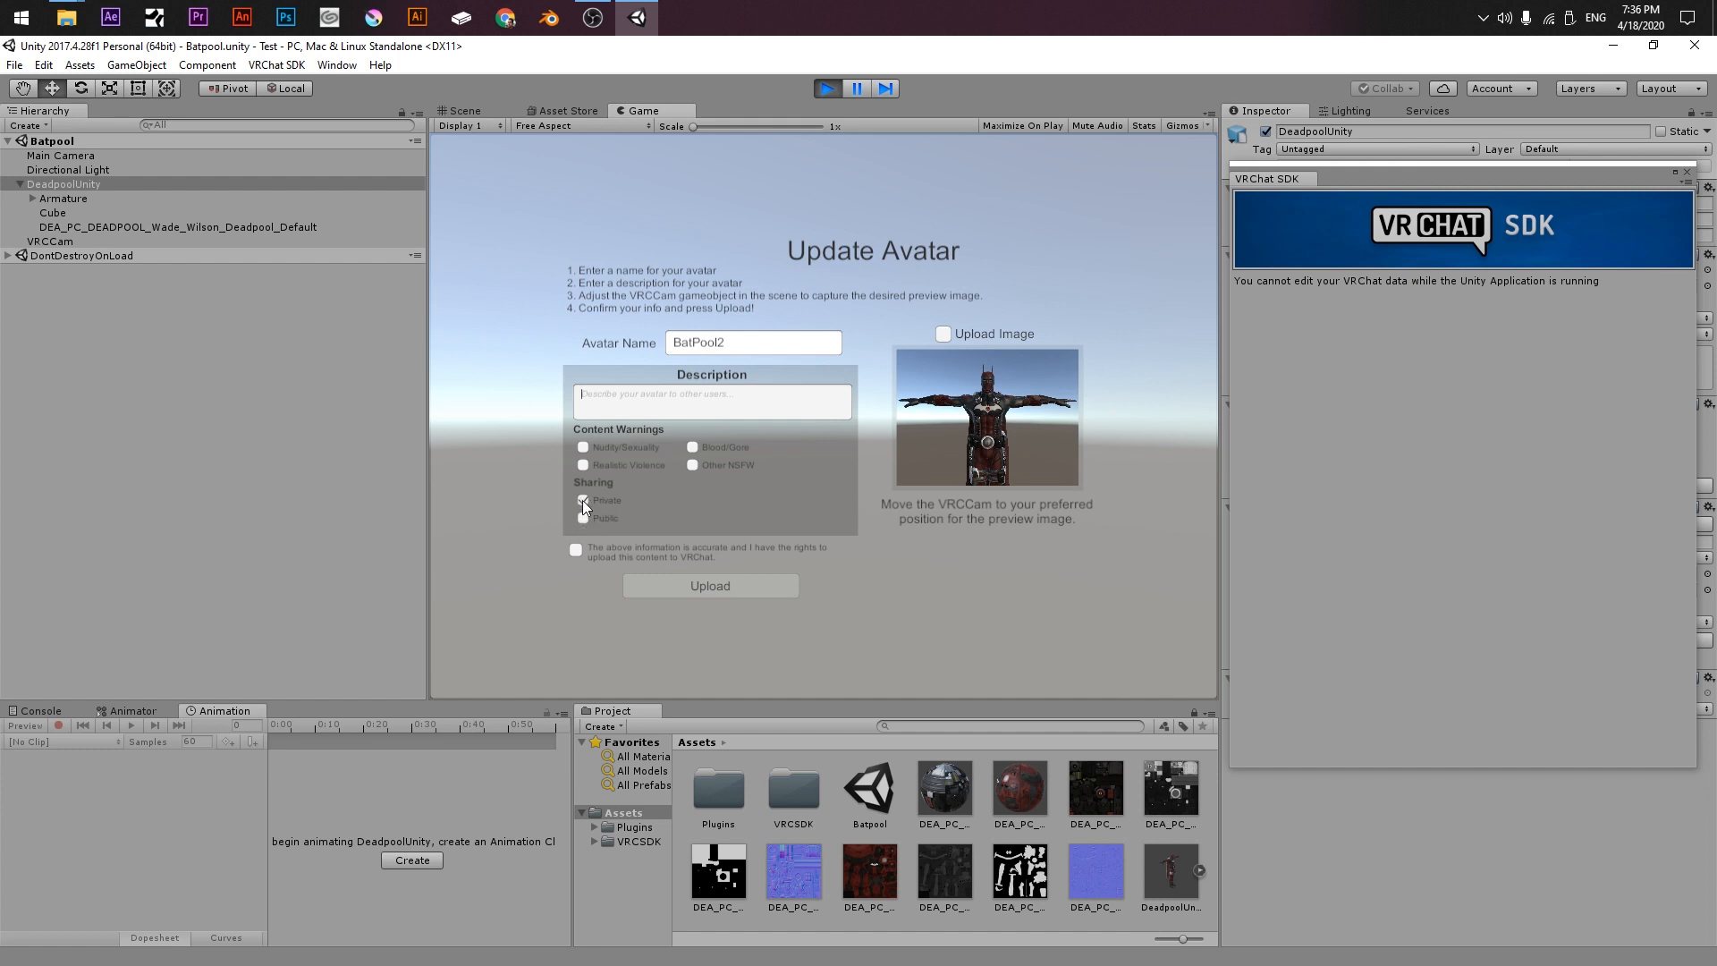
click(583, 501)
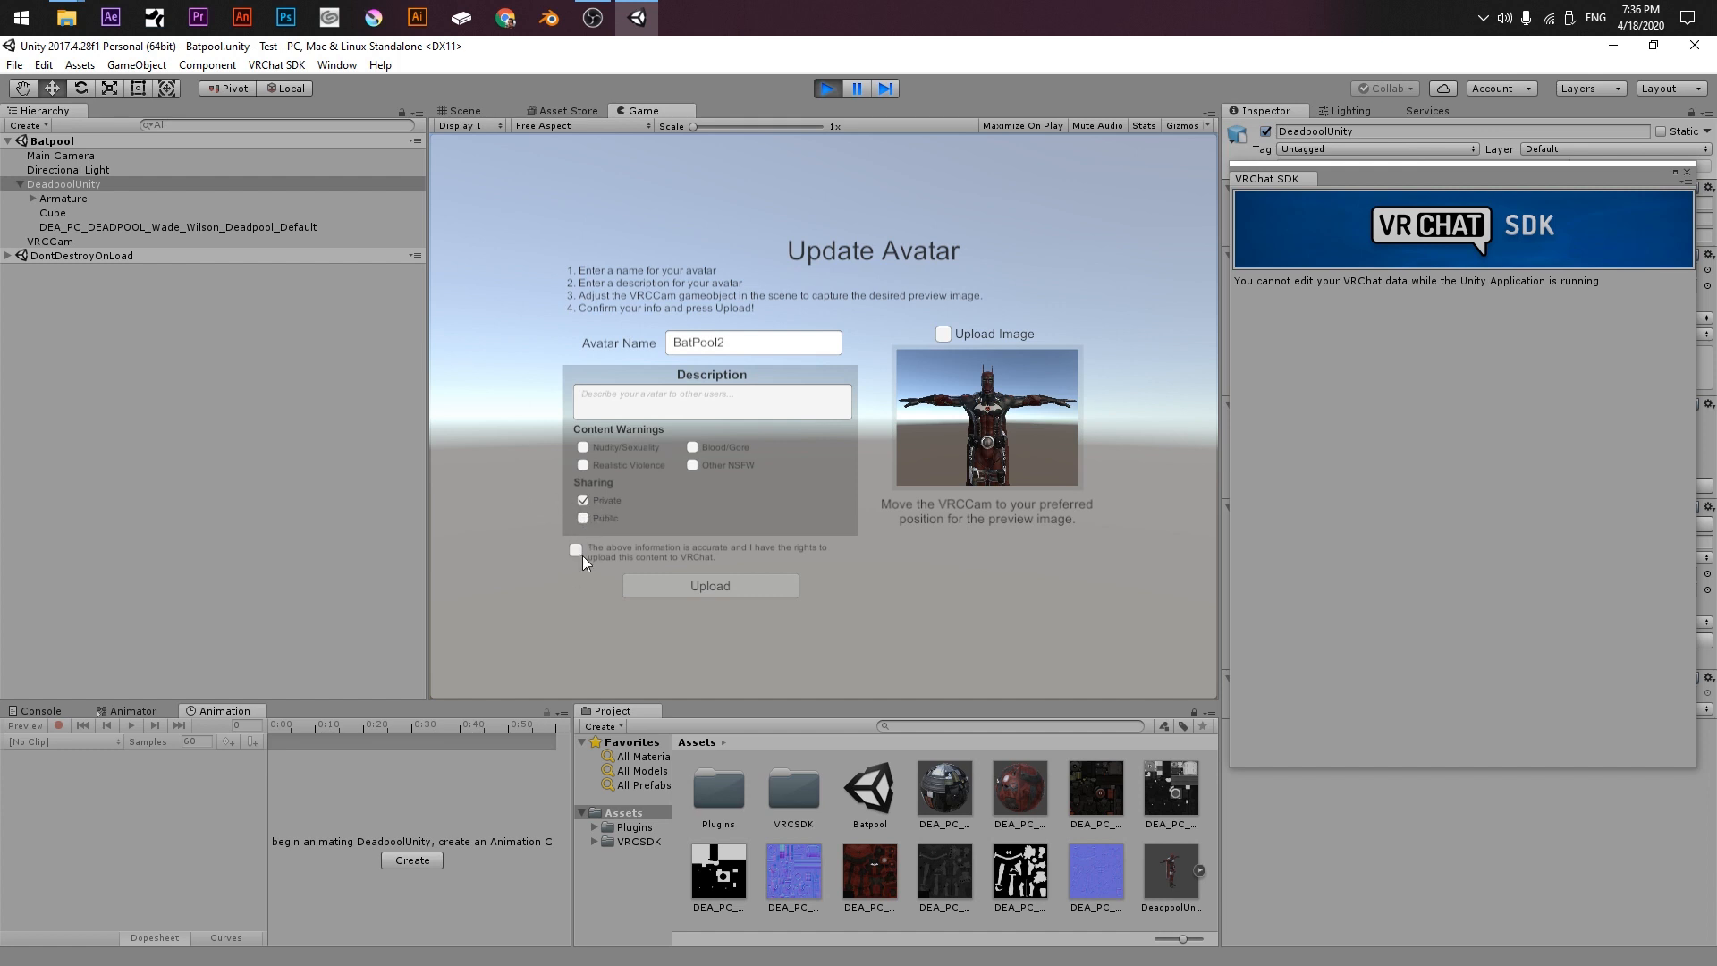
click(577, 550)
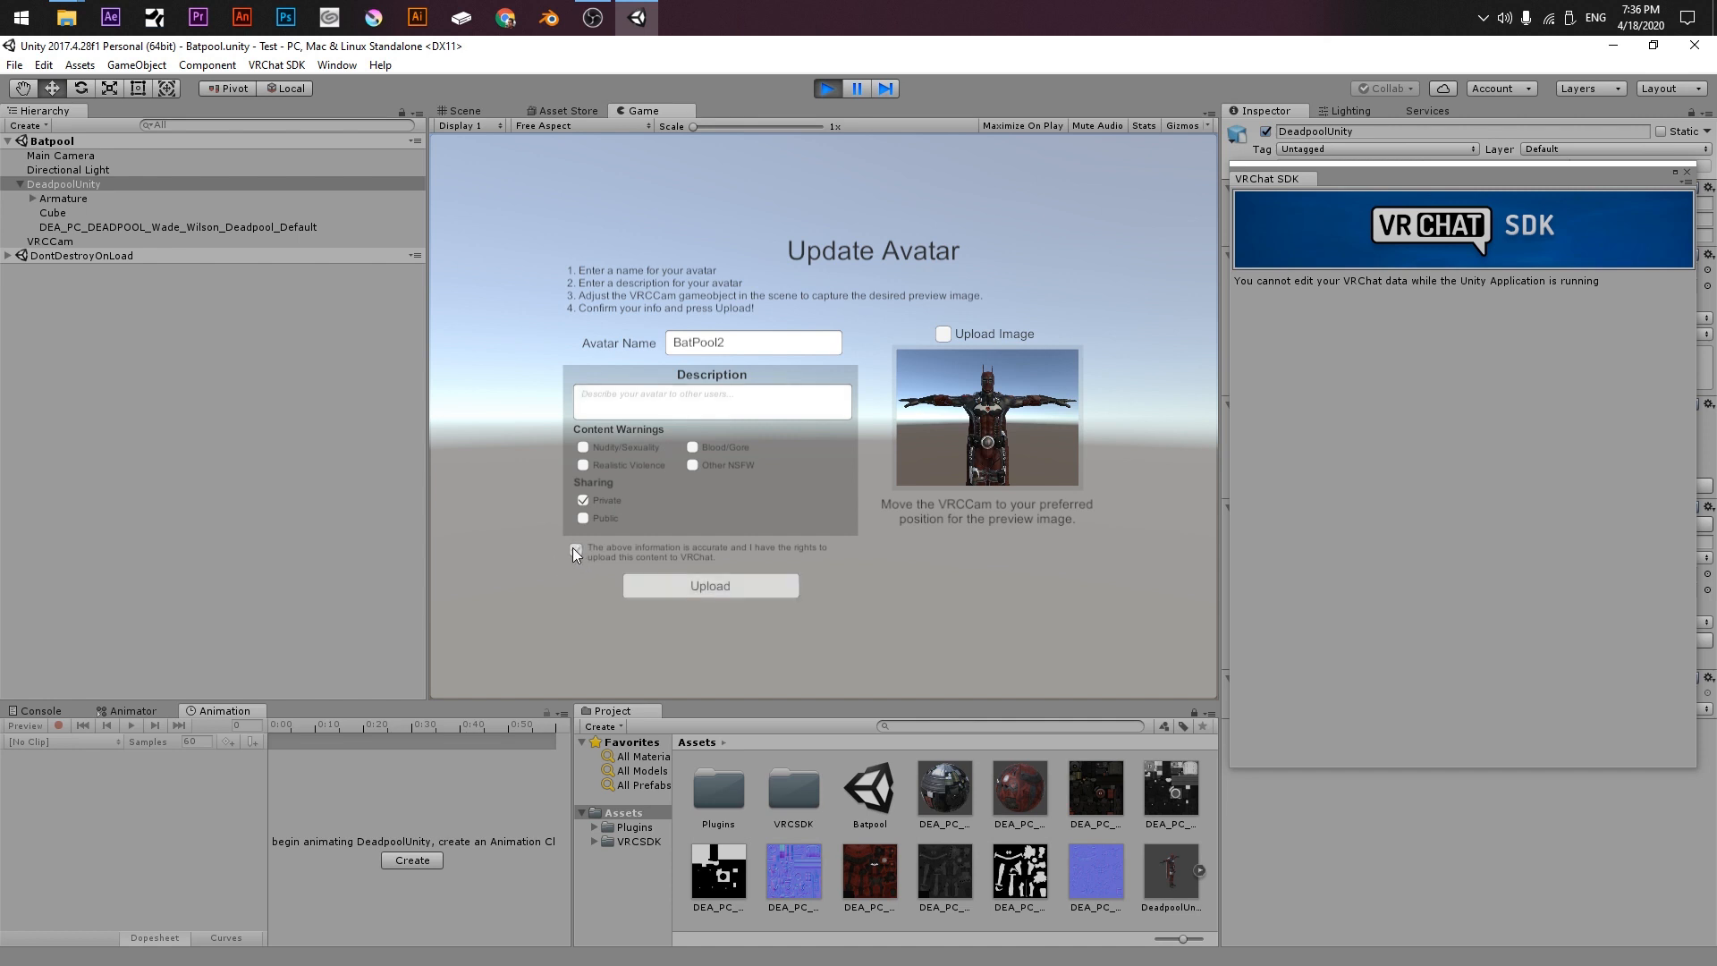
click(576, 550)
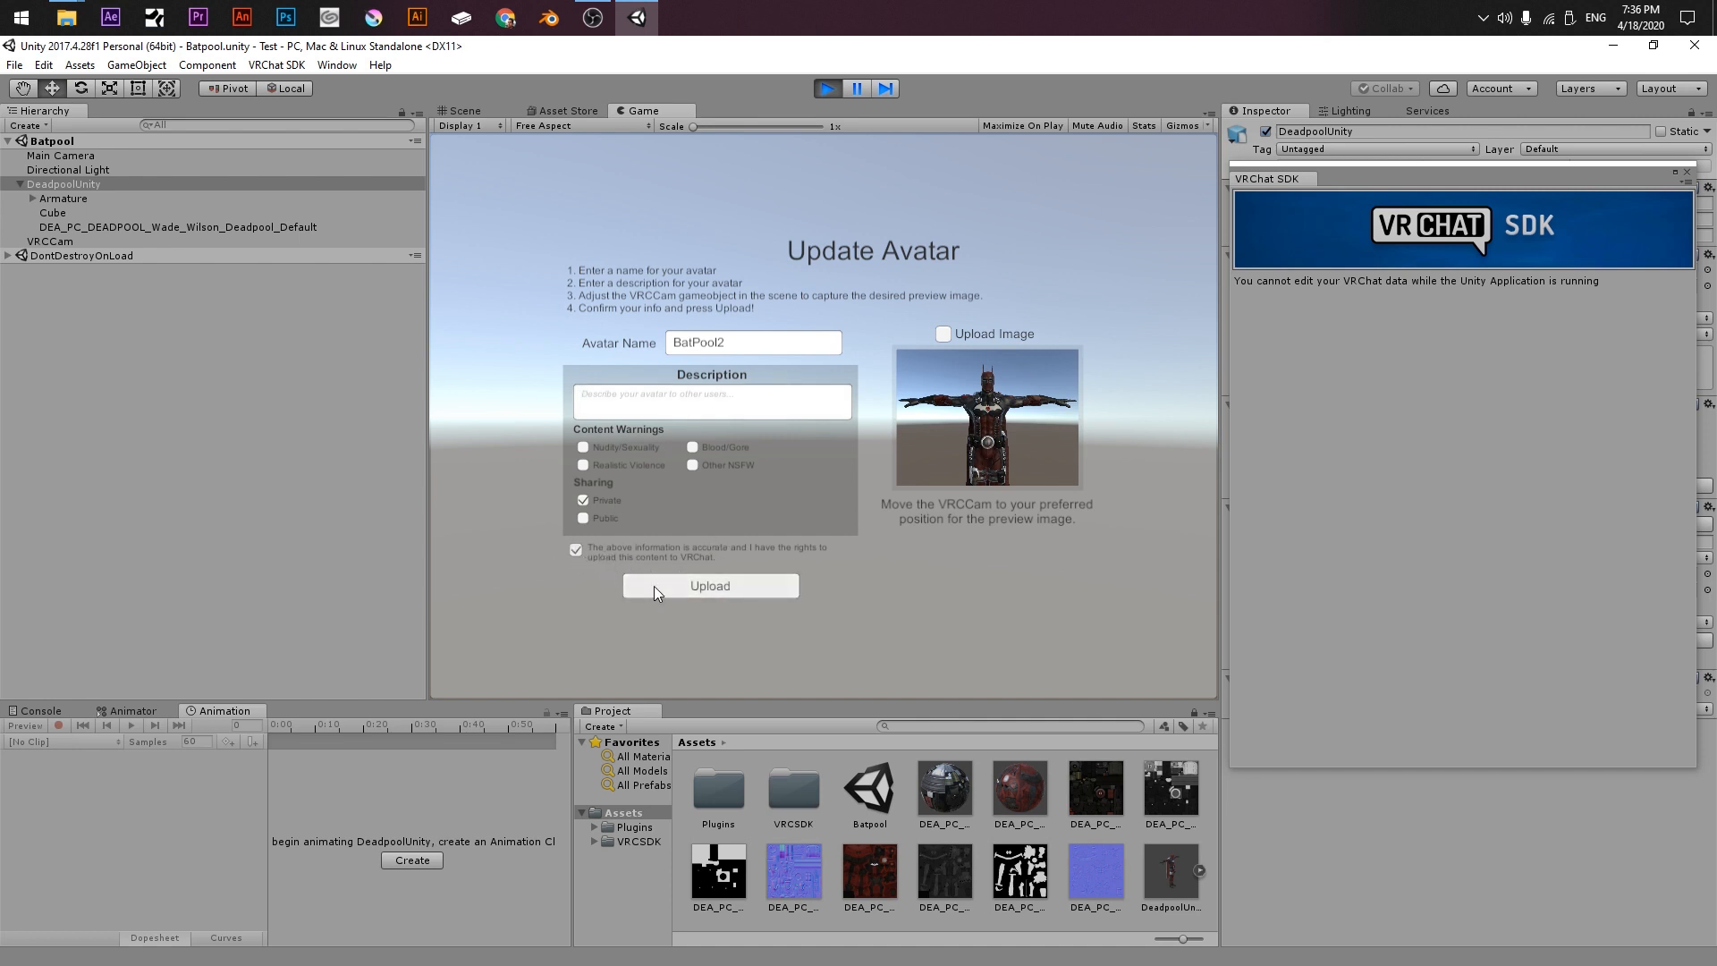
click(708, 585)
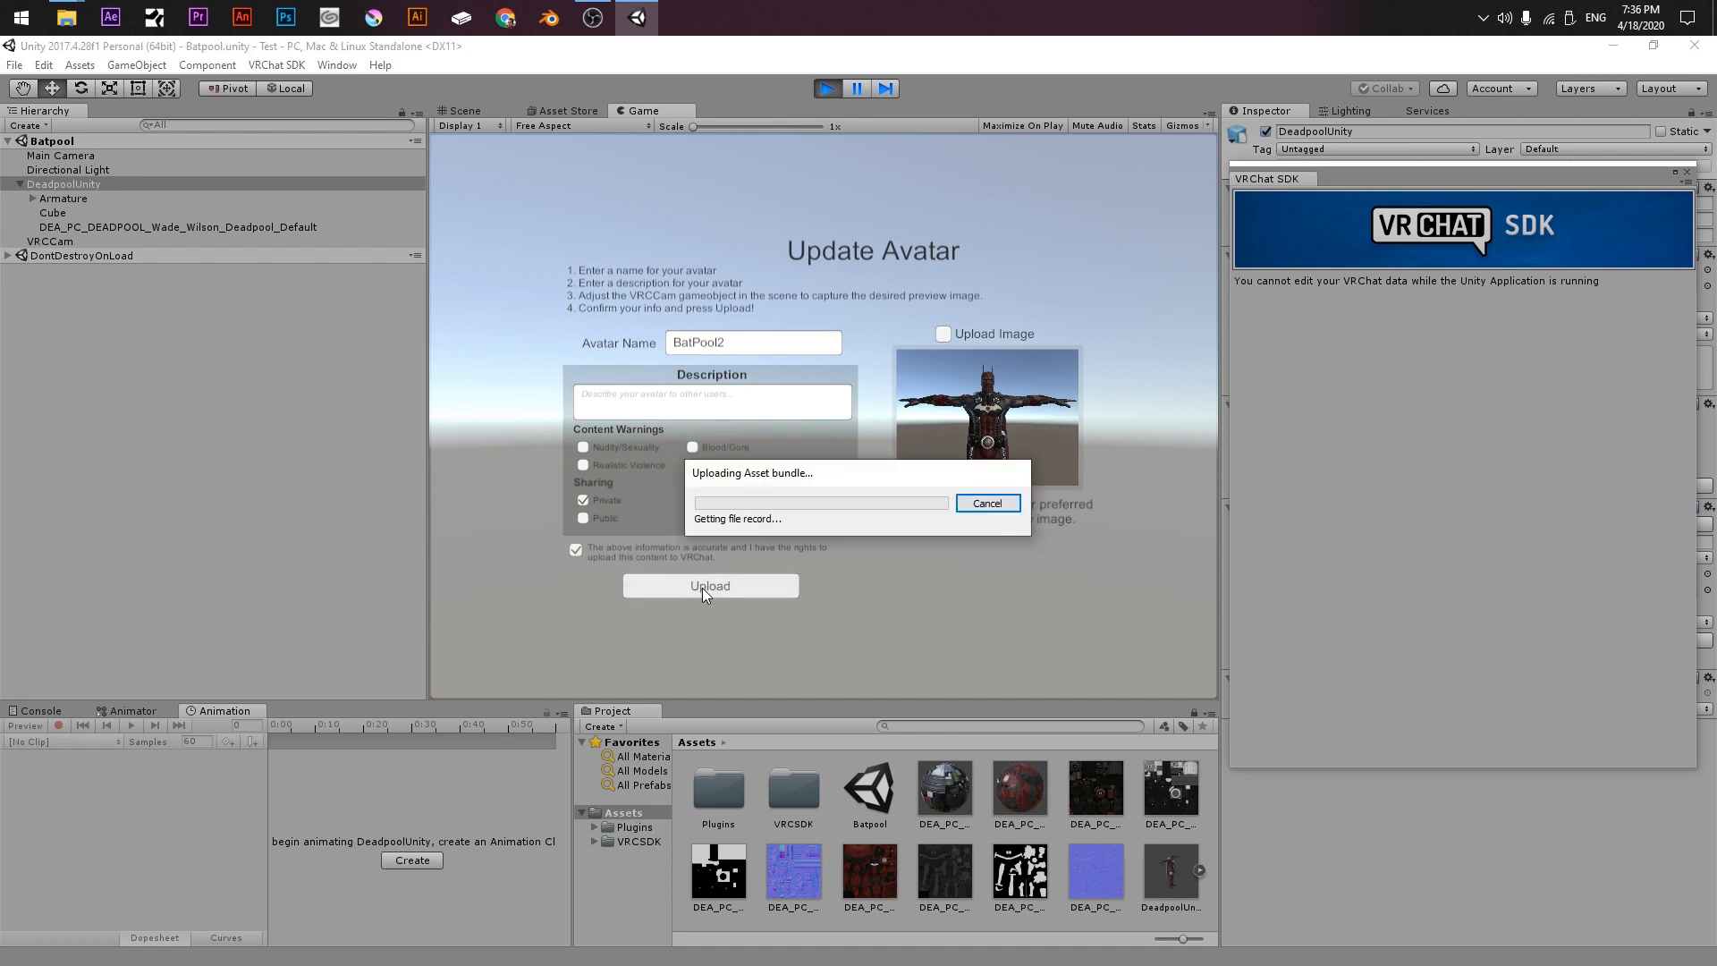